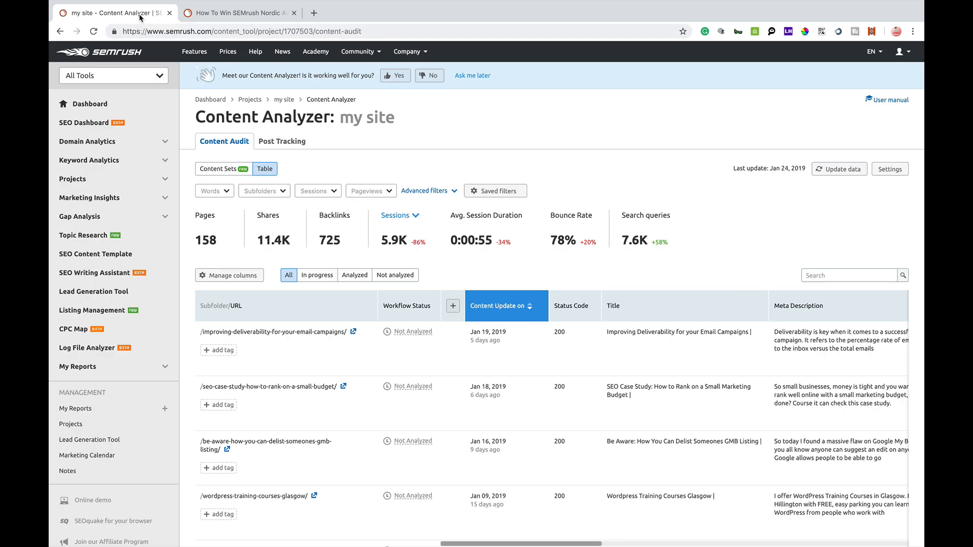
# Open the 'my site' project dashboard from the breadcrumb link
pyautogui.click(283, 99)
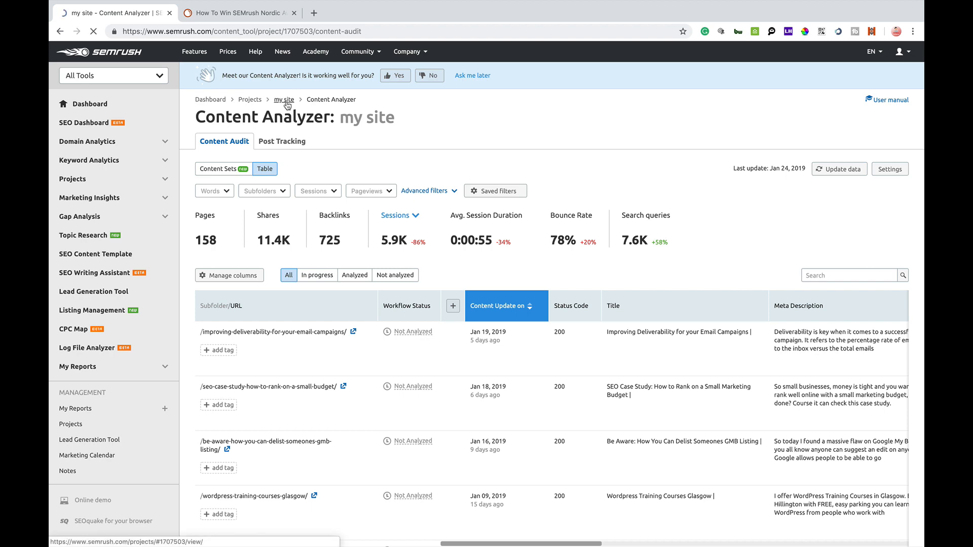
pyautogui.click(283, 100)
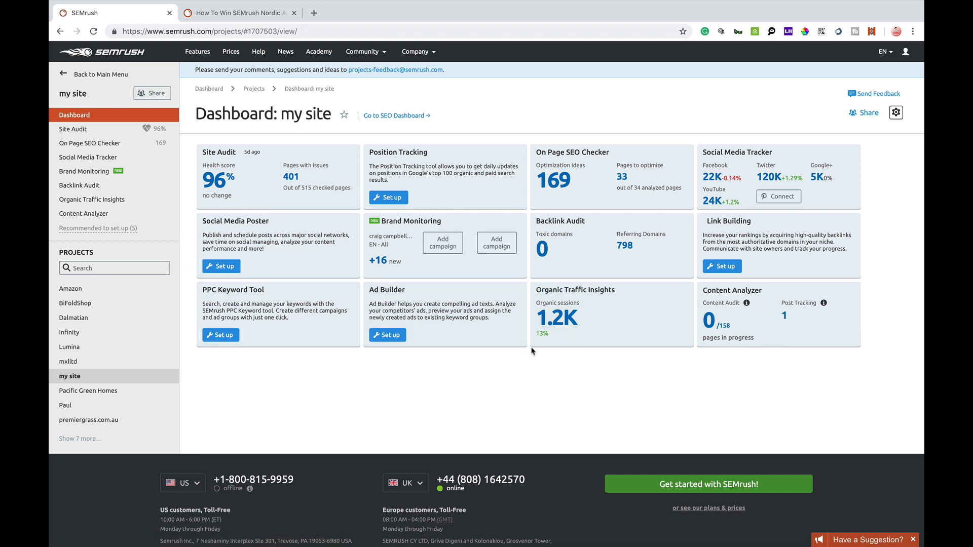
pyautogui.moveTo(714, 318)
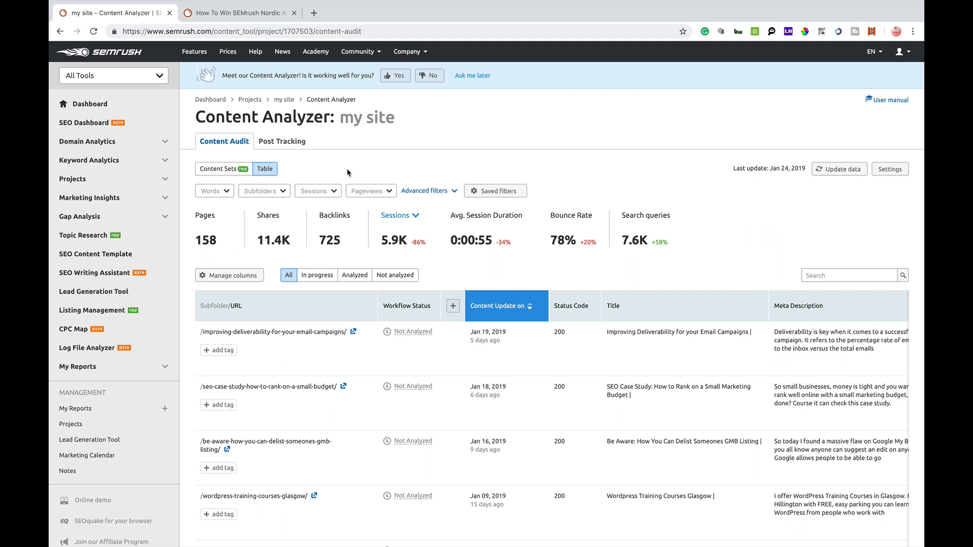
pyautogui.moveTo(357, 168)
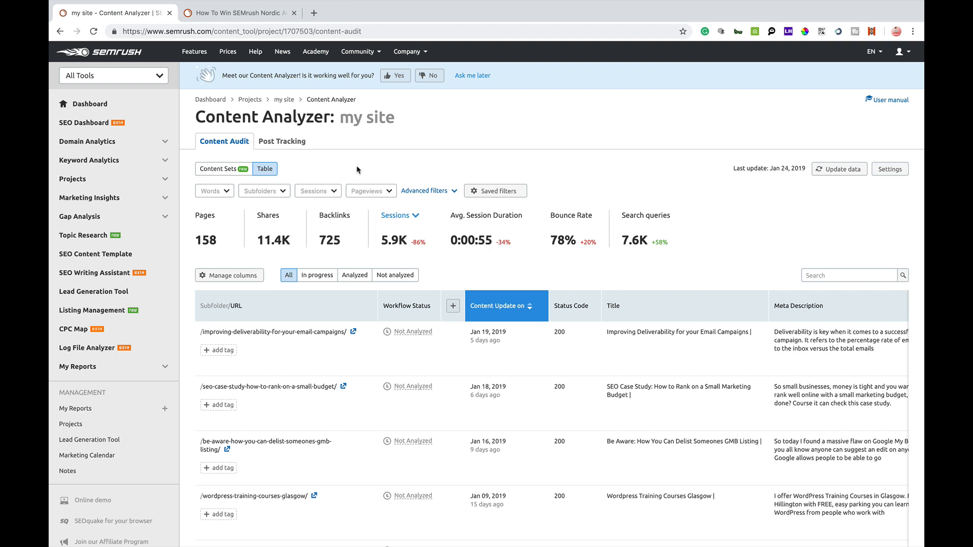
pyautogui.moveTo(489, 169)
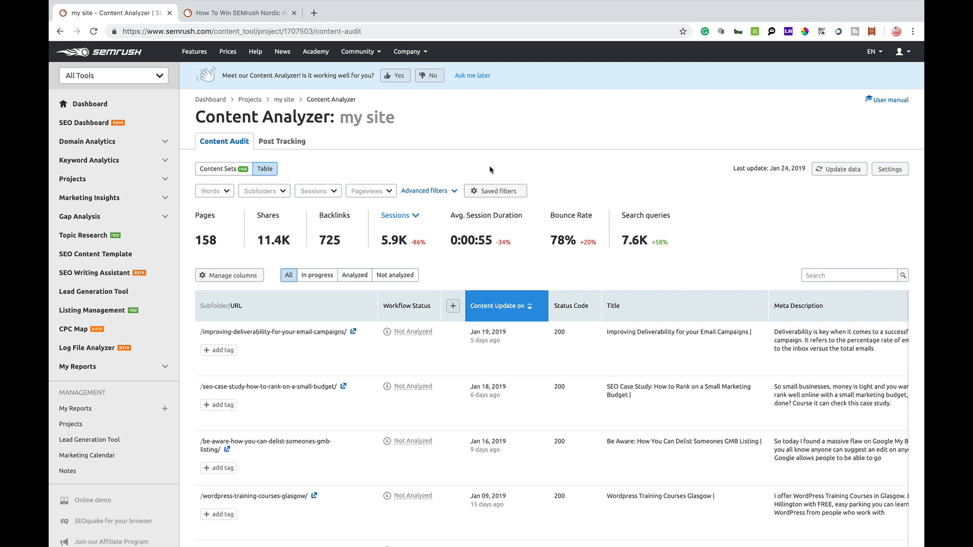
pyautogui.moveTo(319, 179)
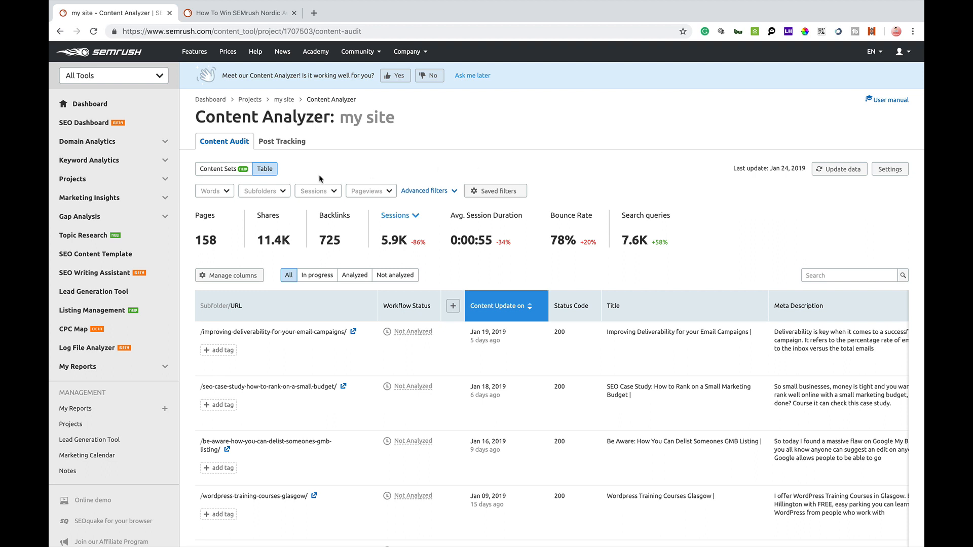
pyautogui.moveTo(694, 222)
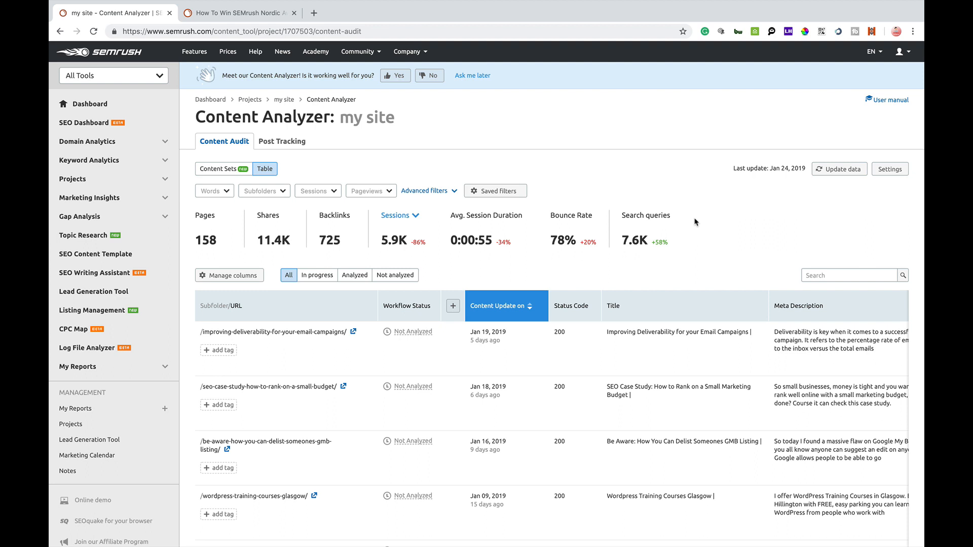
pyautogui.moveTo(654, 244)
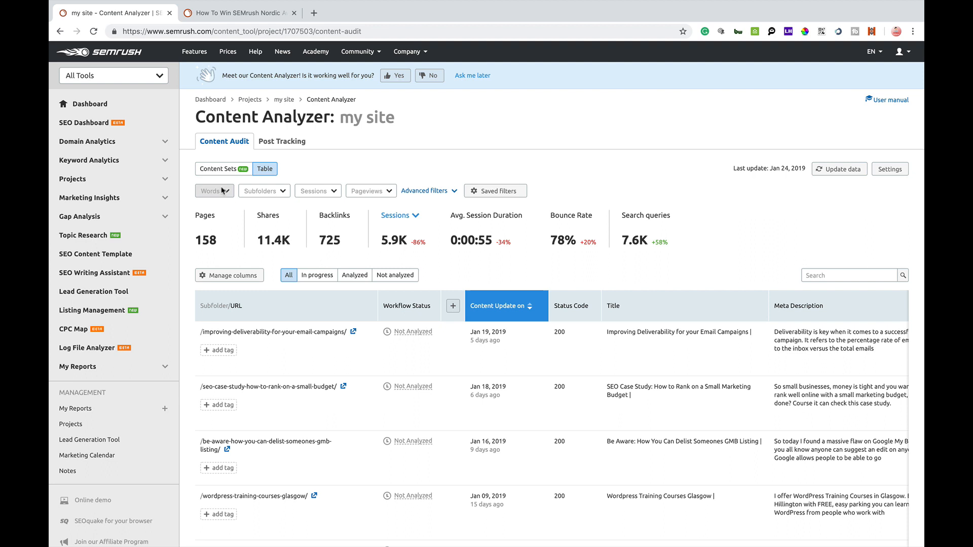
pyautogui.moveTo(222, 191)
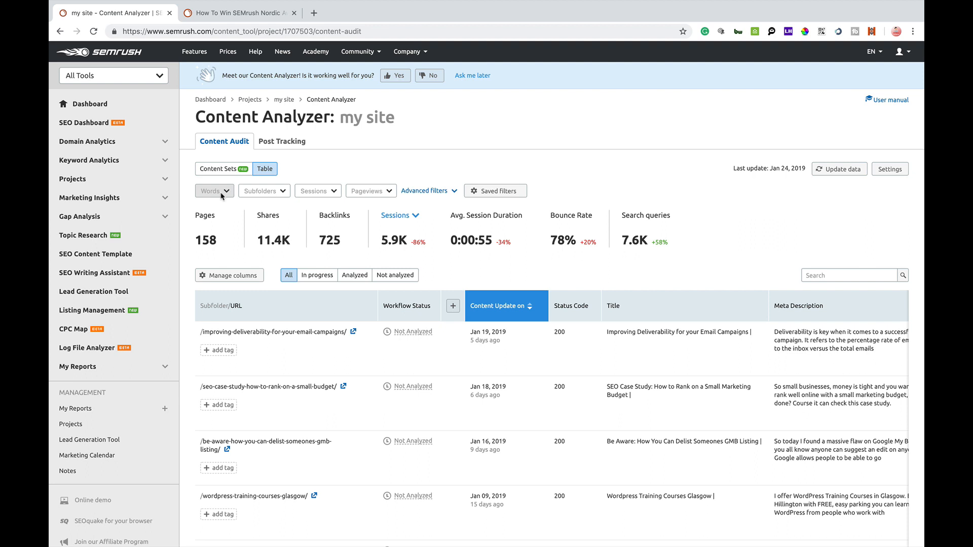
pyautogui.click(213, 190)
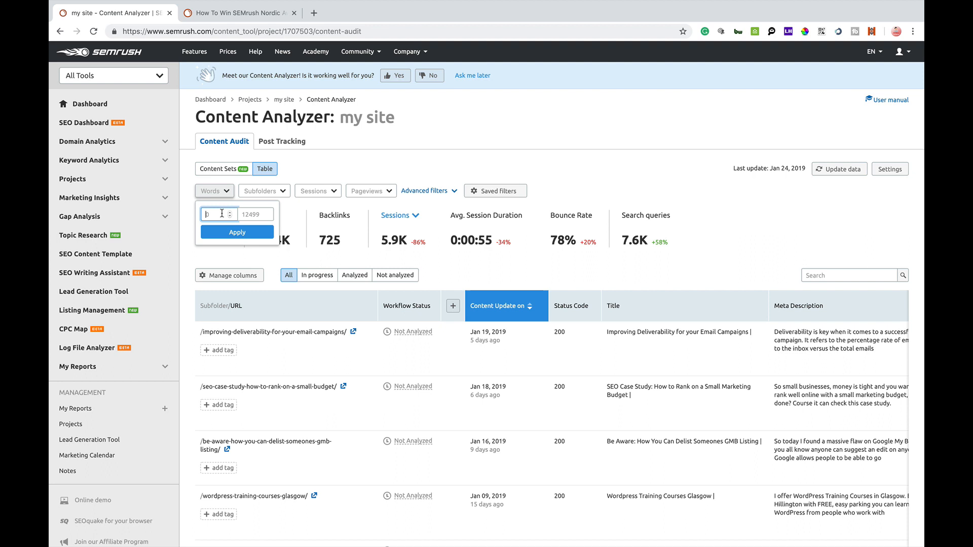
pyautogui.write('500')
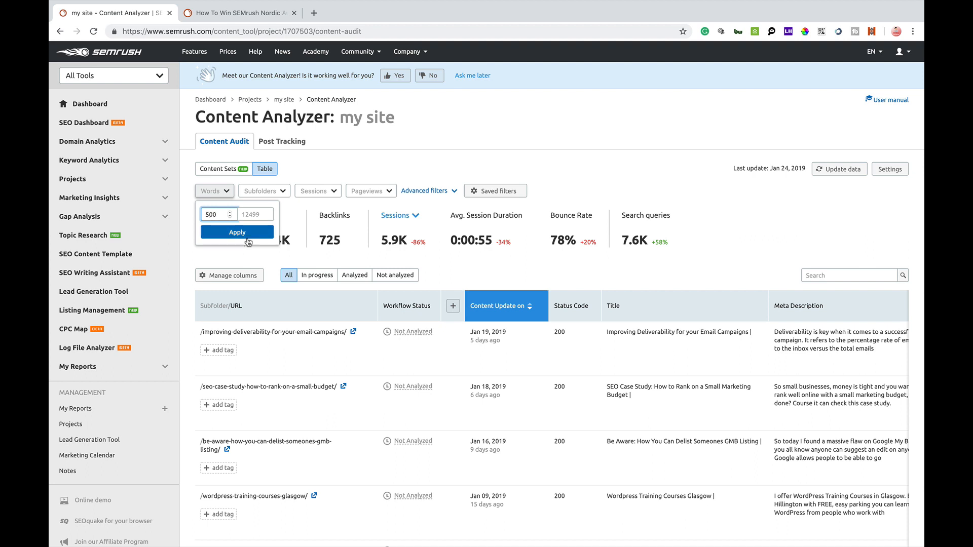
pyautogui.click(237, 232)
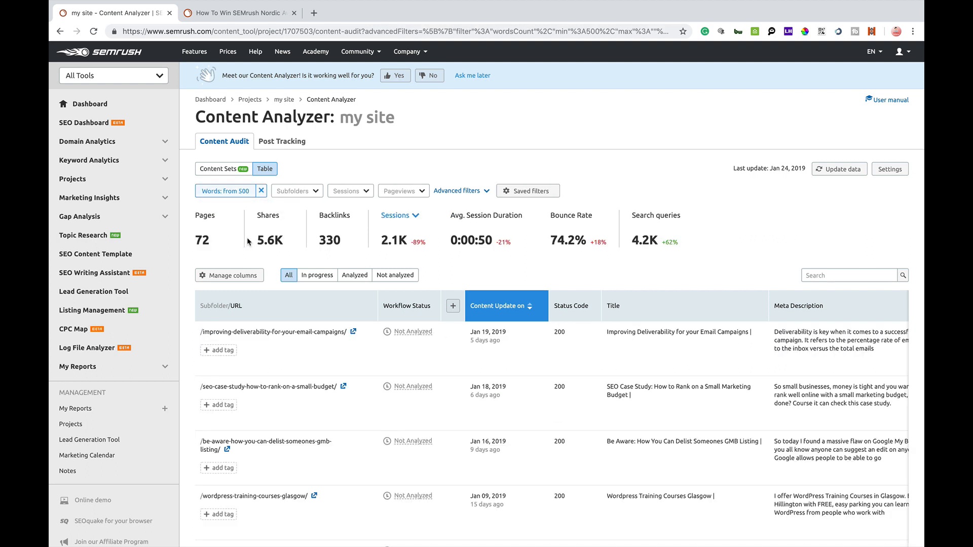
pyautogui.moveTo(252, 202)
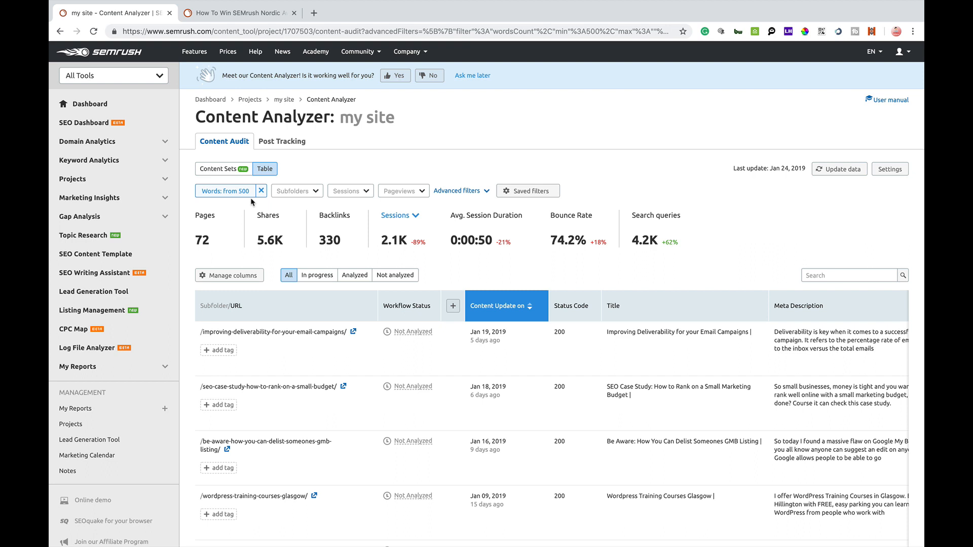
pyautogui.moveTo(842, 404)
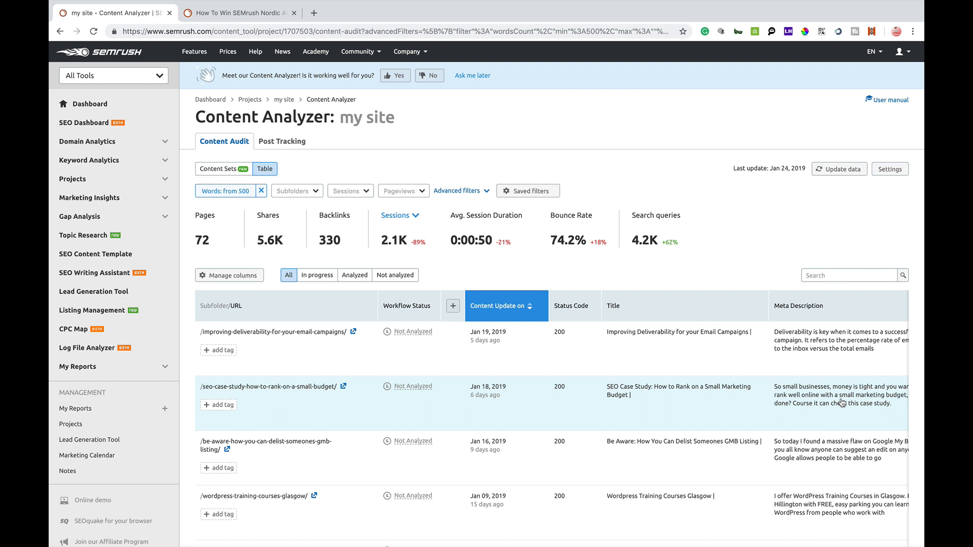
pyautogui.moveTo(751, 280)
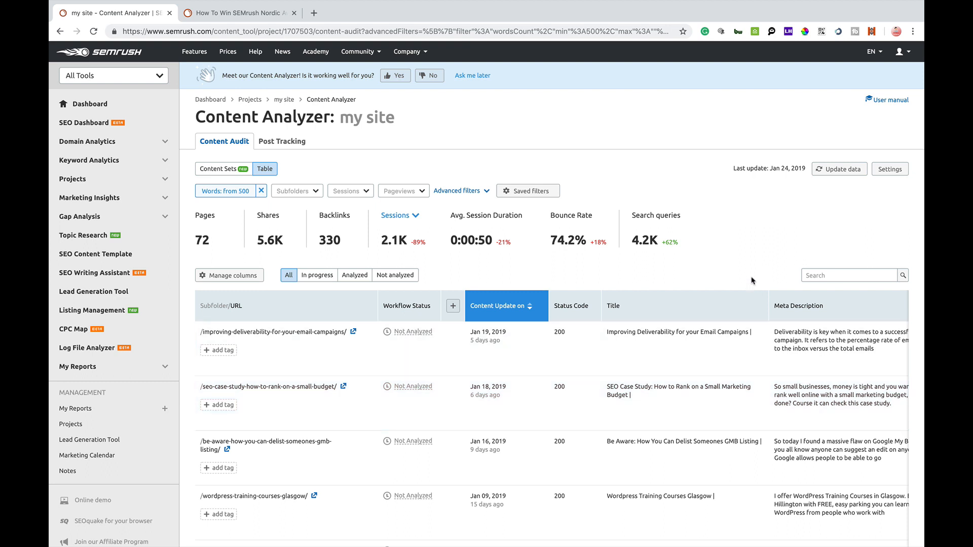
pyautogui.click(260, 191)
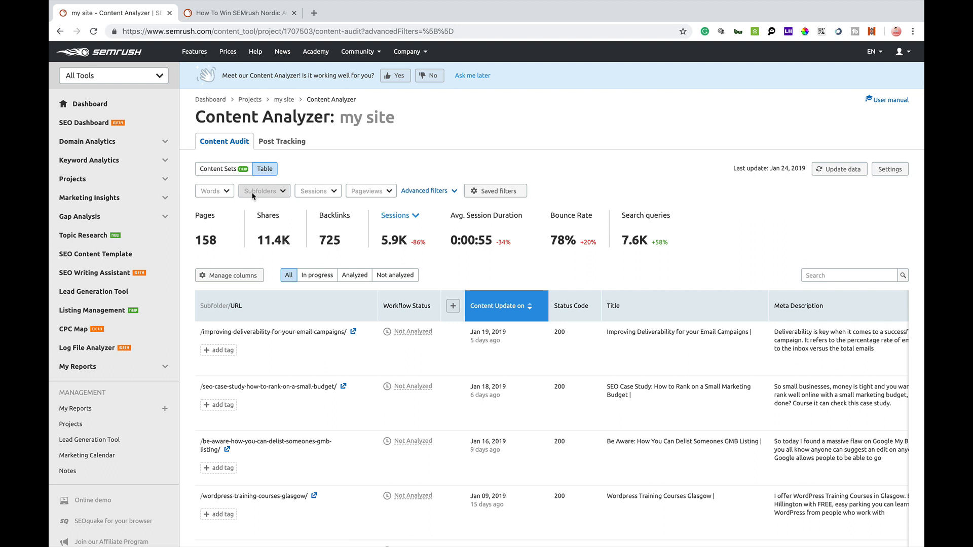
pyautogui.click(211, 191)
pyautogui.write('500')
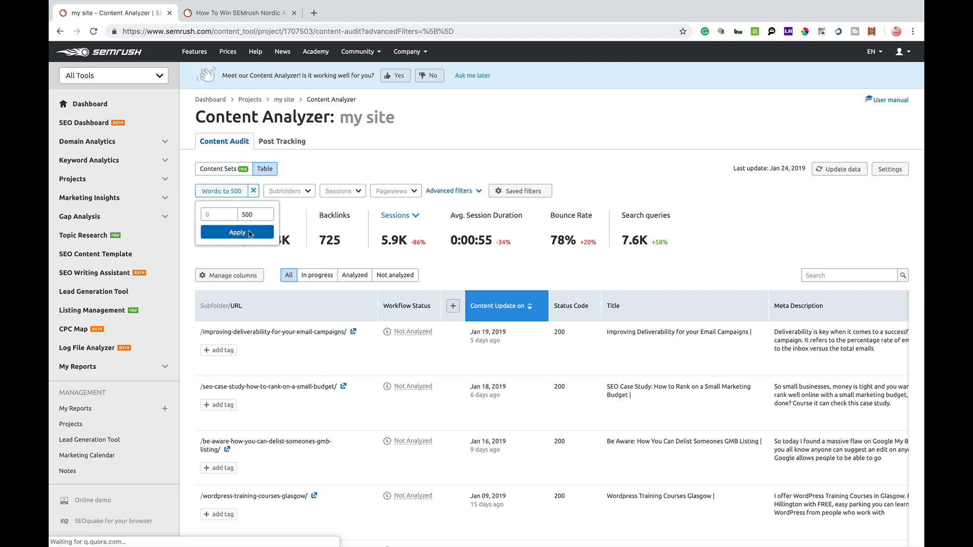
pyautogui.click(237, 232)
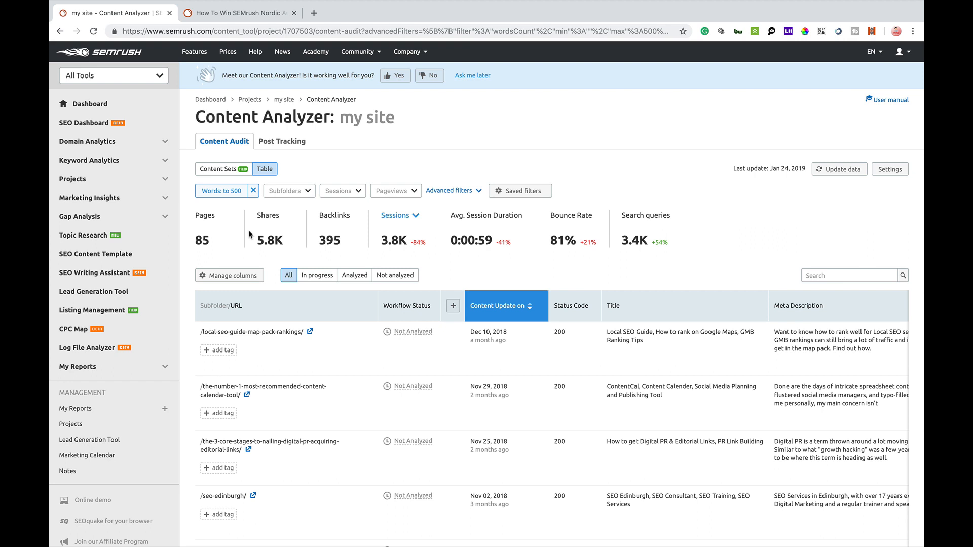
pyautogui.click(254, 191)
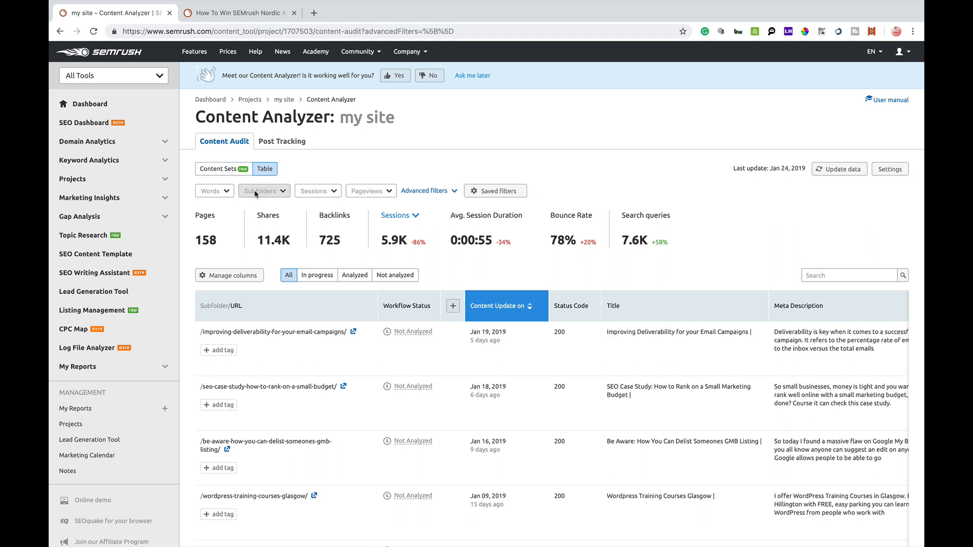
pyautogui.moveTo(318, 191)
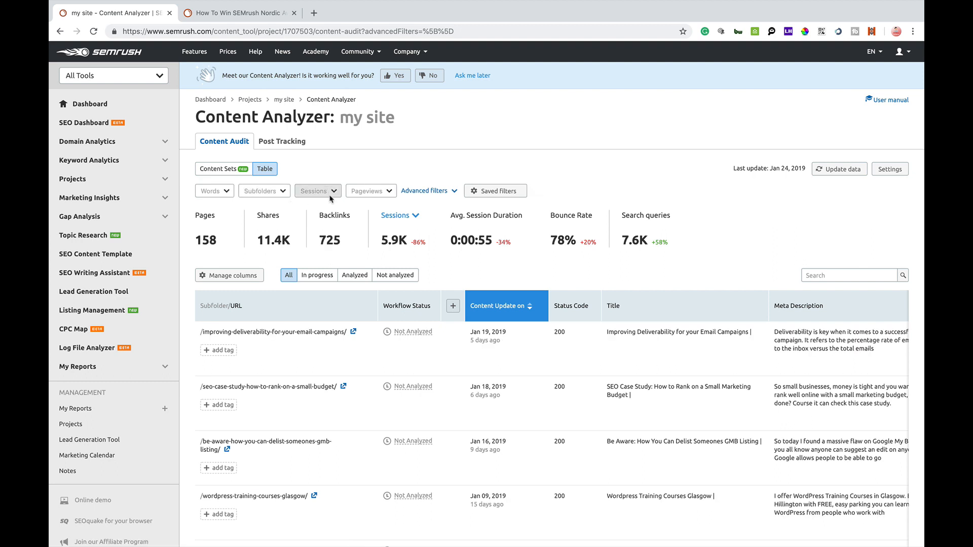
# Check the Subfolders, Sessions and Pageviews filter ranges, then list the Advanced filters
pyautogui.click(260, 191)
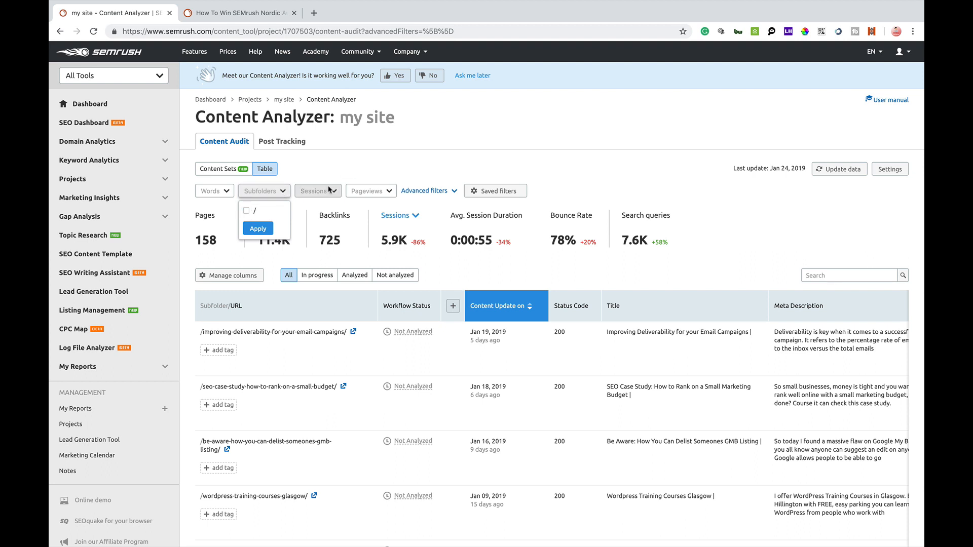
pyautogui.click(316, 191)
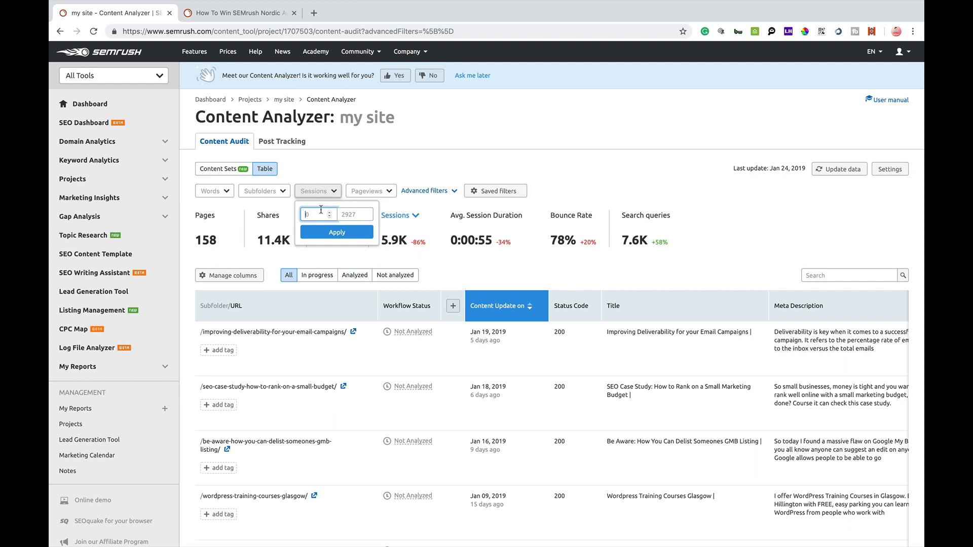
pyautogui.click(367, 191)
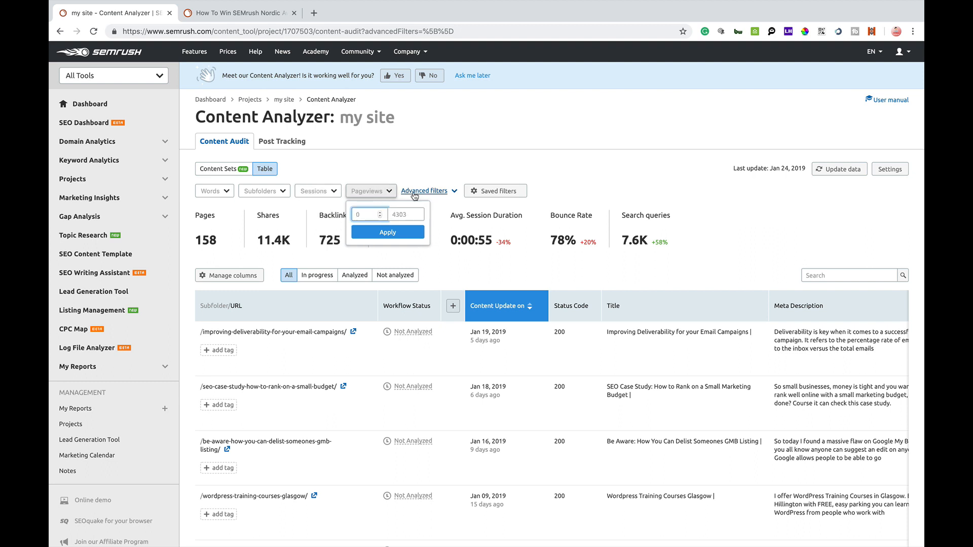
pyautogui.click(425, 190)
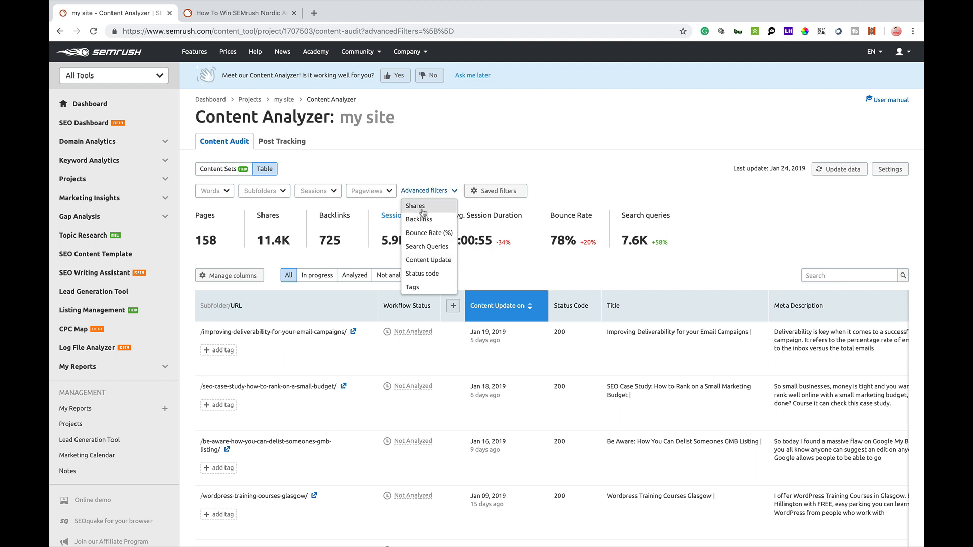
pyautogui.click(415, 205)
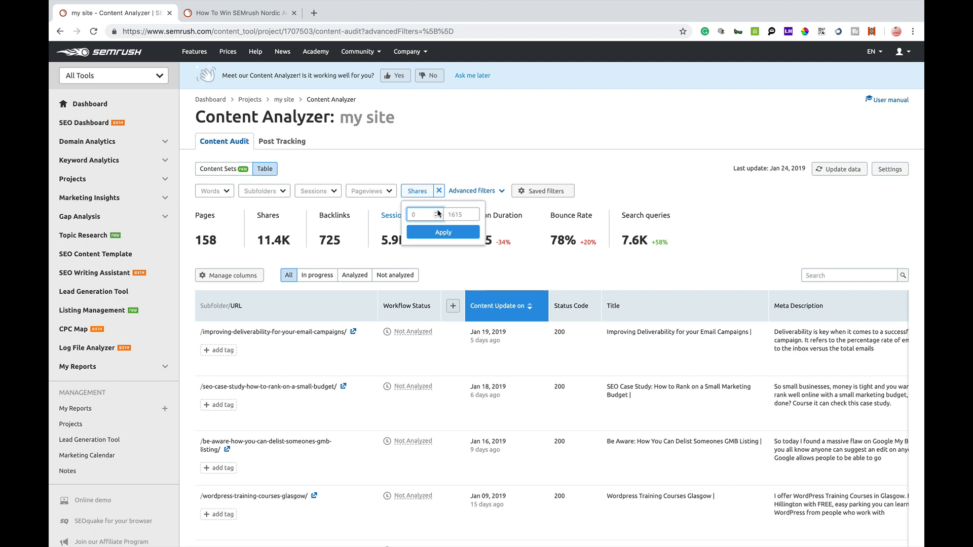
pyautogui.write('4')
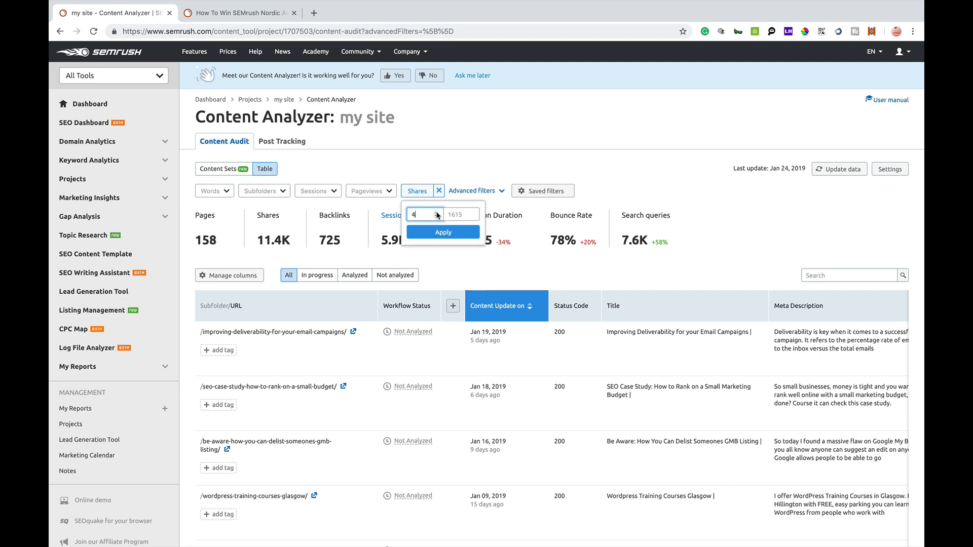
pyautogui.write('10')
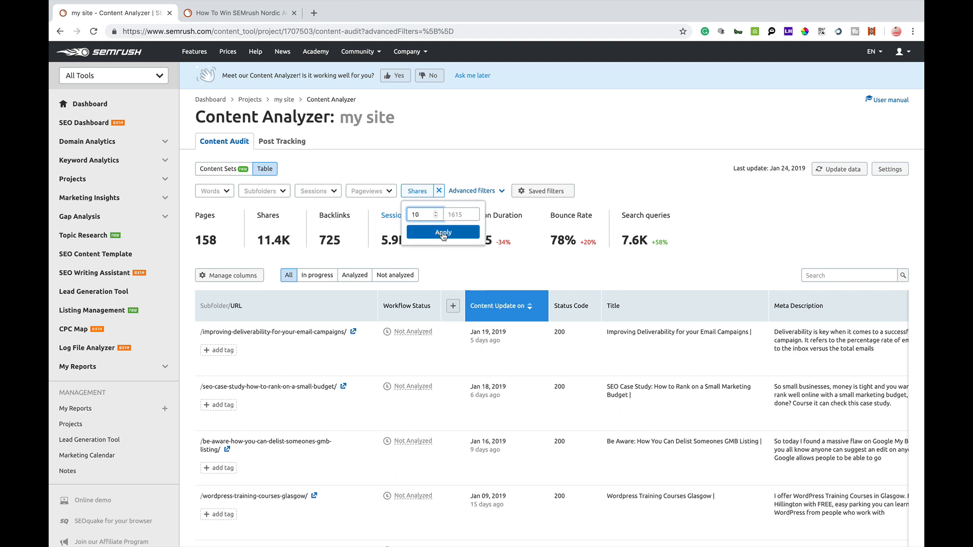
pyautogui.click(442, 231)
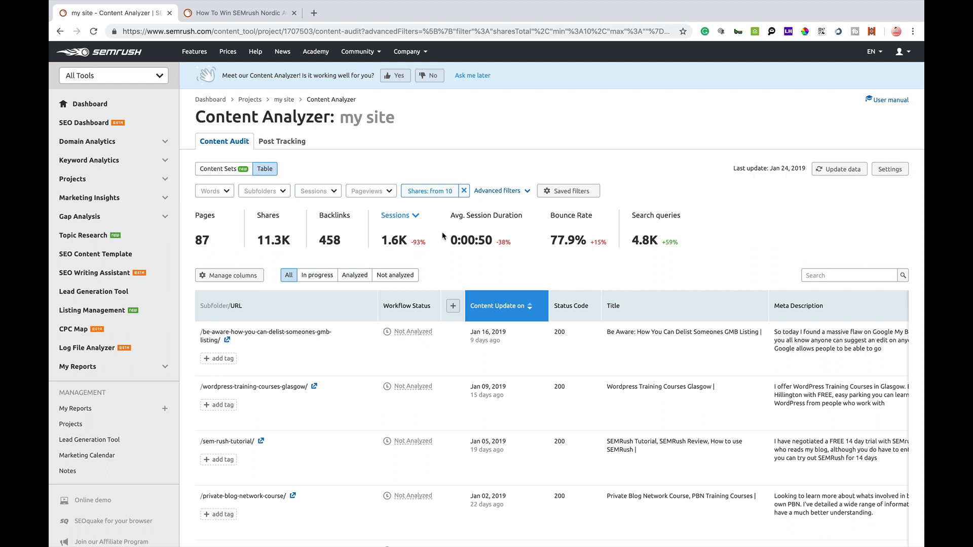
pyautogui.moveTo(541, 350)
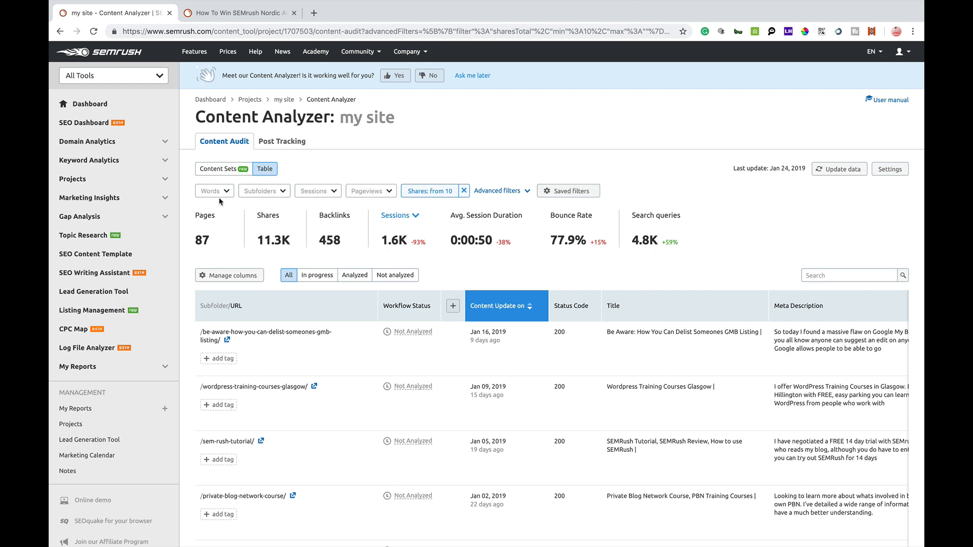
pyautogui.click(213, 191)
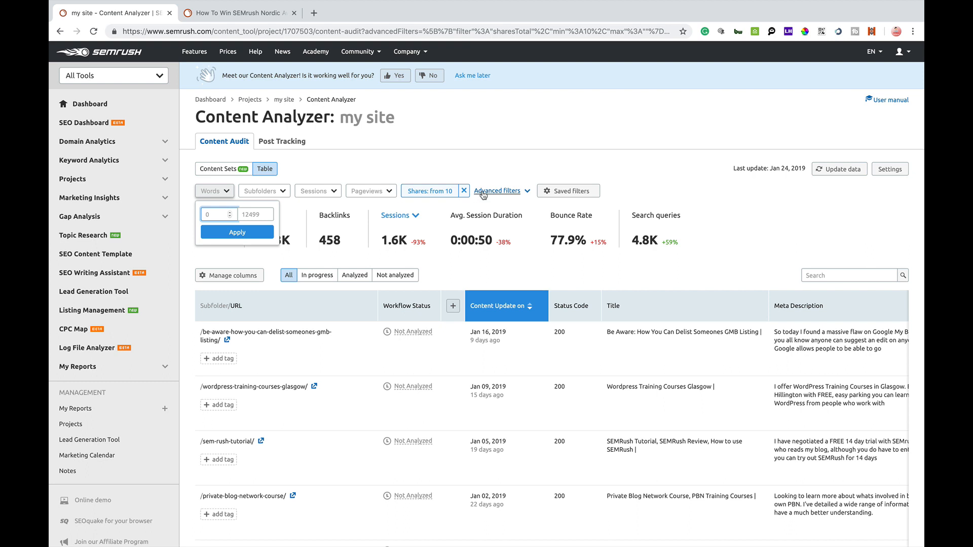
pyautogui.click(567, 190)
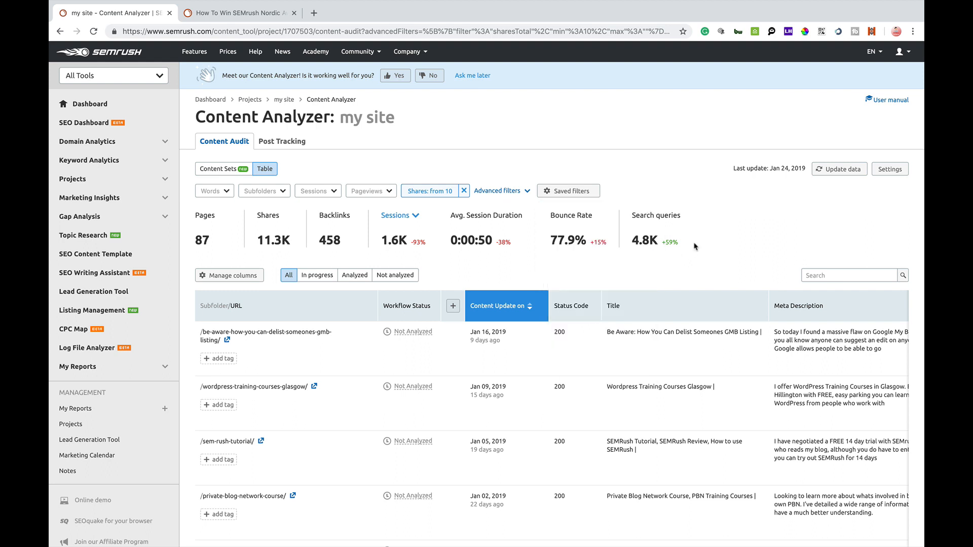
pyautogui.moveTo(299, 232)
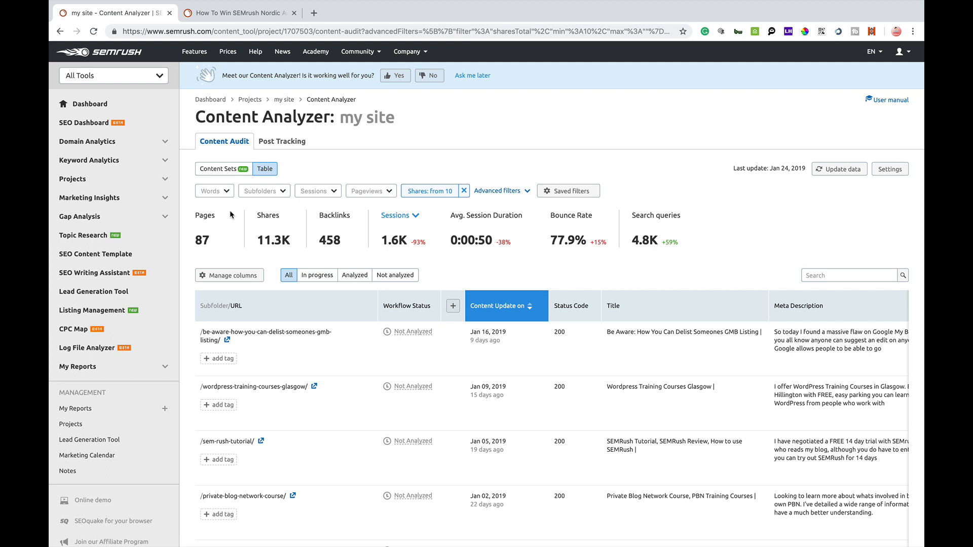
pyautogui.moveTo(269, 399)
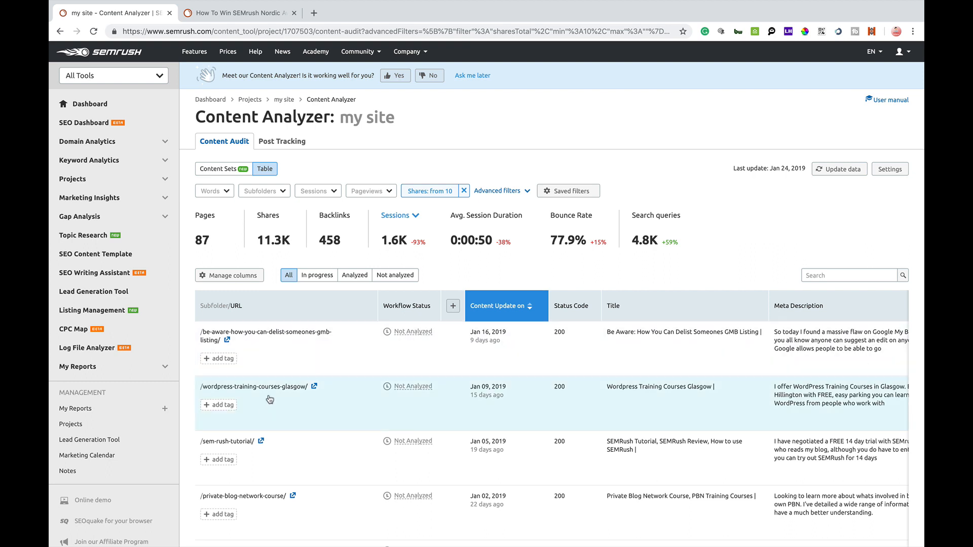
pyautogui.moveTo(330, 401)
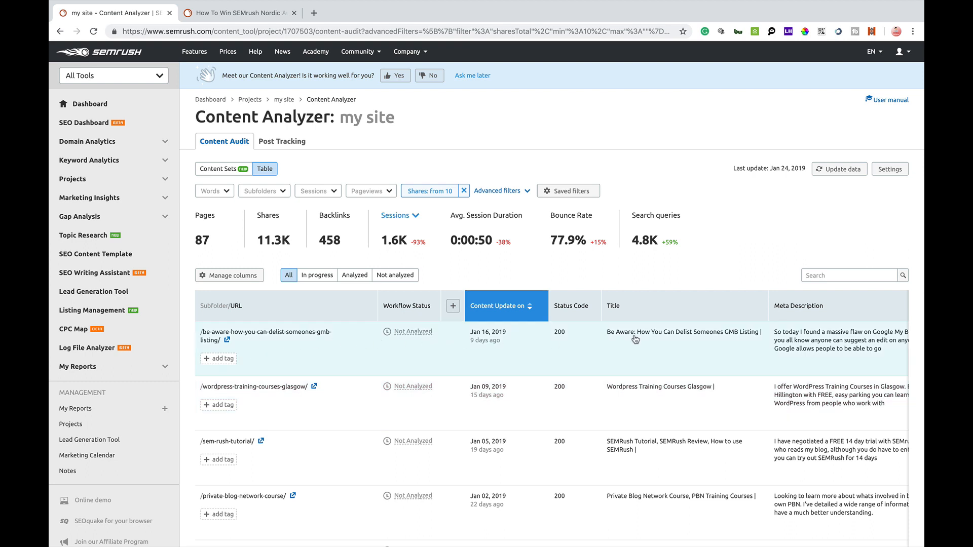
pyautogui.moveTo(377, 291)
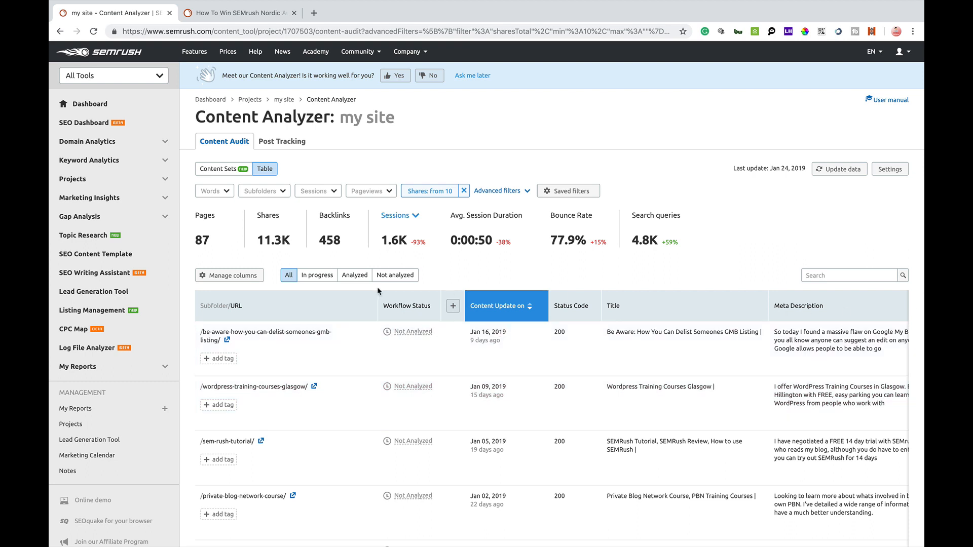
pyautogui.moveTo(225, 289)
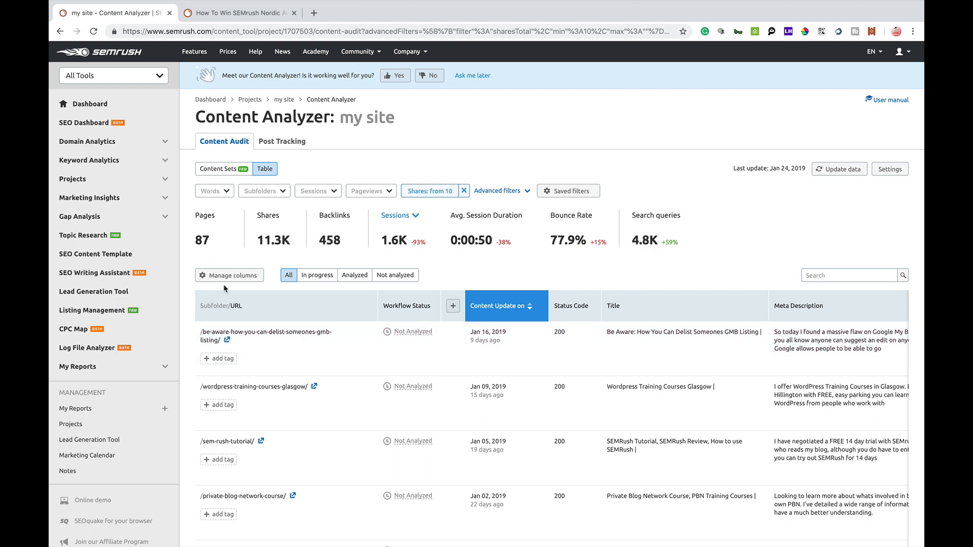
# Hide the Meta Description, H1, Author and Status Code columns through Manage columns
pyautogui.click(229, 275)
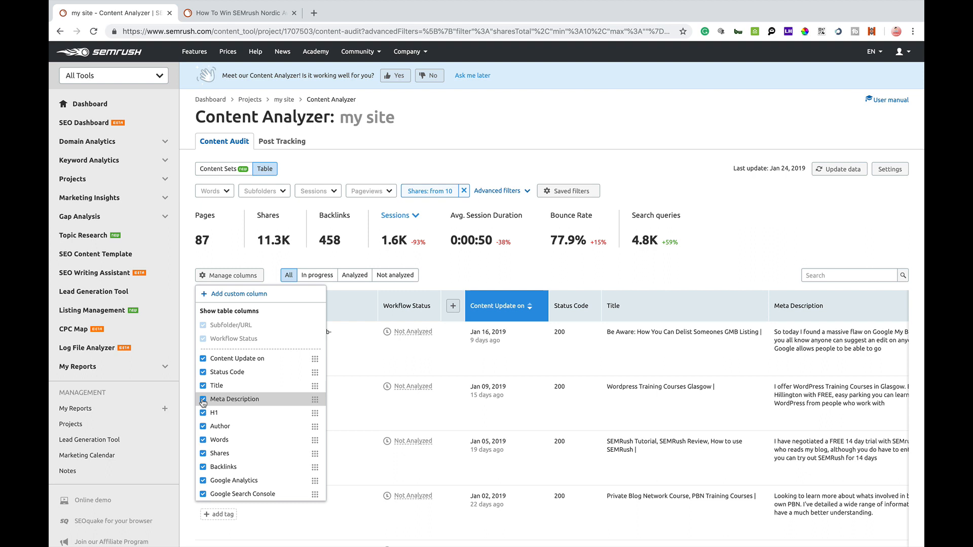
pyautogui.click(204, 399)
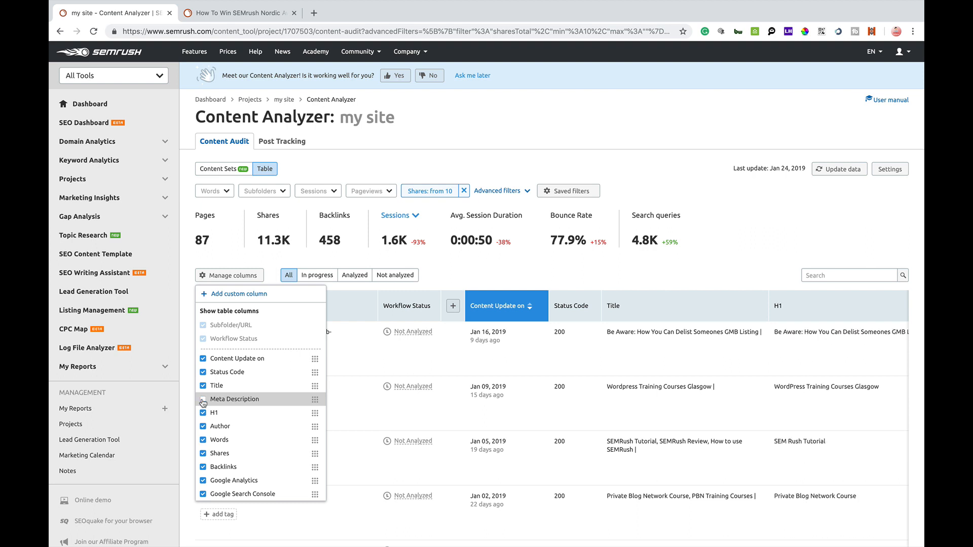
pyautogui.click(202, 398)
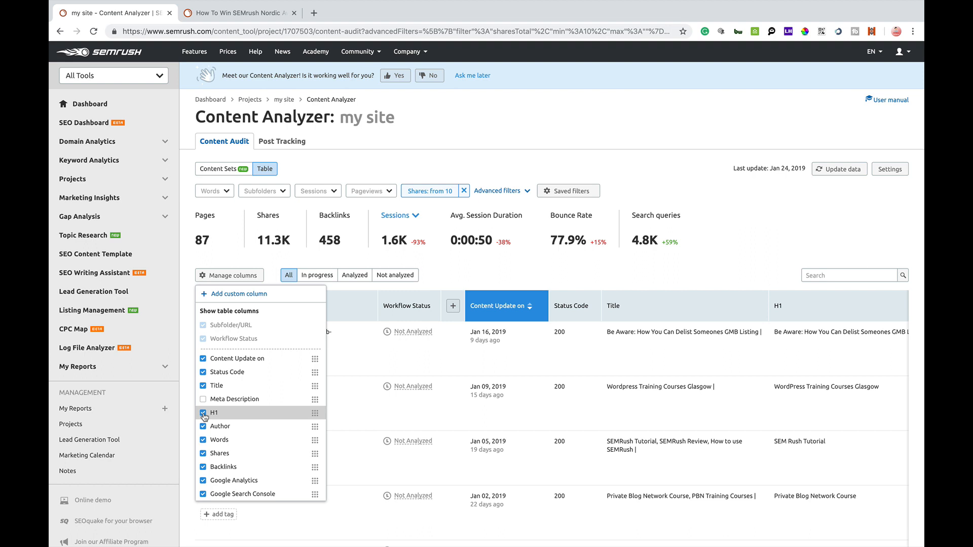
pyautogui.click(203, 412)
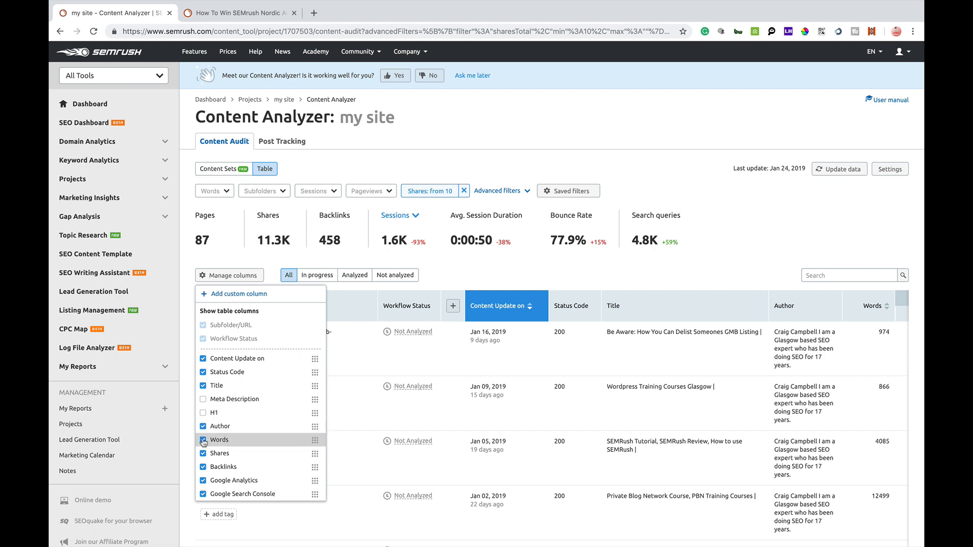
pyautogui.click(204, 426)
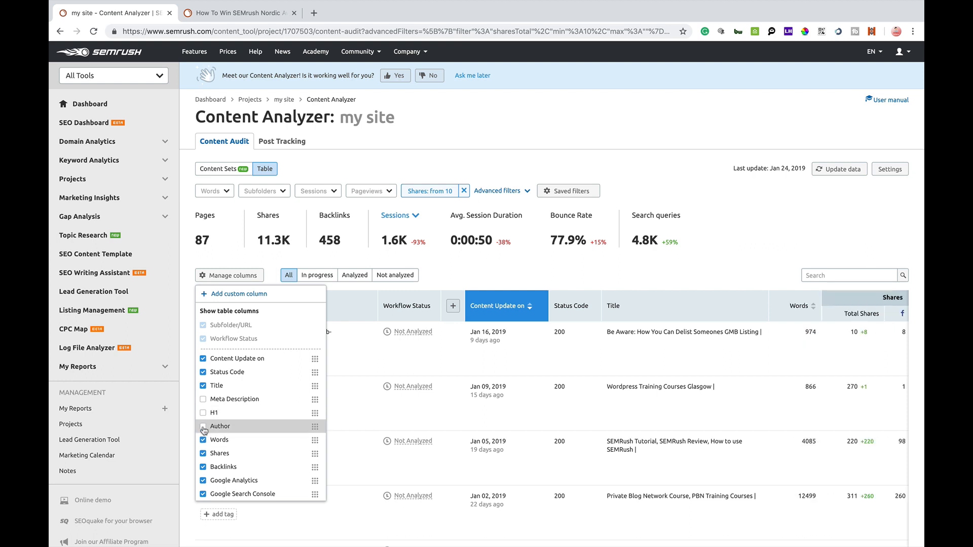
pyautogui.moveTo(204, 439)
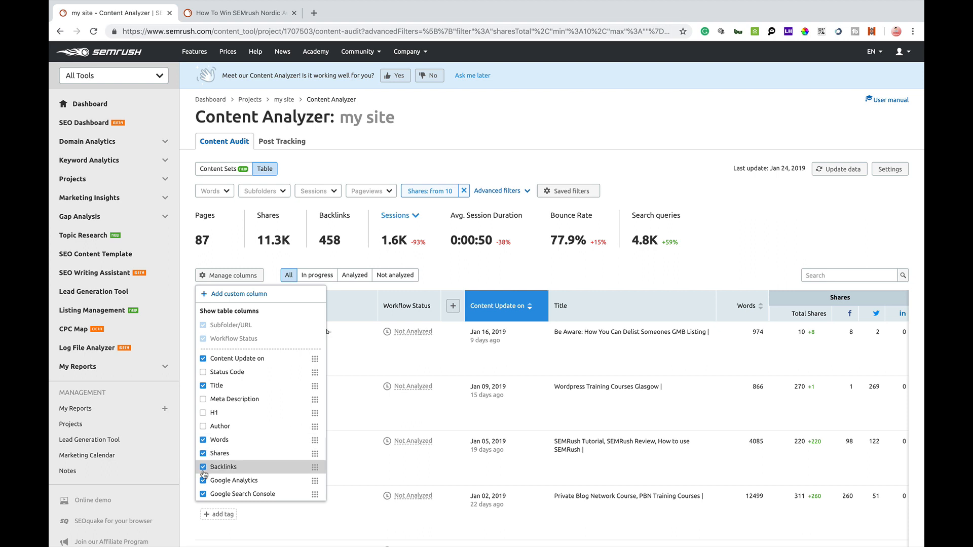
pyautogui.click(203, 480)
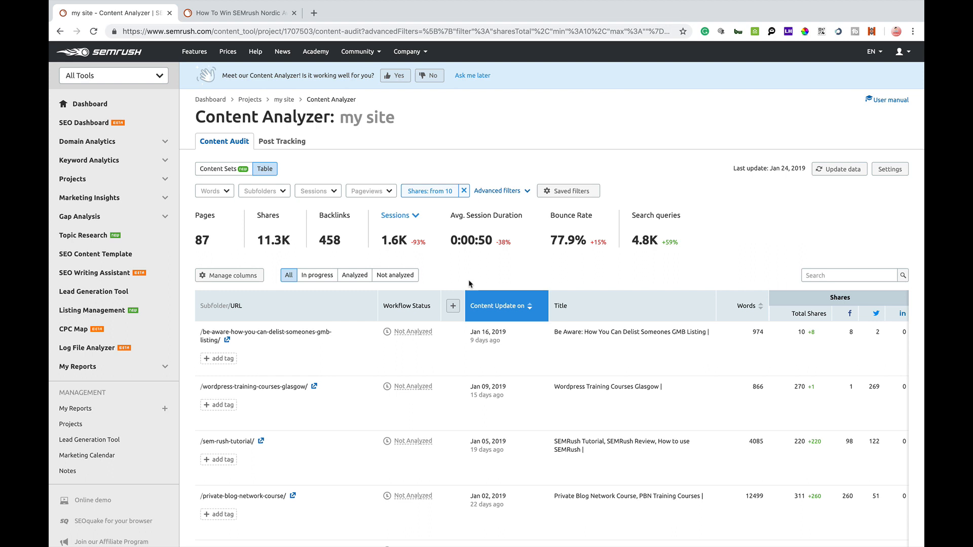
pyautogui.moveTo(298, 320)
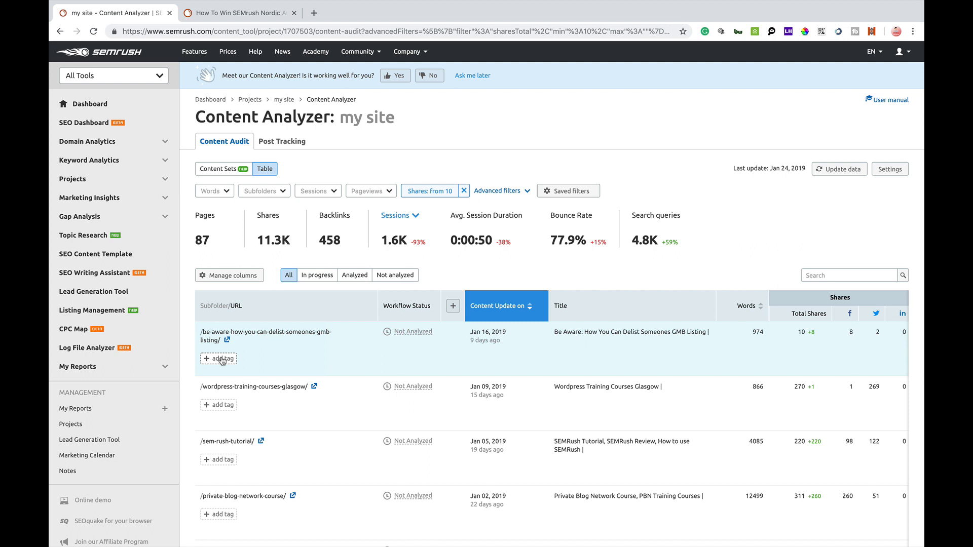
# Add a 'poor content' tag to the GMB delisting page in the audit table
pyautogui.click(218, 358)
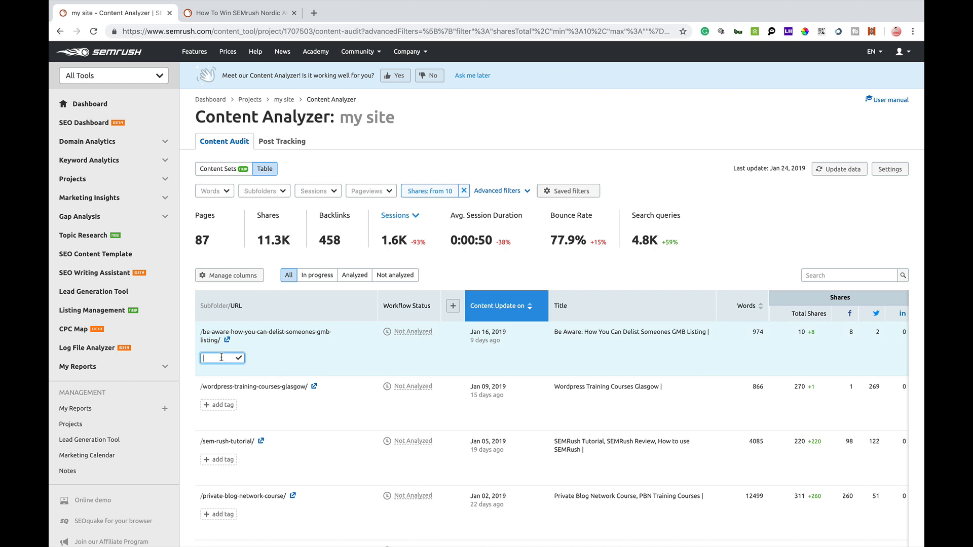
pyautogui.write('por')
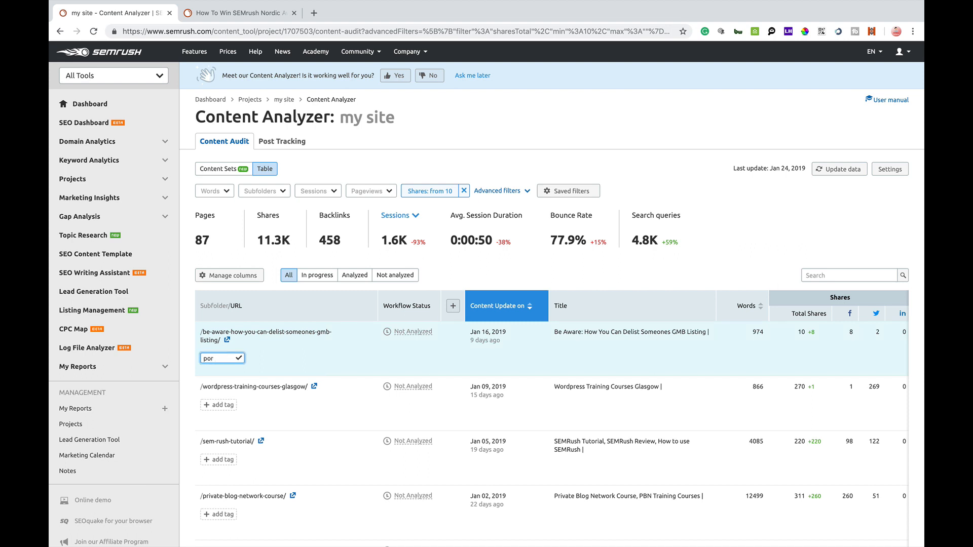
pyautogui.write('content')
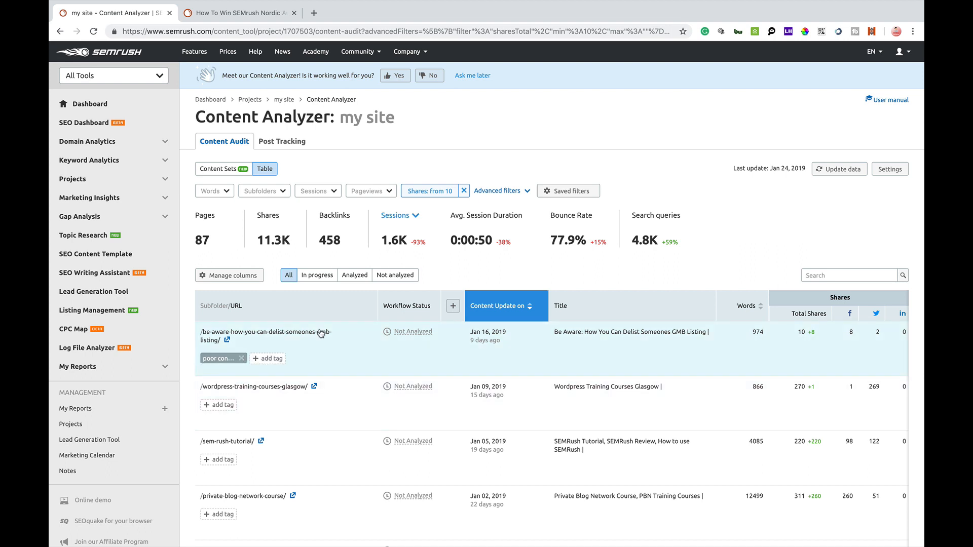
pyautogui.moveTo(260, 336)
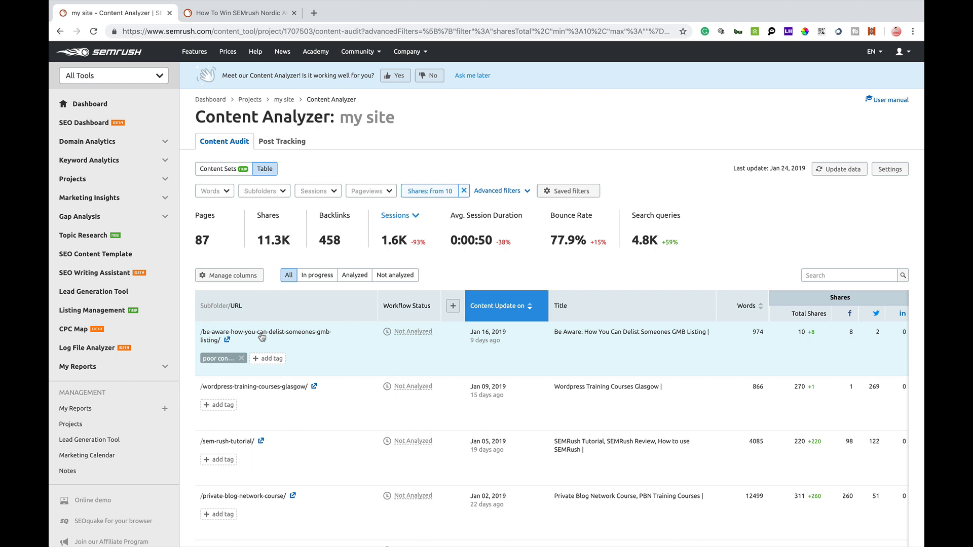
pyautogui.moveTo(332, 313)
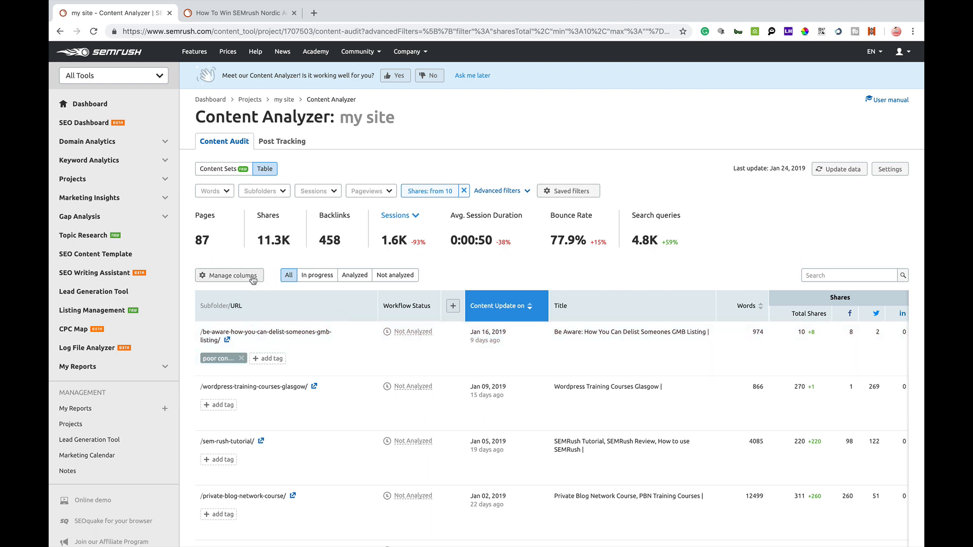
pyautogui.click(229, 275)
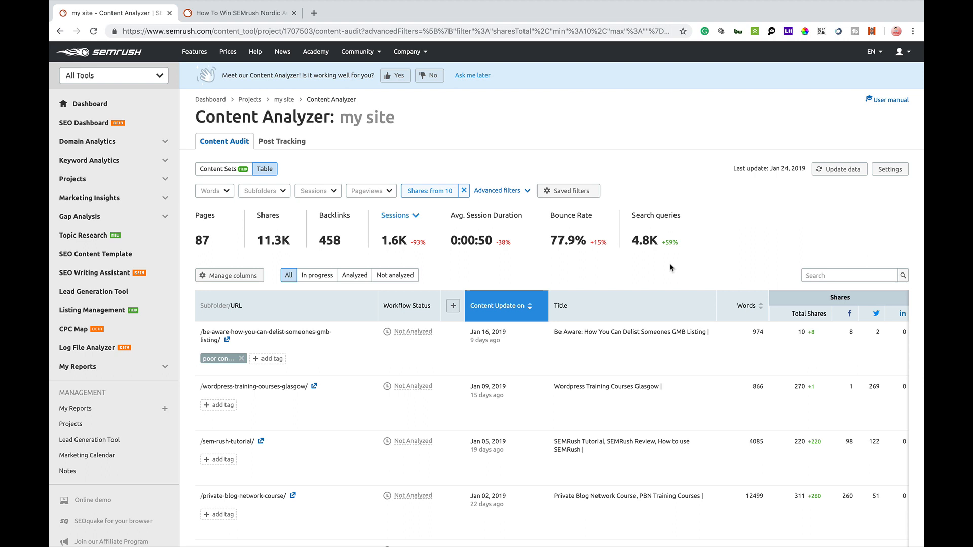
pyautogui.moveTo(635, 318)
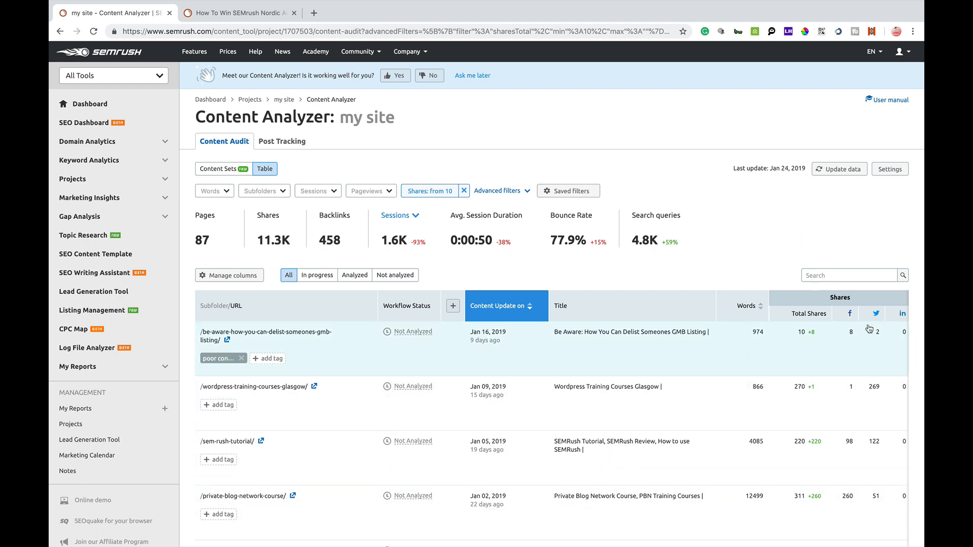
pyautogui.moveTo(617, 378)
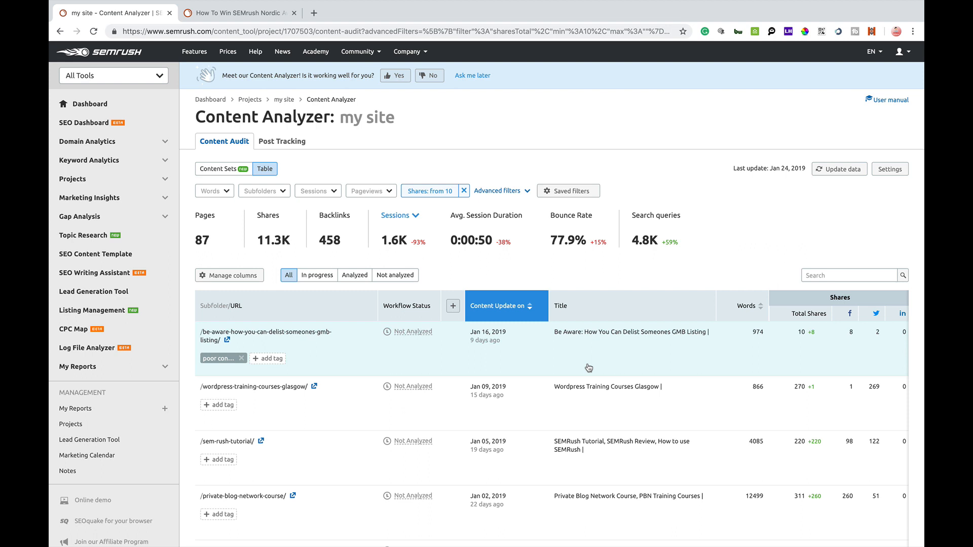
pyautogui.moveTo(521, 339)
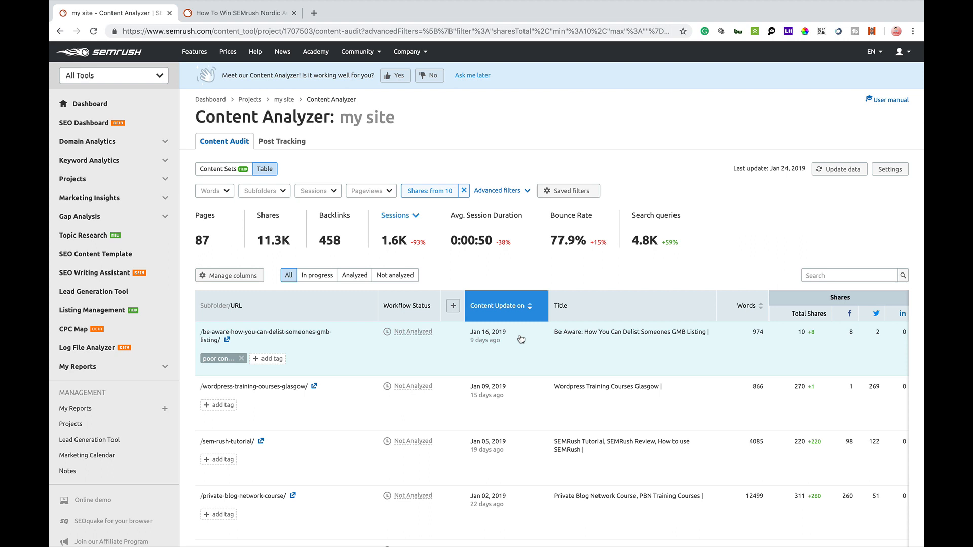
pyautogui.moveTo(229, 261)
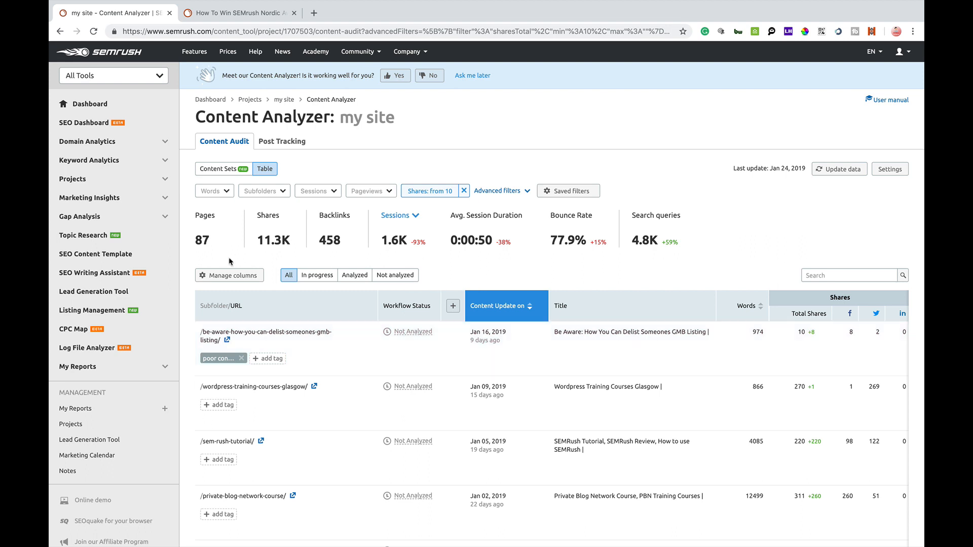
pyautogui.moveTo(234, 279)
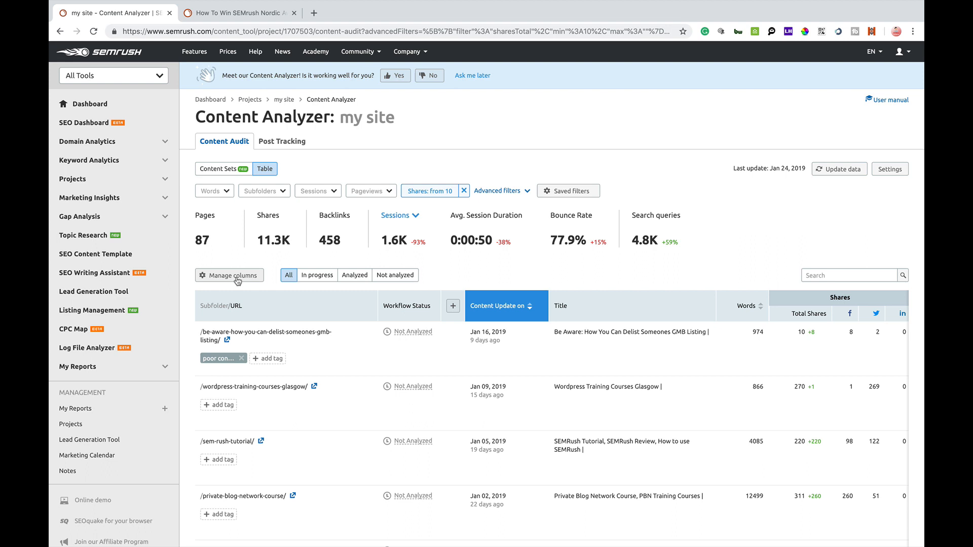
pyautogui.moveTo(451, 306)
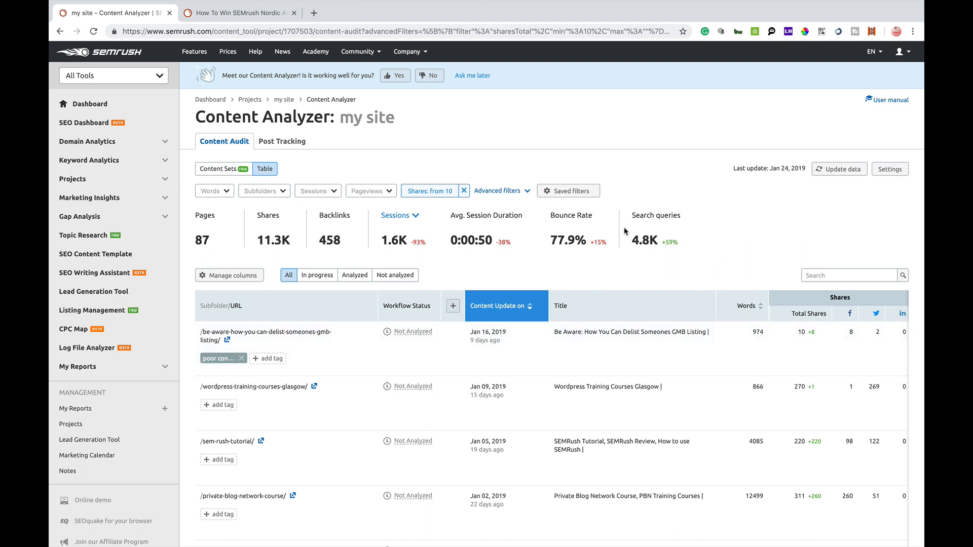
pyautogui.moveTo(254, 228)
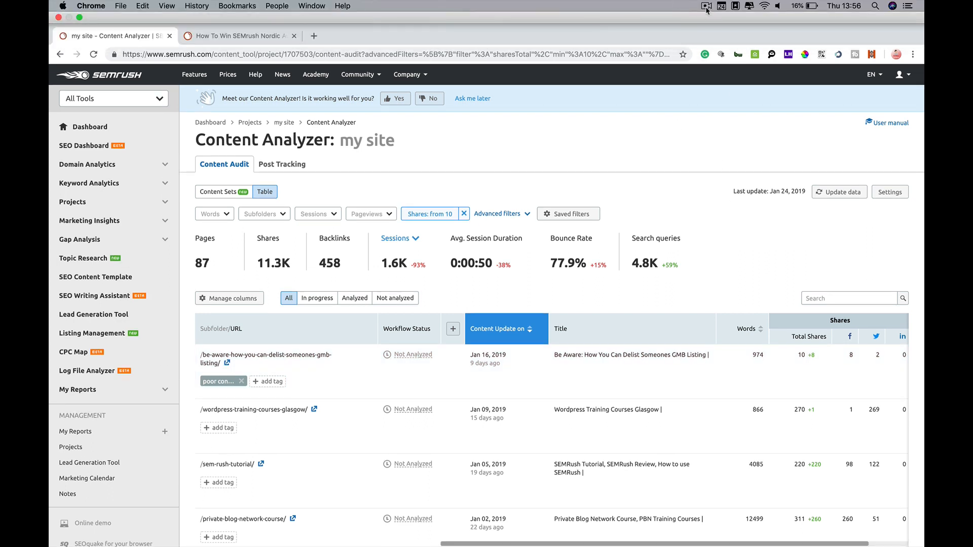
# Open the review panel for /be-aware-how-you-can-delist-someones-gmb-listing/
pyautogui.click(705, 5)
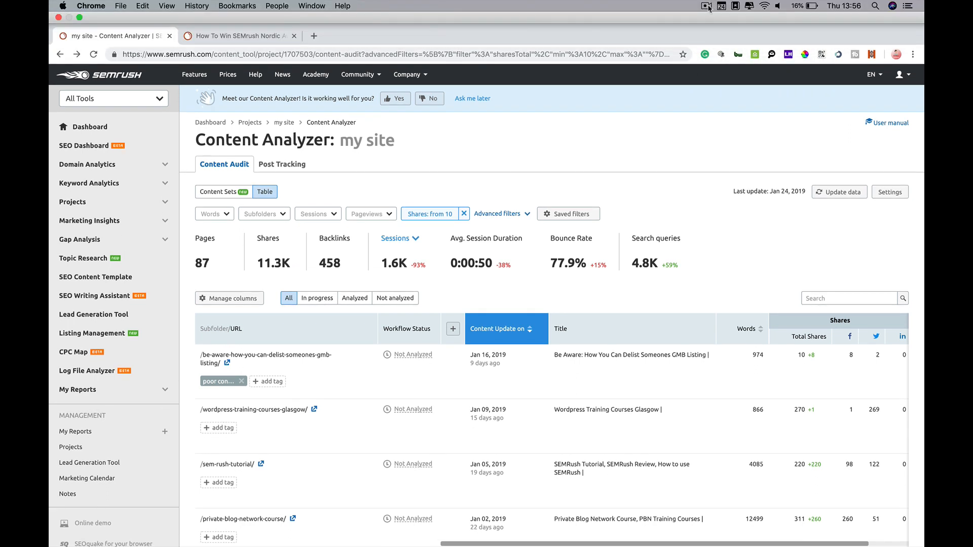
pyautogui.click(705, 6)
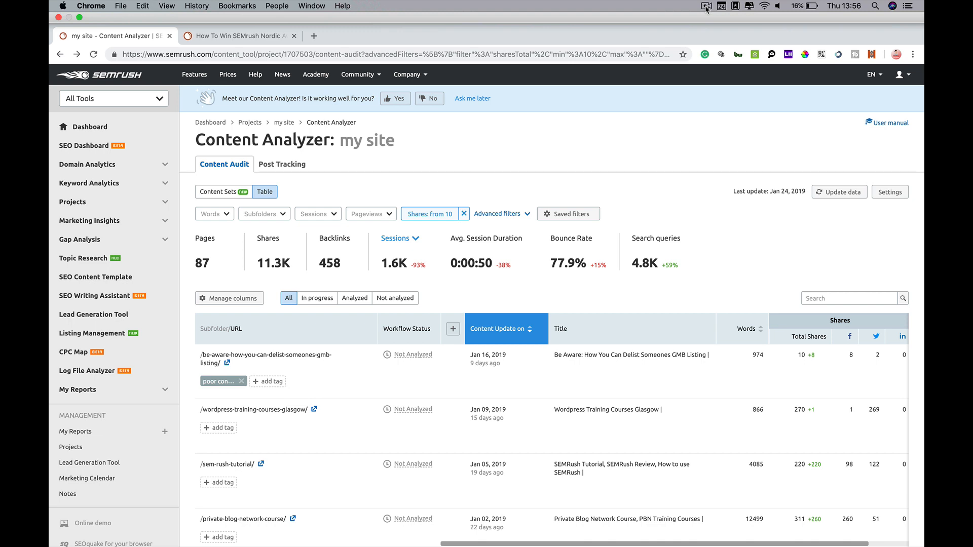
pyautogui.click(706, 5)
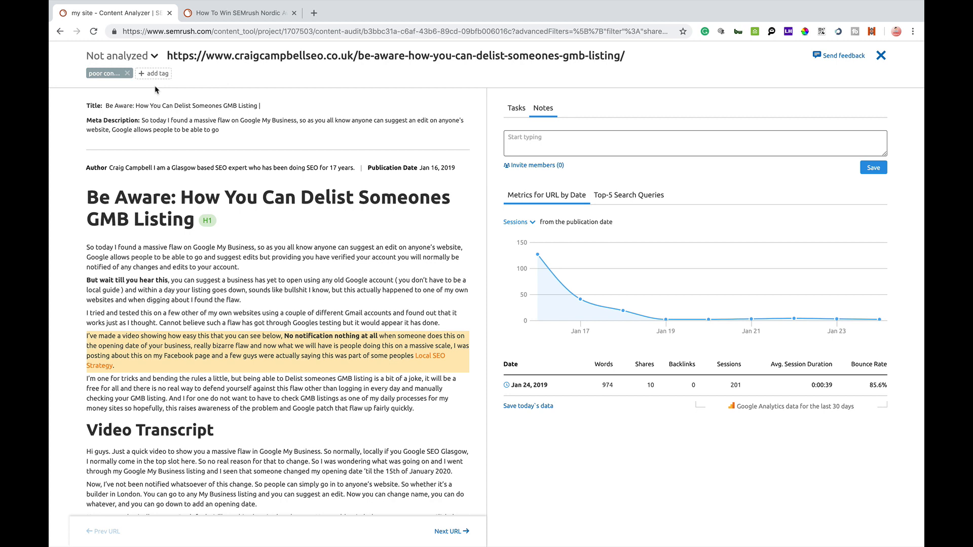
pyautogui.moveTo(163, 140)
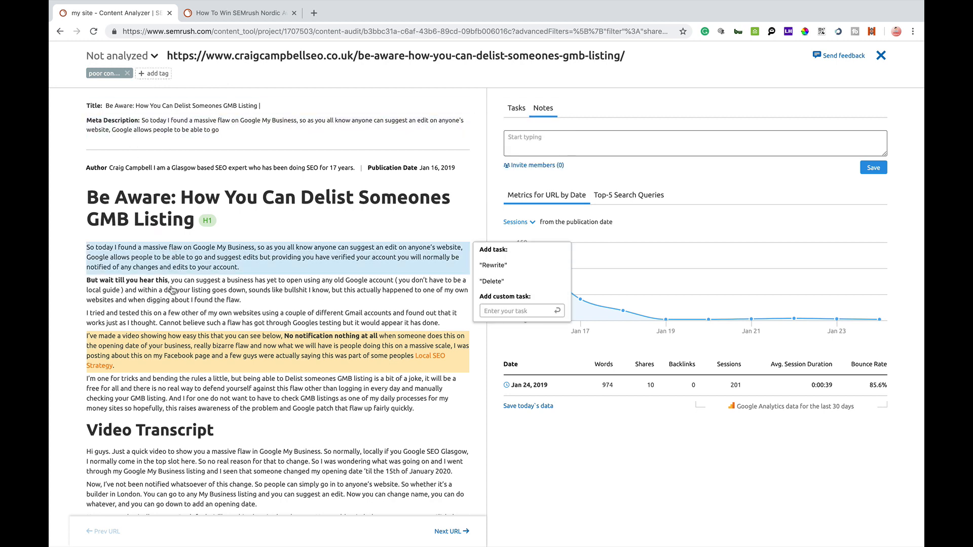
pyautogui.moveTo(177, 261)
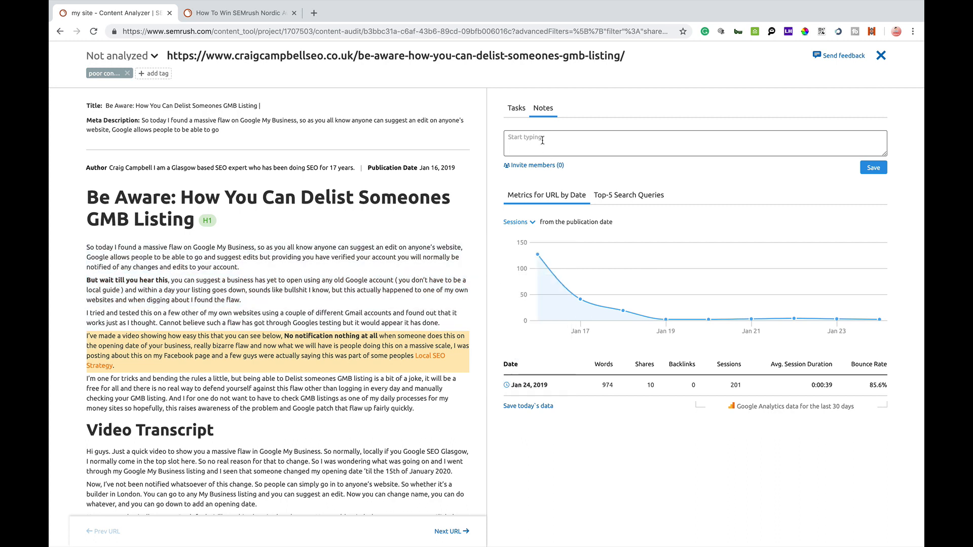
# Add a 'Rewrite' task to the GMB page and mark both Rewrite tasks complete
pyautogui.click(516, 107)
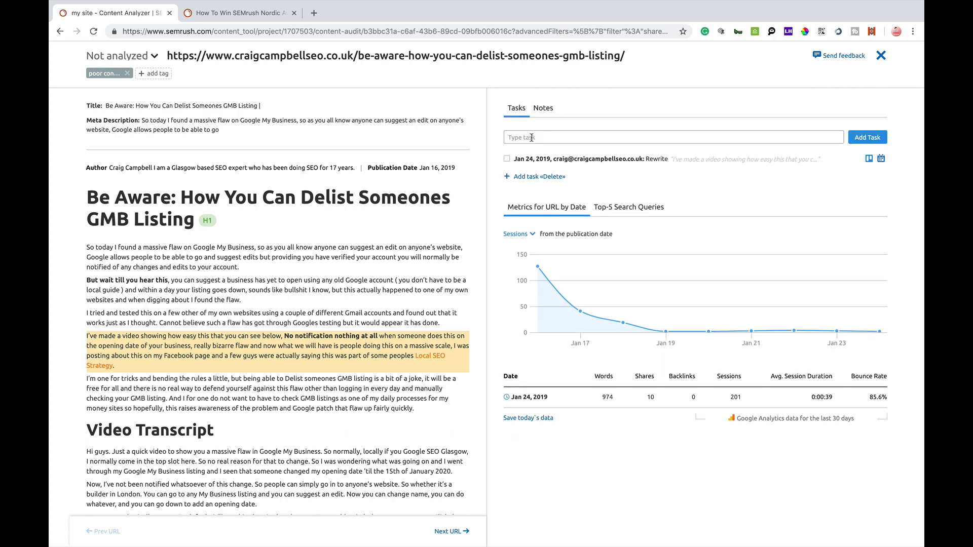
pyautogui.click(672, 137)
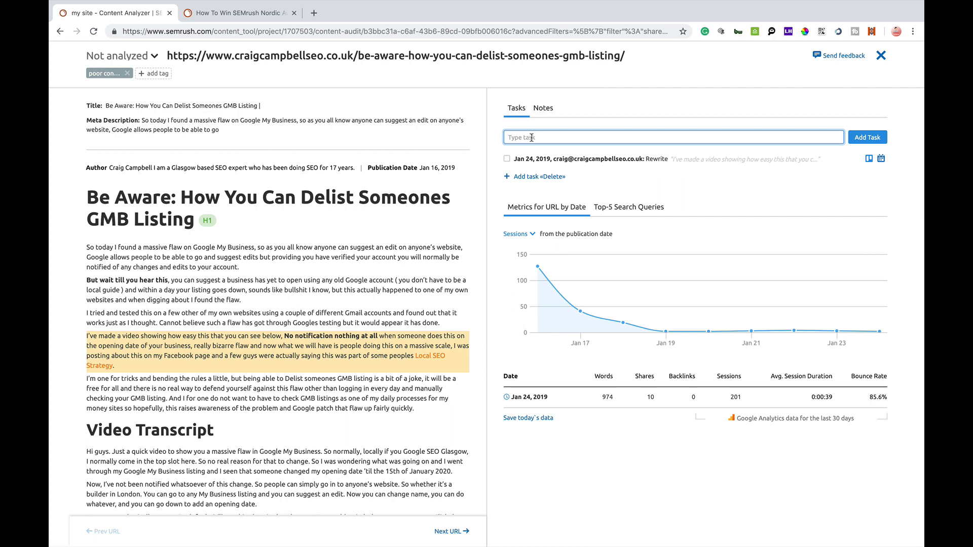
pyautogui.write('Rewwrite')
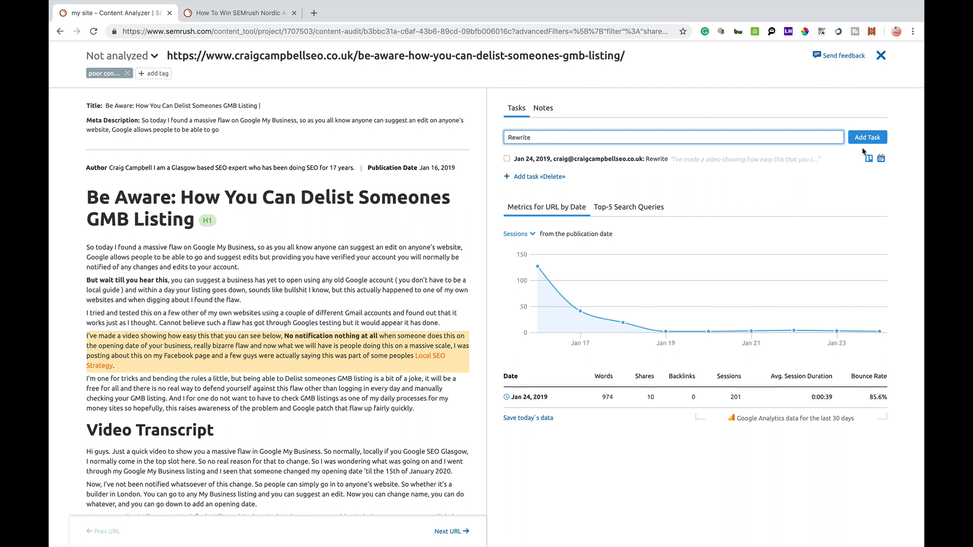
pyautogui.click(867, 138)
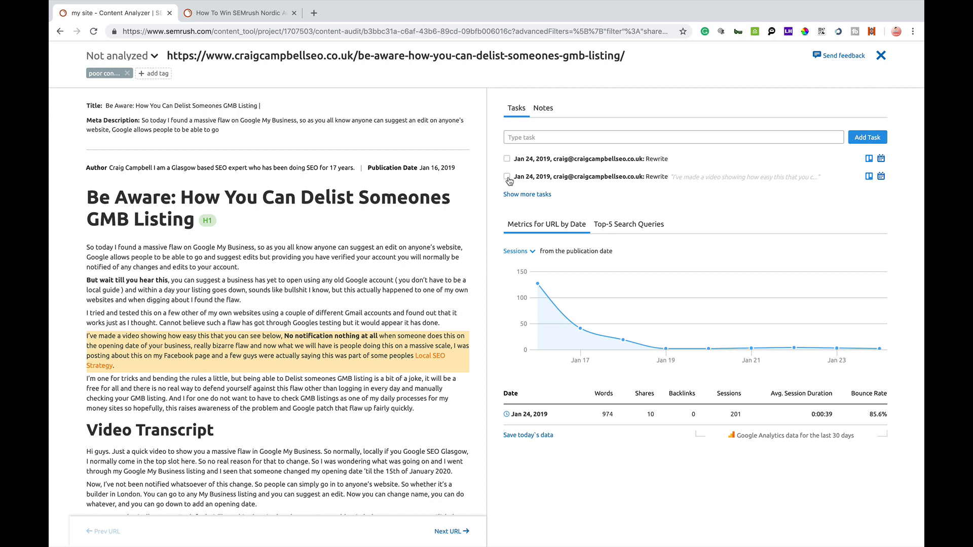
pyautogui.click(507, 177)
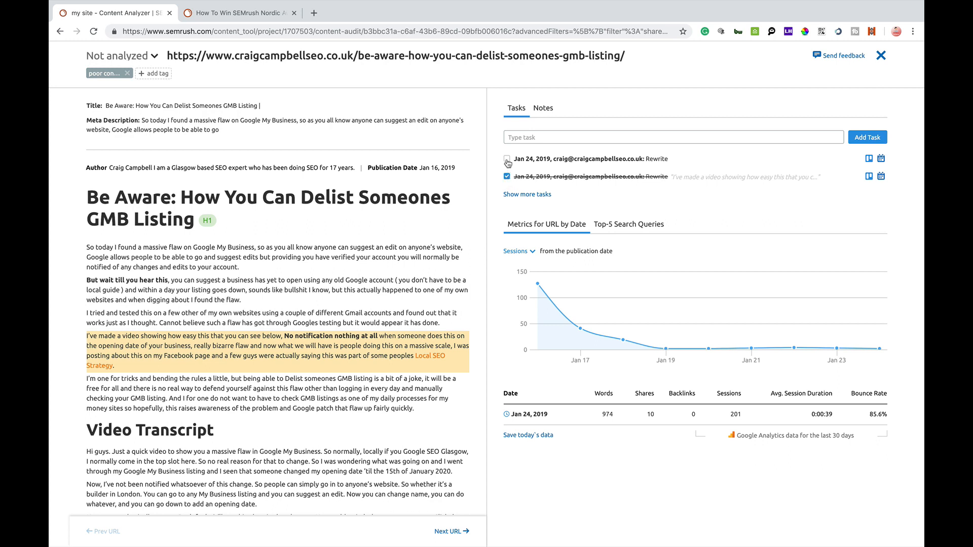
pyautogui.click(507, 159)
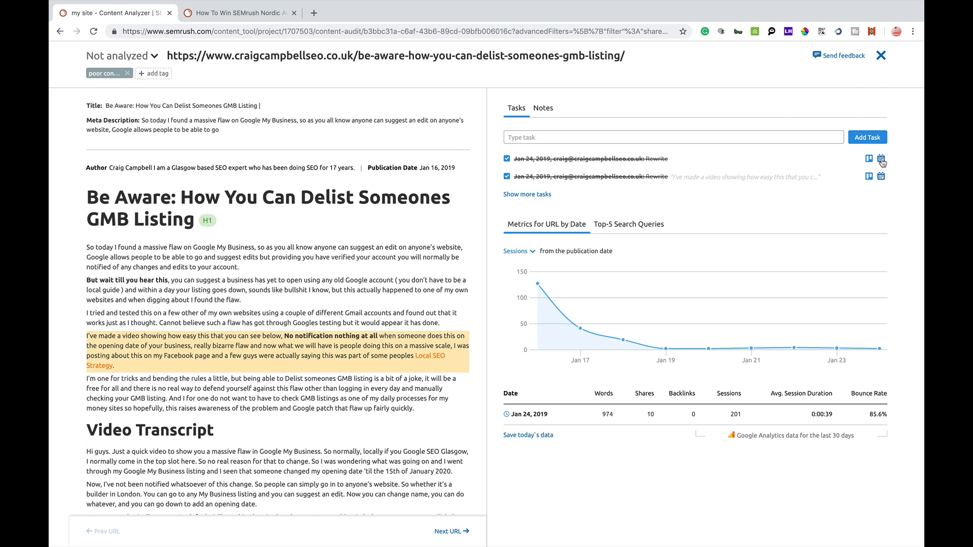
pyautogui.moveTo(869, 160)
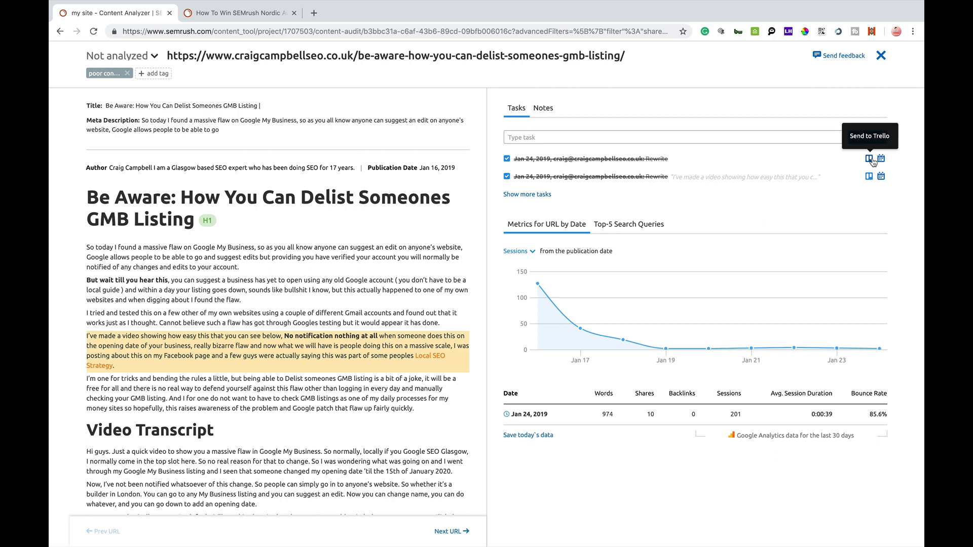
pyautogui.moveTo(881, 158)
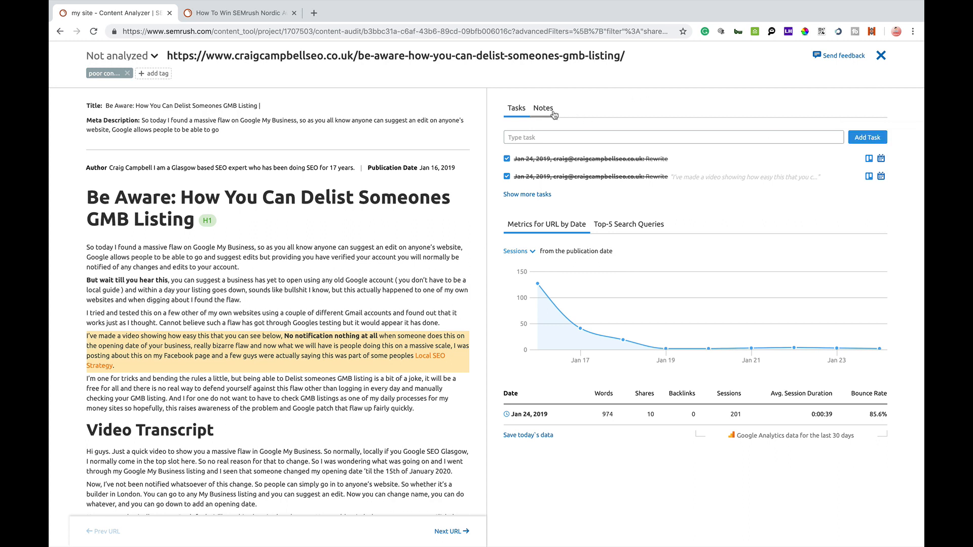
# Switch to the page's Notes and view, then dismiss, the Share your projects dialog
pyautogui.click(542, 107)
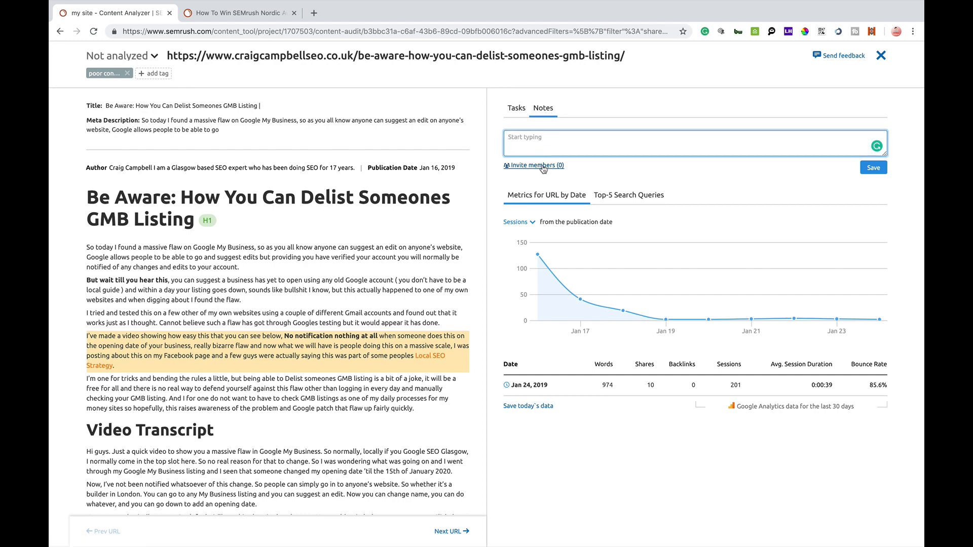
pyautogui.click(536, 166)
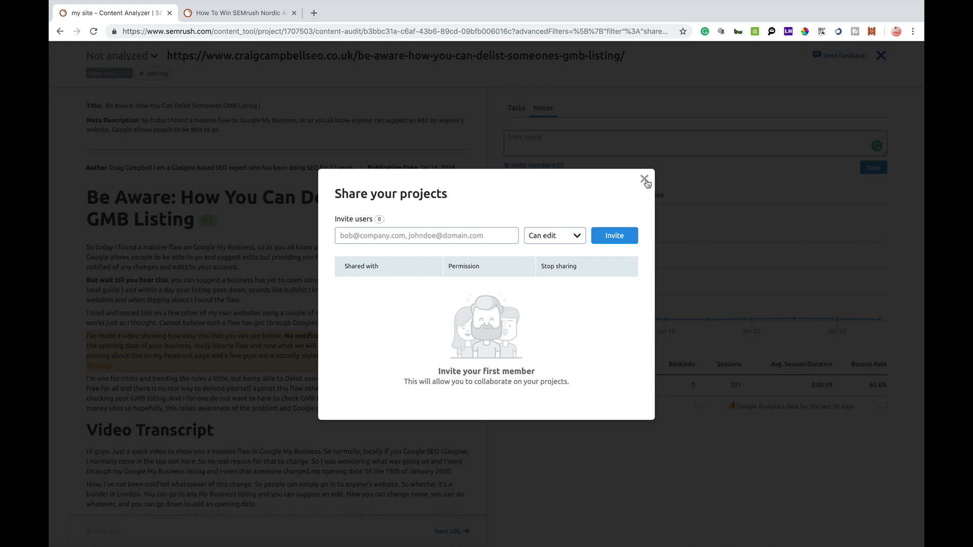
pyautogui.click(645, 178)
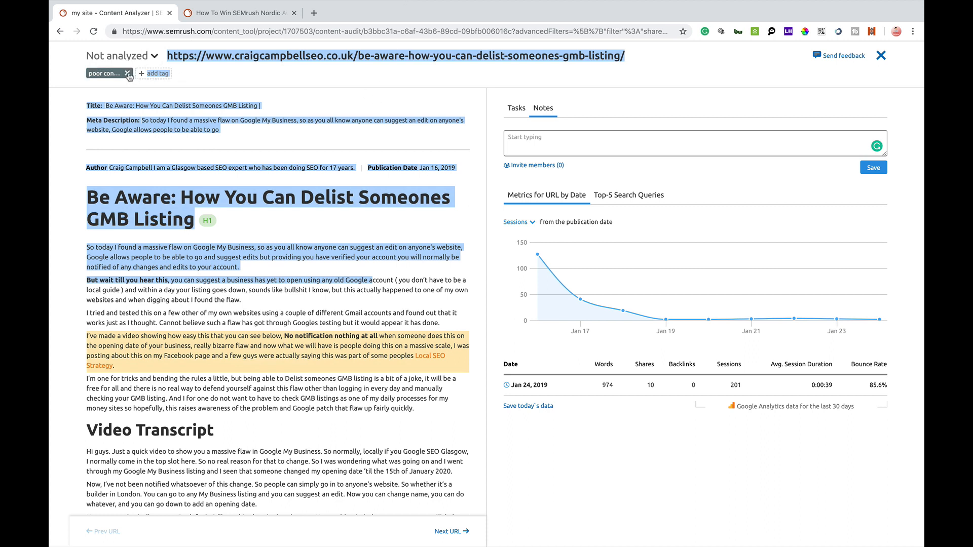
# Delete the poor-content tag from the GMB page and reopen its review
pyautogui.click(127, 74)
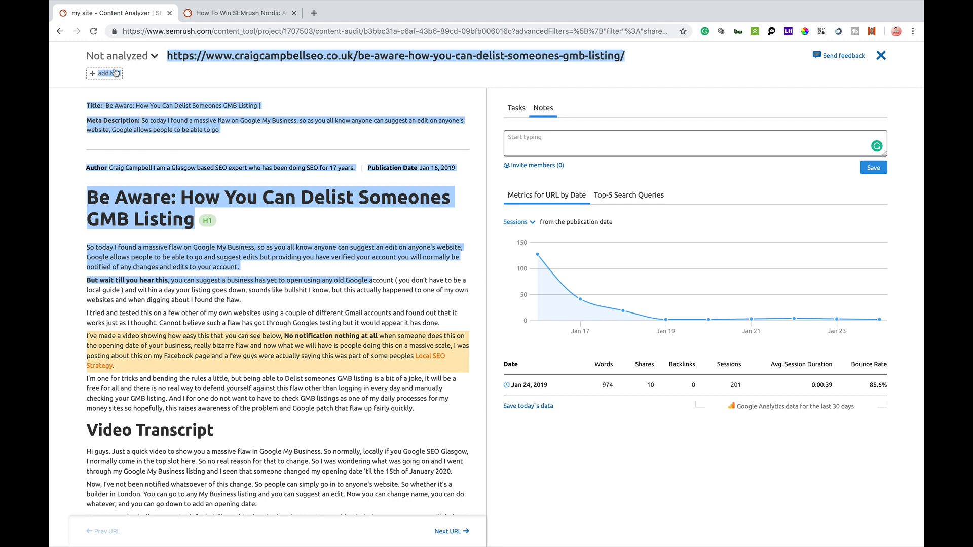
pyautogui.click(104, 73)
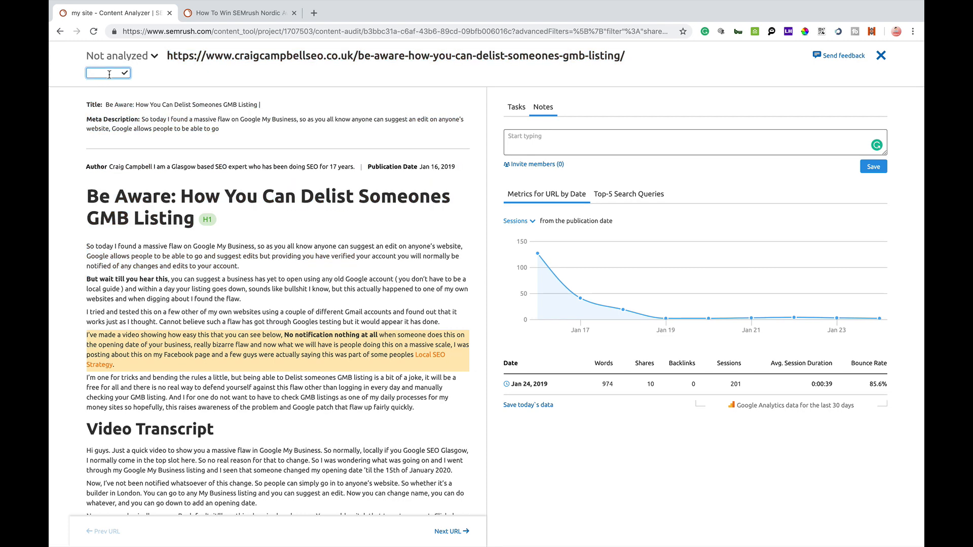
pyautogui.click(881, 56)
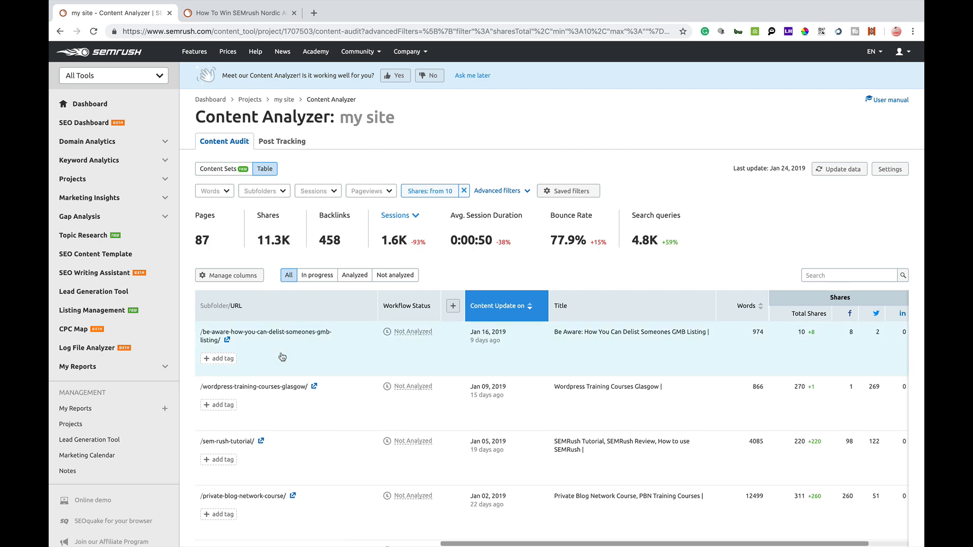
pyautogui.click(265, 335)
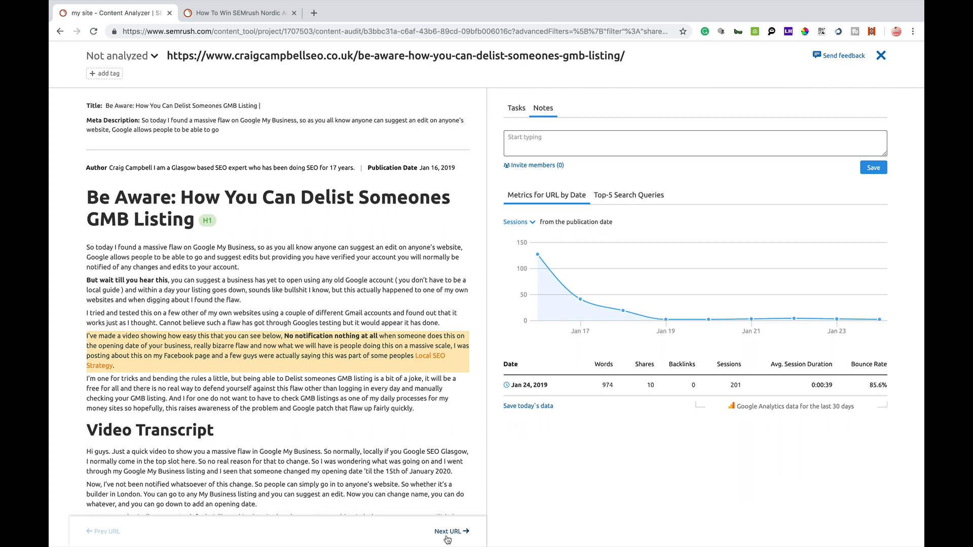
pyautogui.moveTo(538, 363)
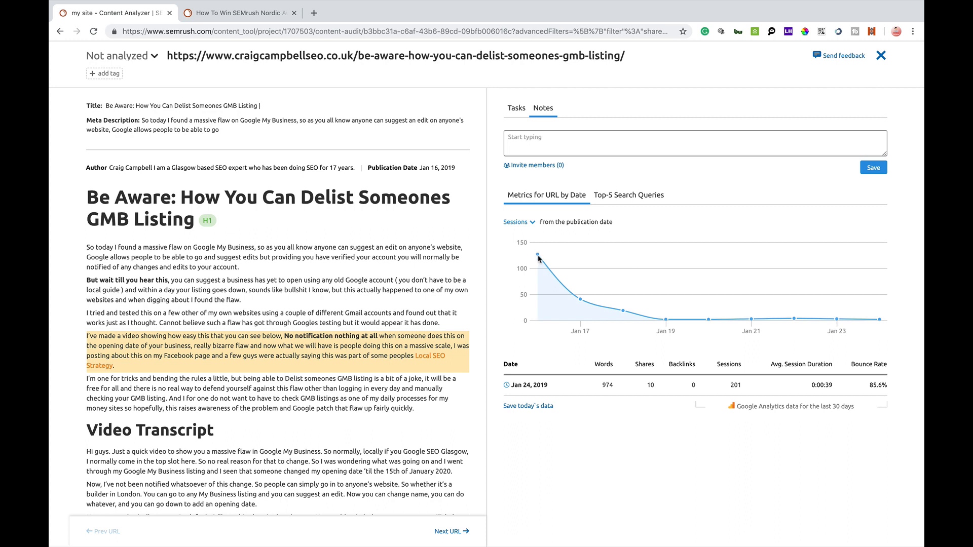
pyautogui.moveTo(539, 255)
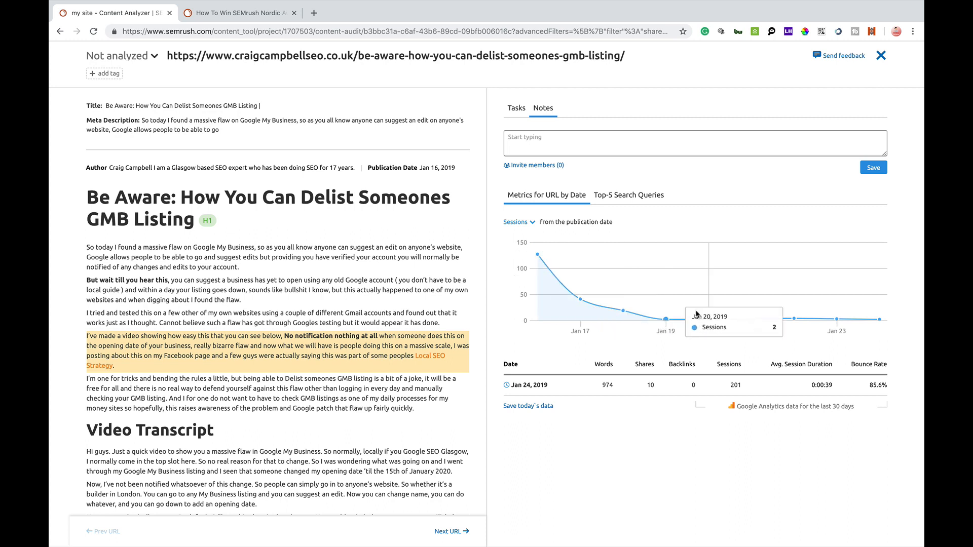
pyautogui.moveTo(866, 321)
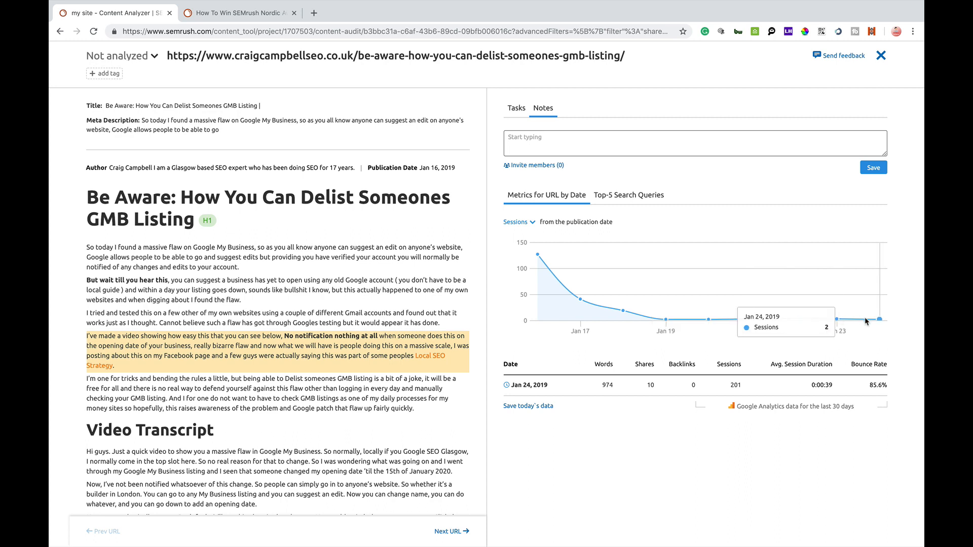
pyautogui.moveTo(877, 320)
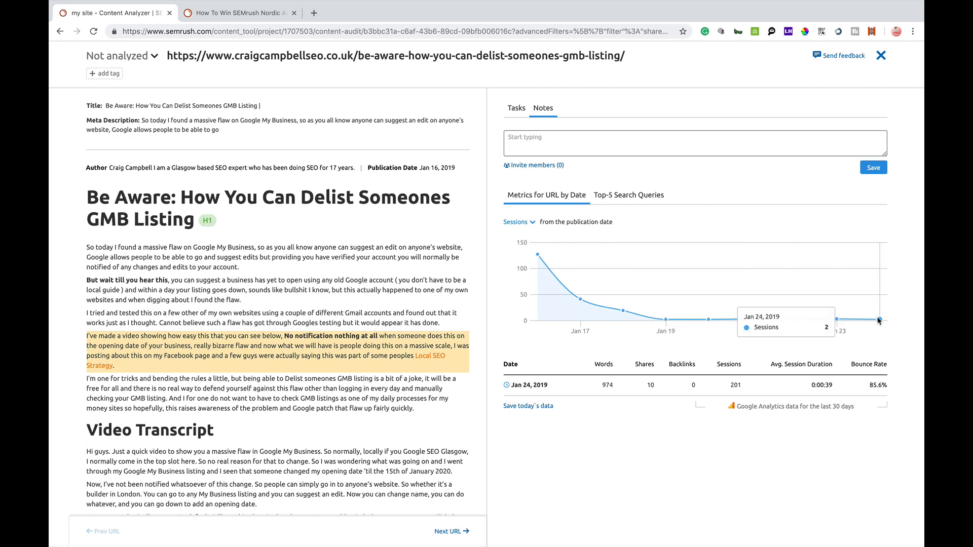
pyautogui.moveTo(603, 299)
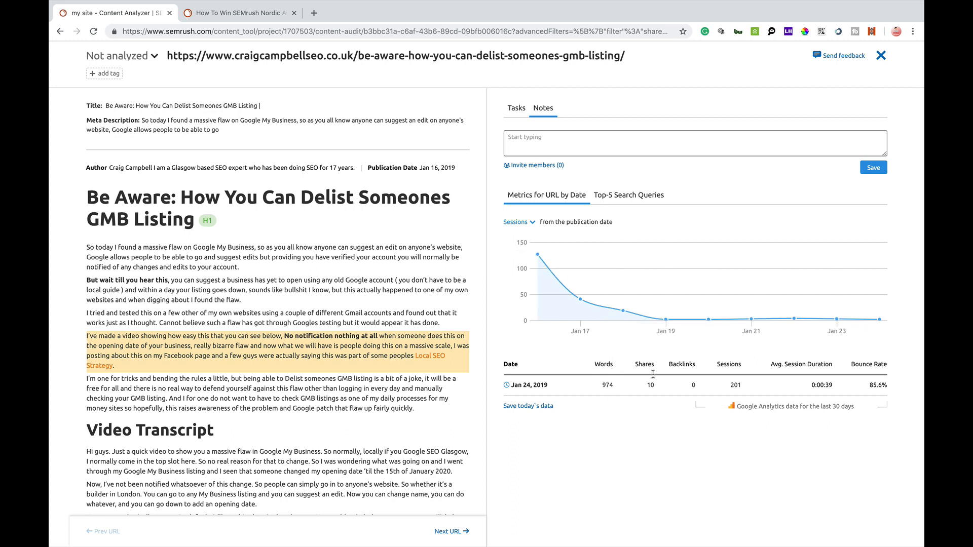
pyautogui.moveTo(559, 405)
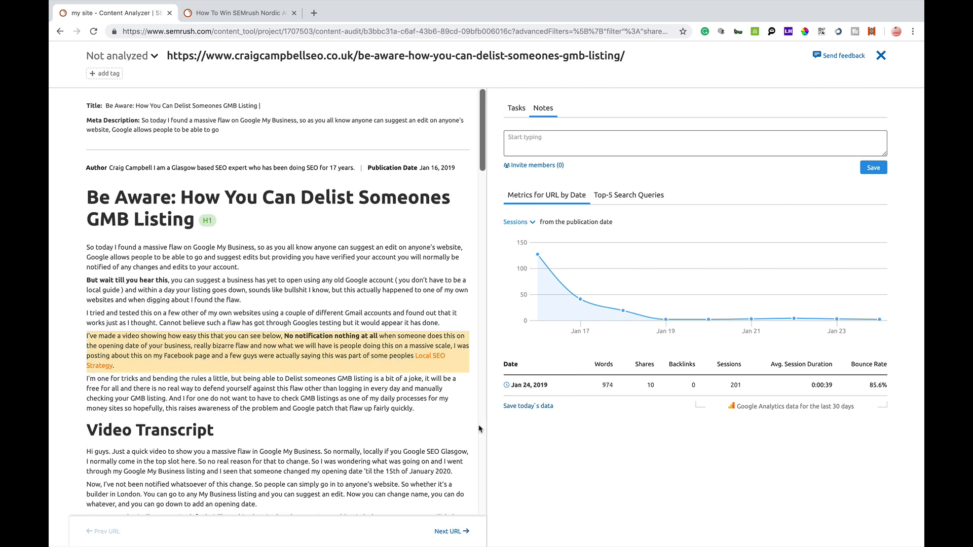
pyautogui.click(273, 257)
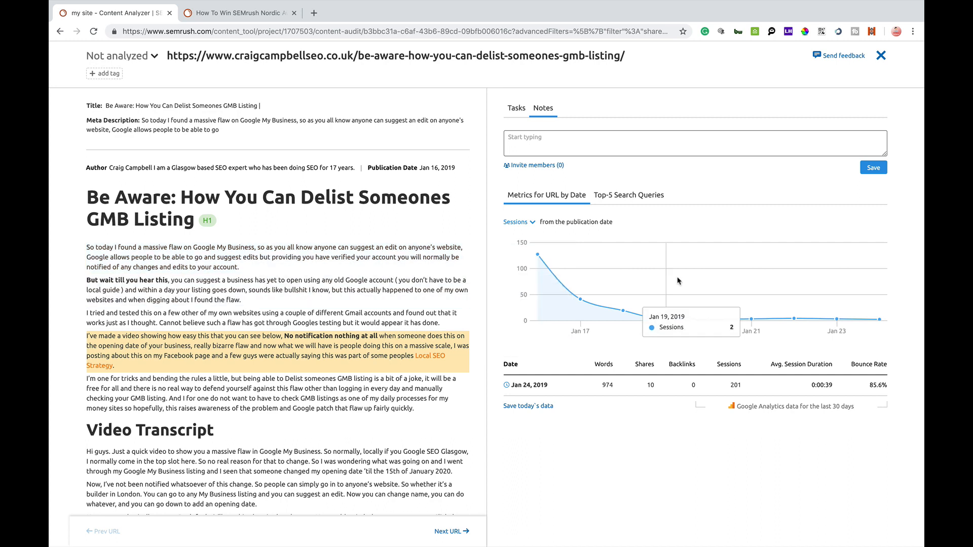
pyautogui.moveTo(746, 266)
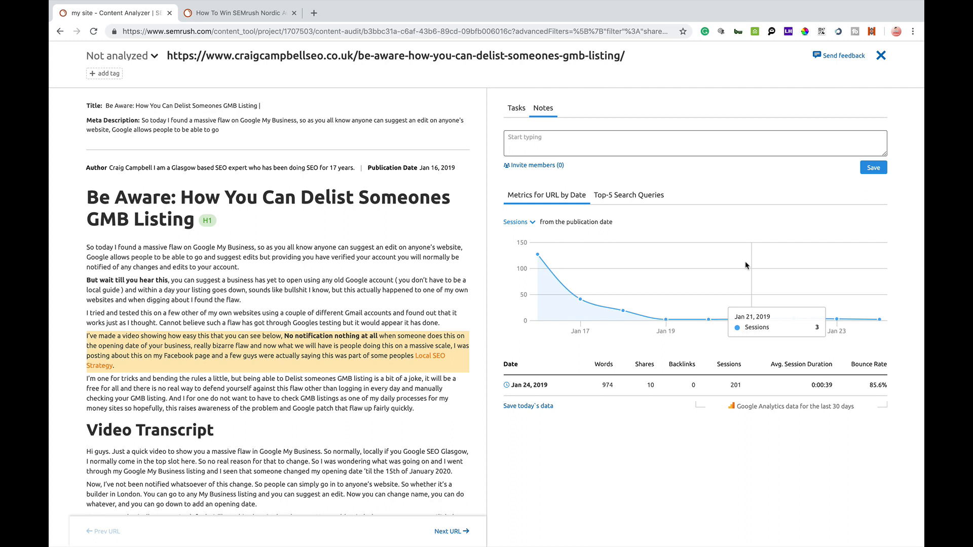
pyautogui.moveTo(764, 285)
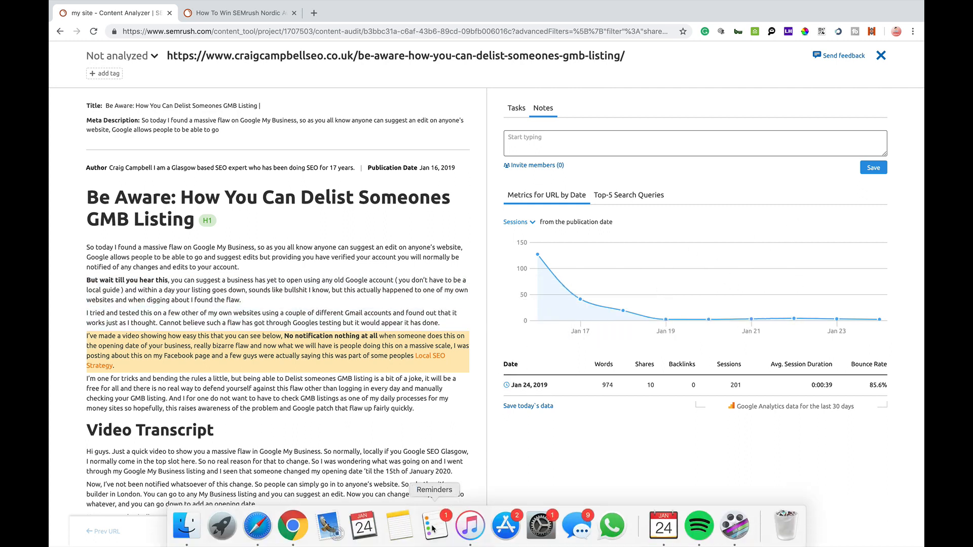
pyautogui.click(447, 531)
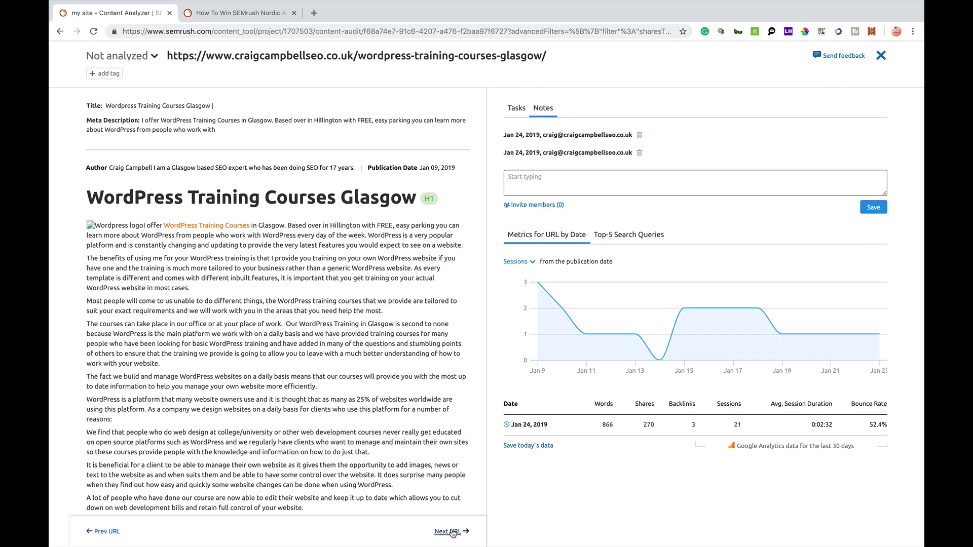
# Advance three pages with Next URL to the Local SEO Guide (Map Pack Rankings)
pyautogui.click(449, 531)
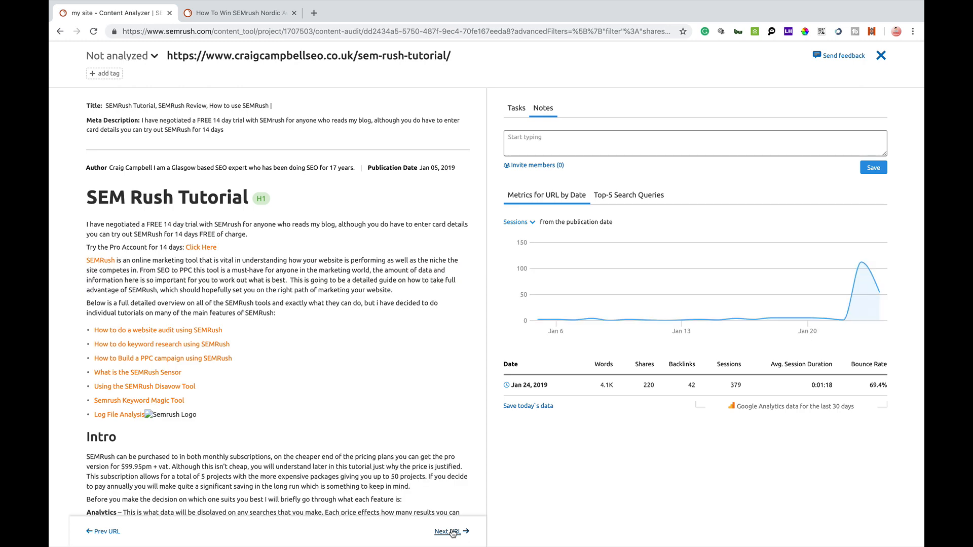
pyautogui.click(448, 531)
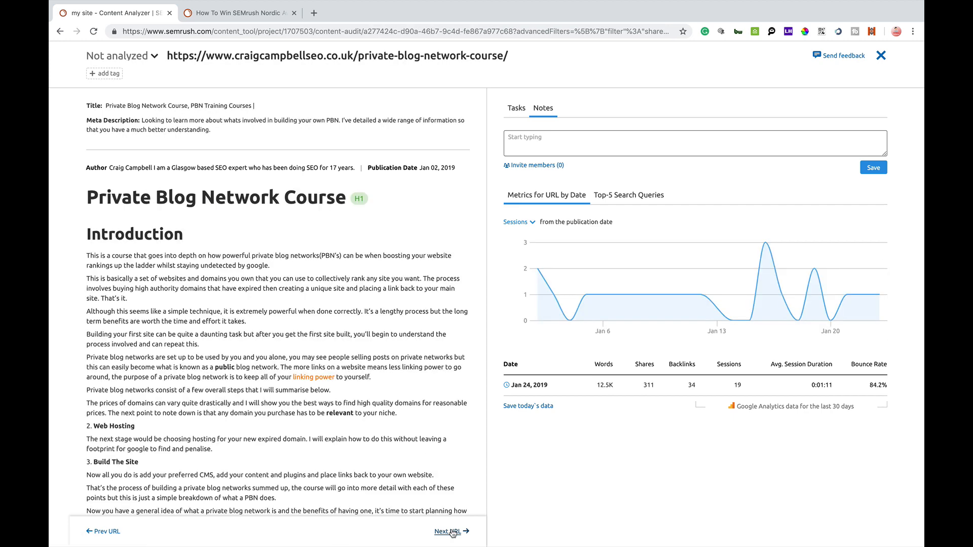
pyautogui.click(448, 531)
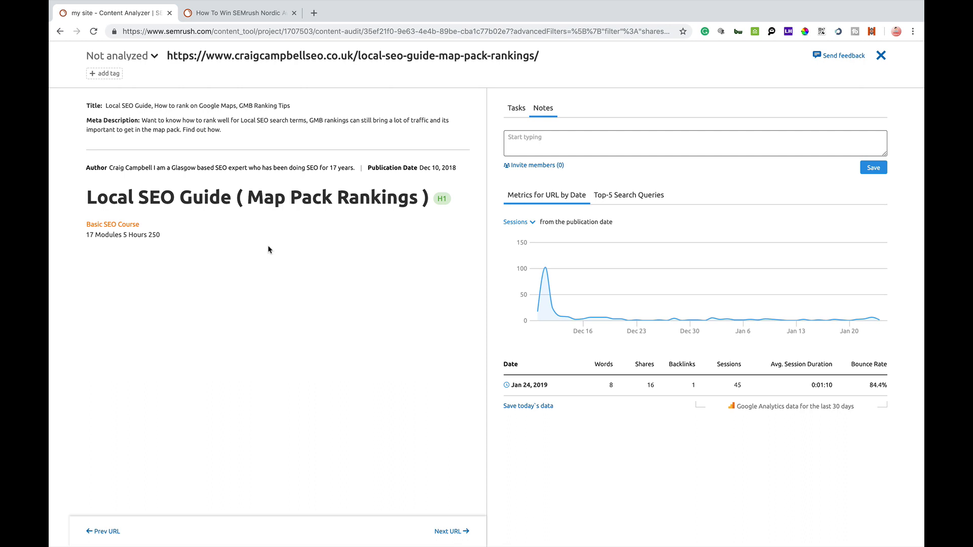
pyautogui.moveTo(662, 179)
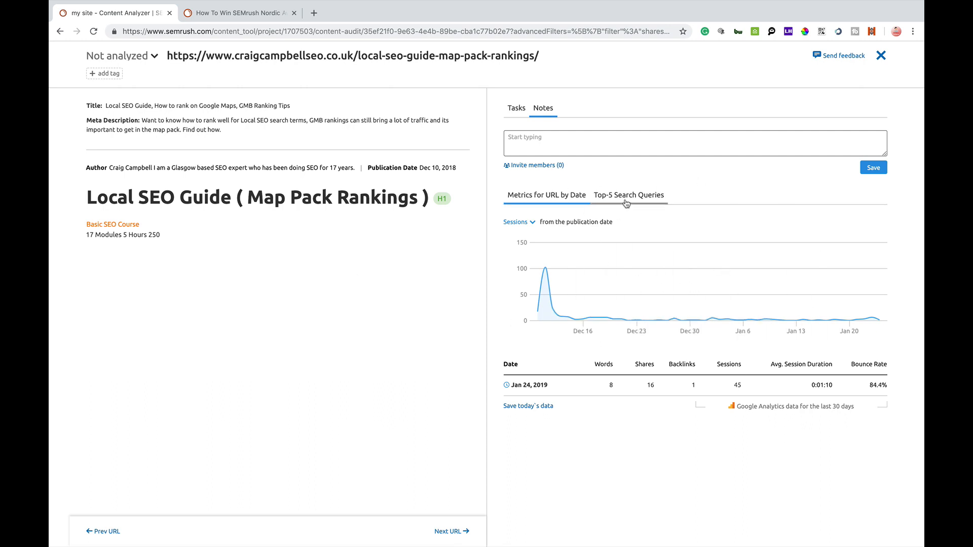
# View the Local SEO Guide's top-5 search queries, then advance to Server Log Analysis
pyautogui.click(628, 194)
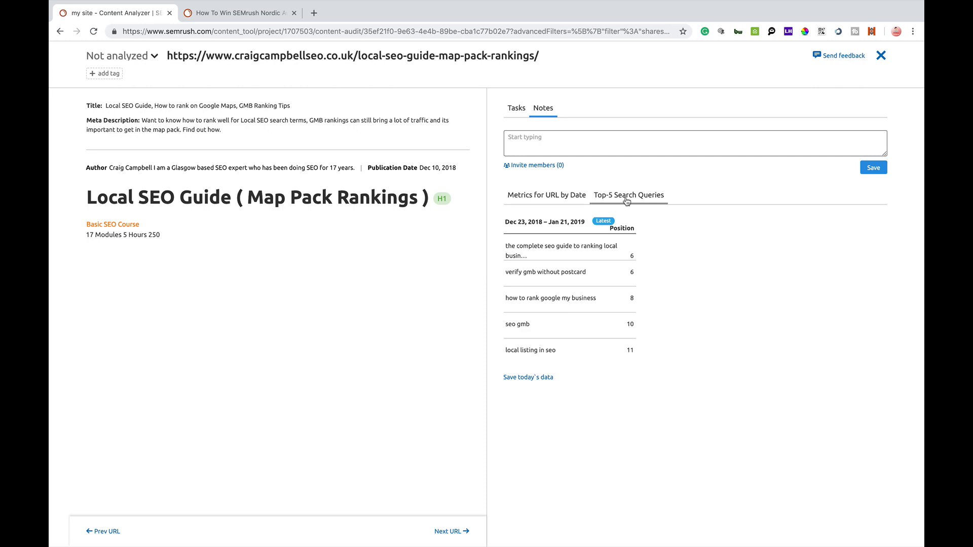
pyautogui.click(628, 195)
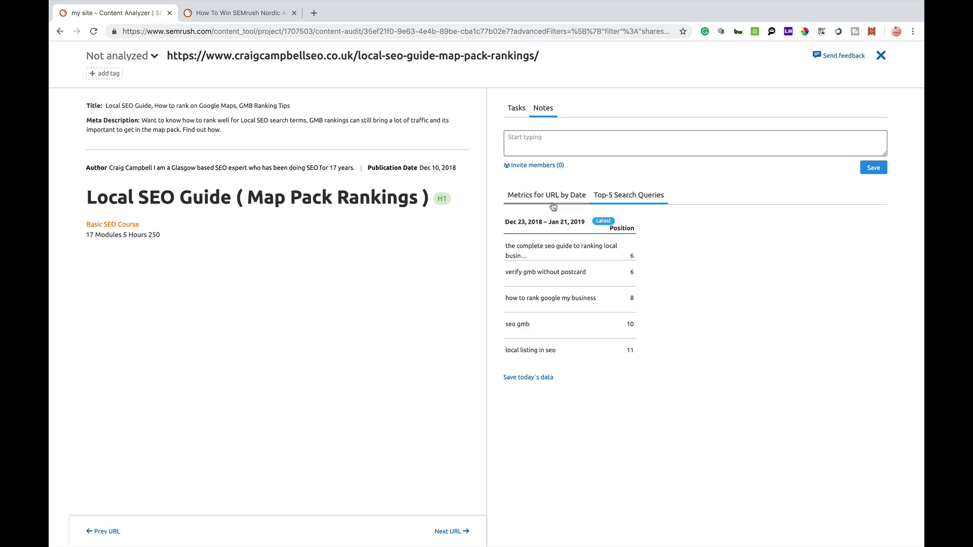
pyautogui.click(546, 194)
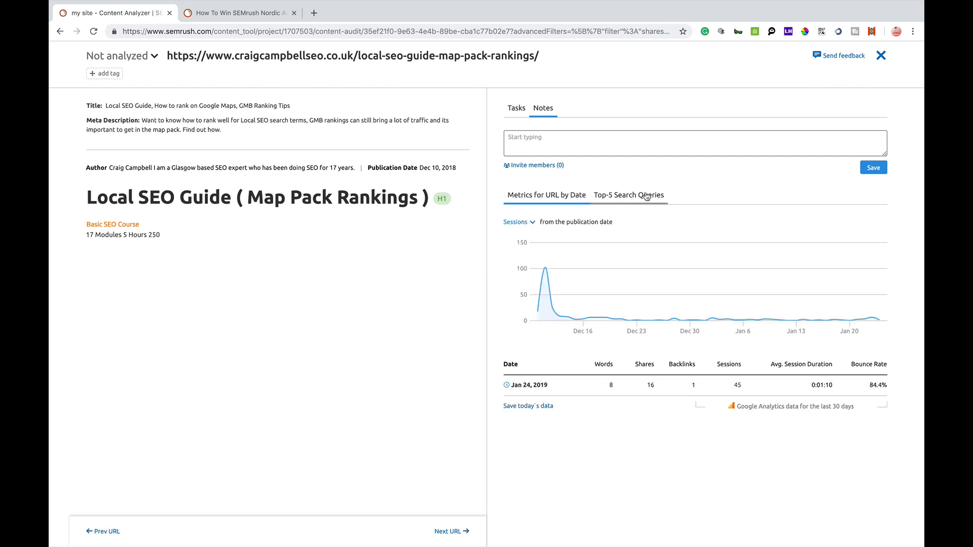
pyautogui.click(628, 194)
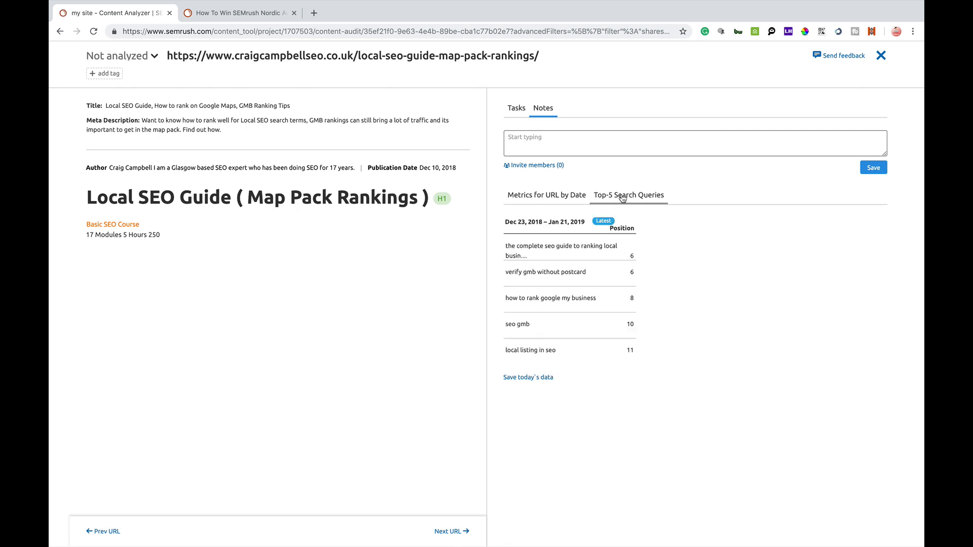
pyautogui.moveTo(628, 199)
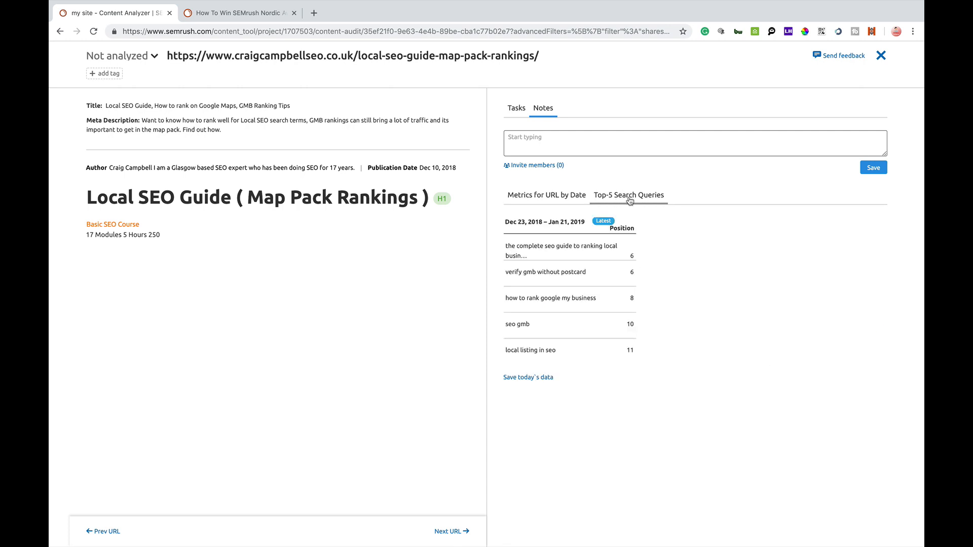
pyautogui.moveTo(580, 342)
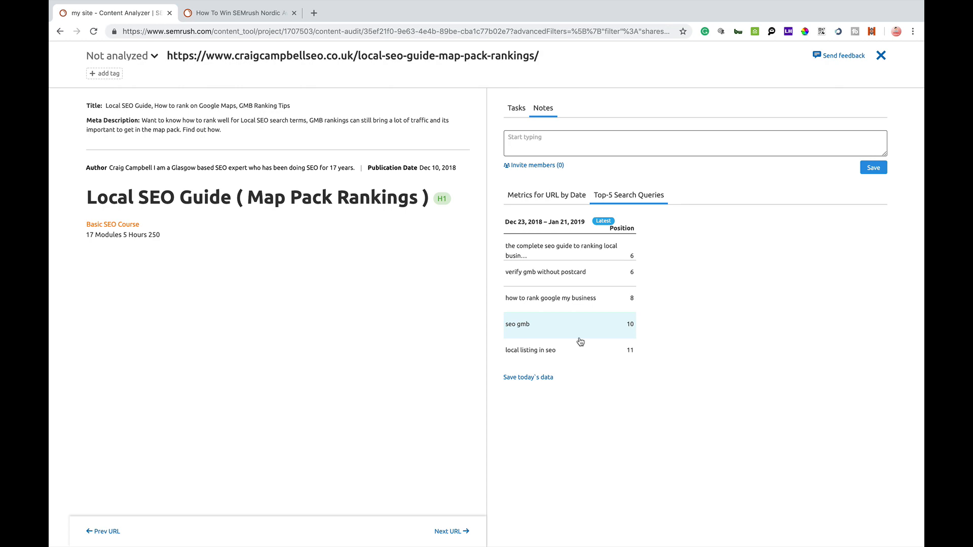
pyautogui.moveTo(586, 349)
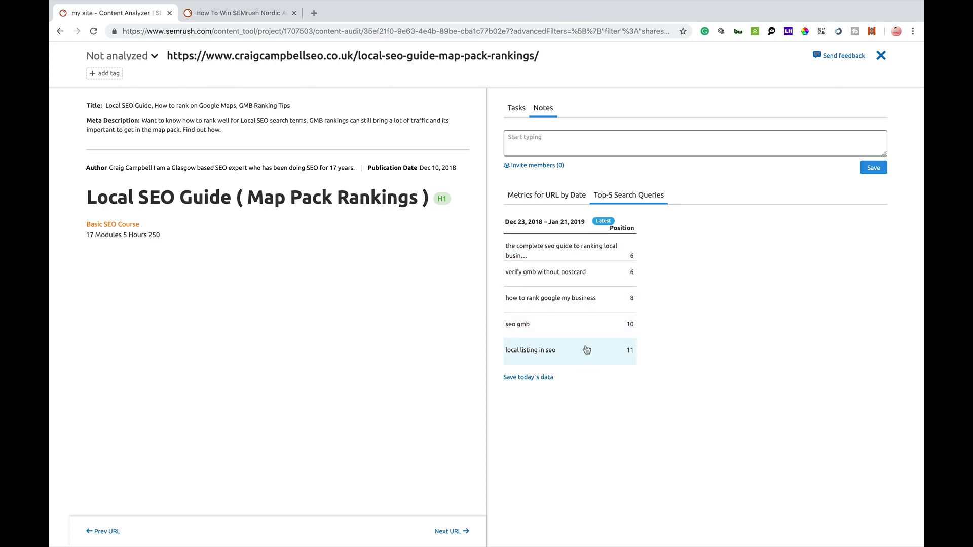
pyautogui.click(448, 531)
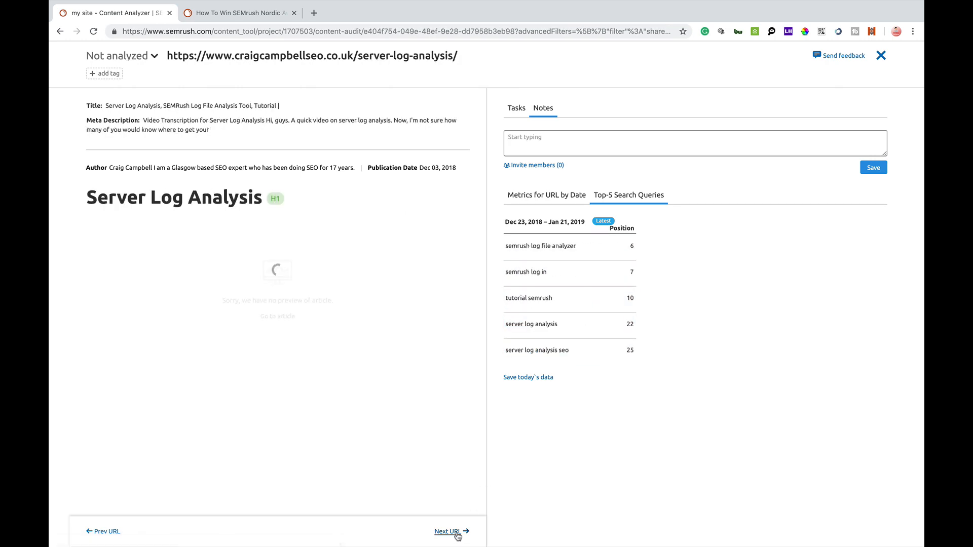
# Advance two pages to Digital PR & Editorial Links and view its sessions chart and tasks
pyautogui.click(448, 531)
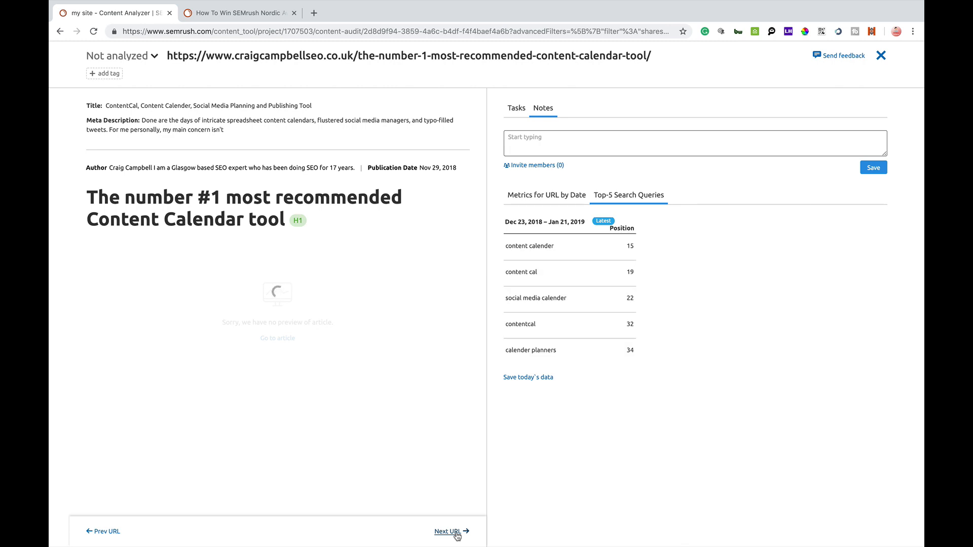
pyautogui.click(447, 531)
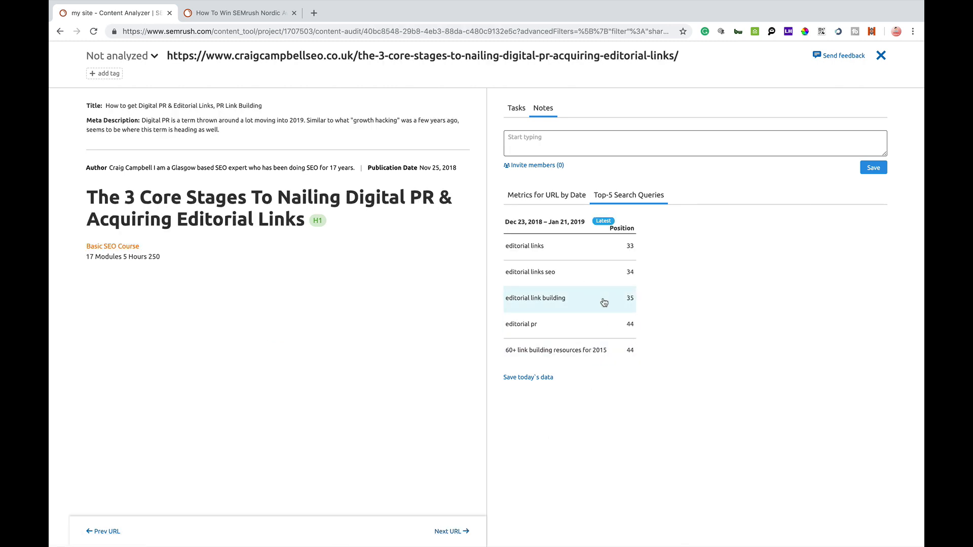
pyautogui.moveTo(551, 271)
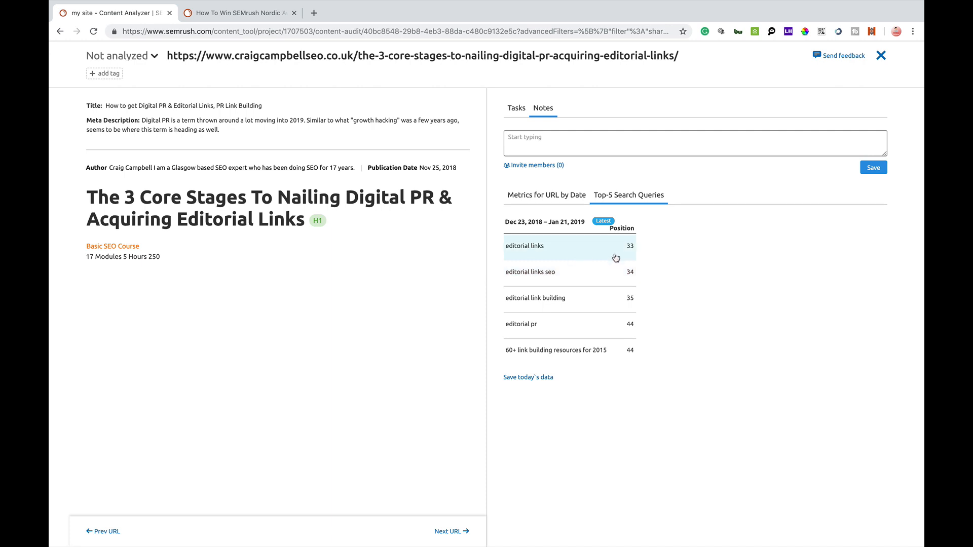
pyautogui.moveTo(625, 262)
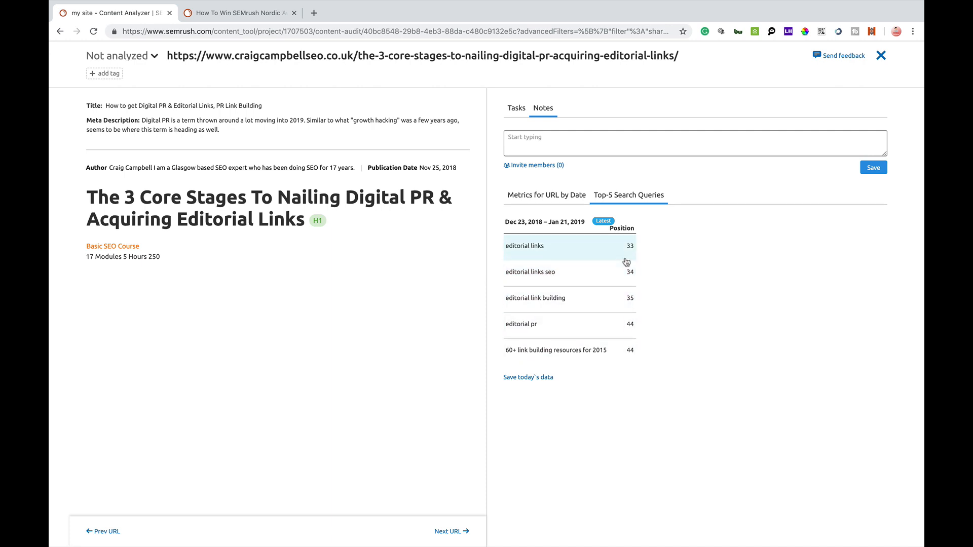
pyautogui.click(546, 194)
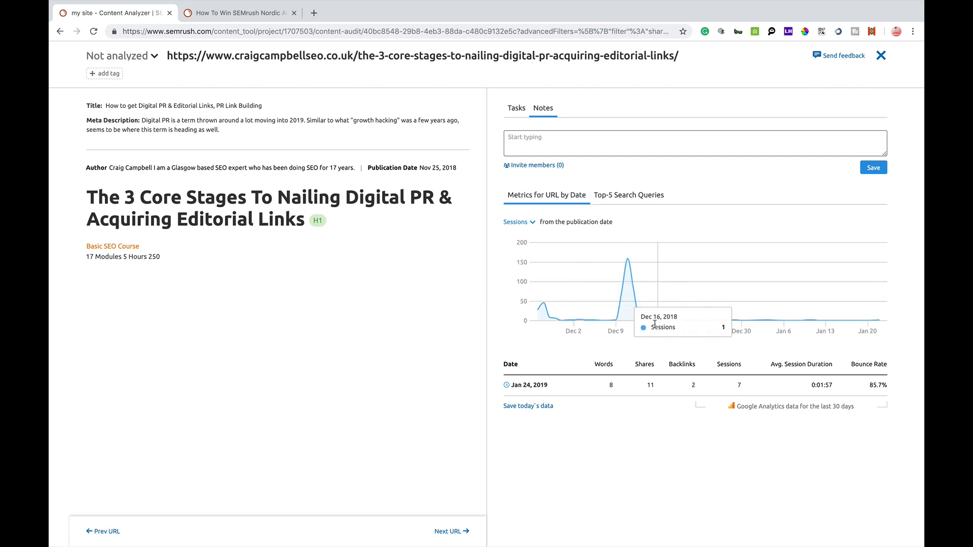
pyautogui.moveTo(607, 270)
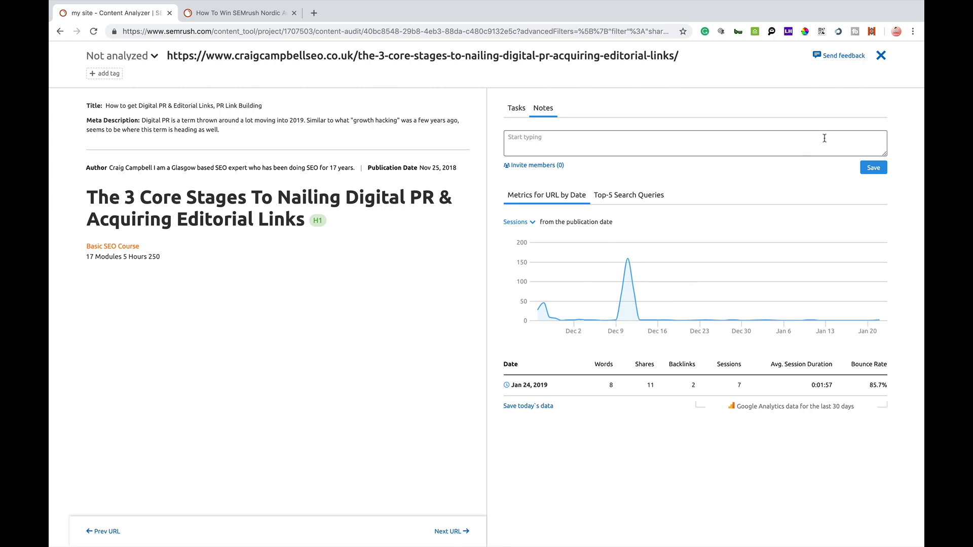
pyautogui.click(516, 107)
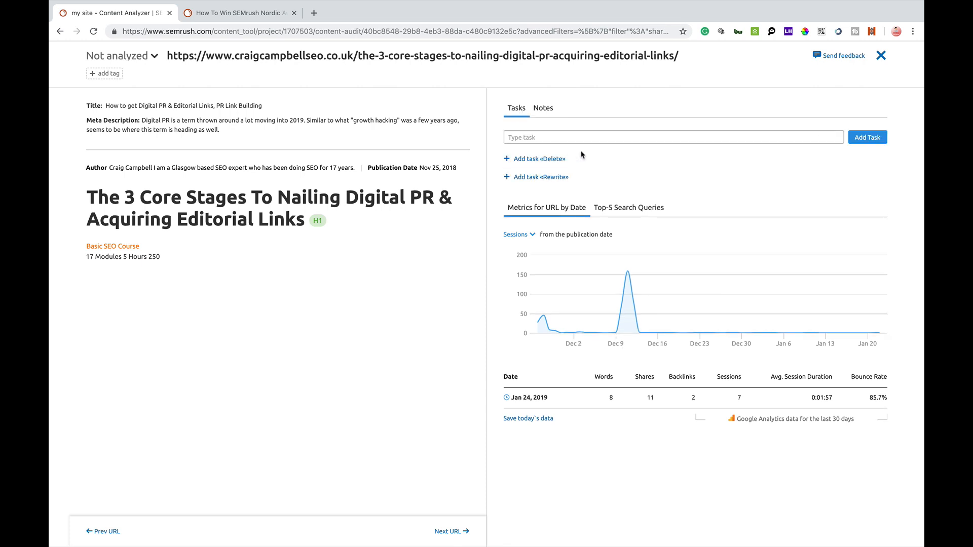
# Reopen the Digital PR & Editorial Links notes and select the empty note field
pyautogui.click(543, 107)
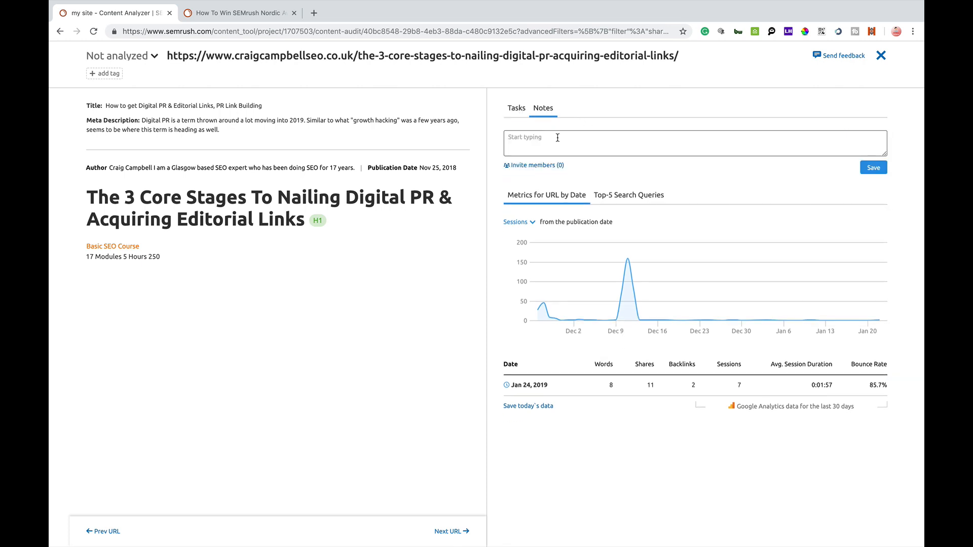
pyautogui.click(683, 143)
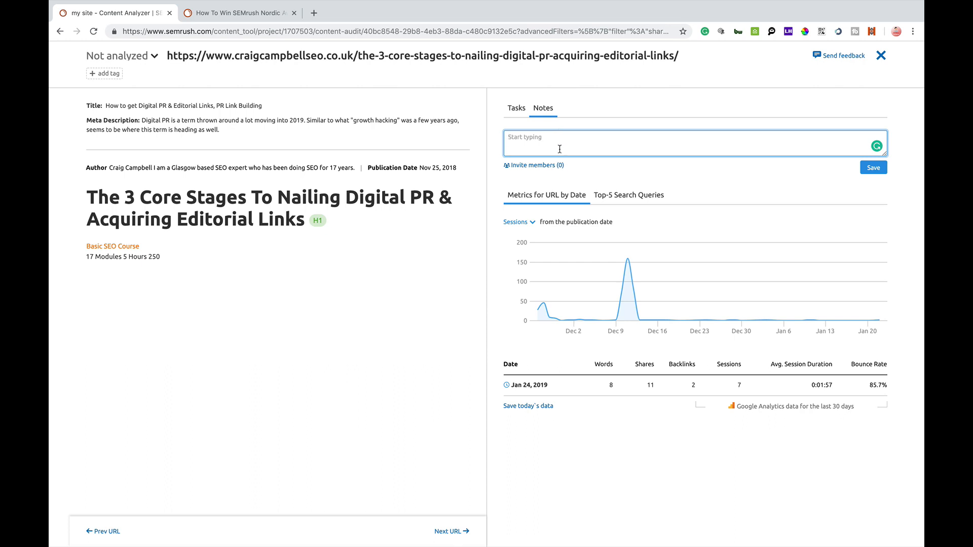
pyautogui.moveTo(678, 149)
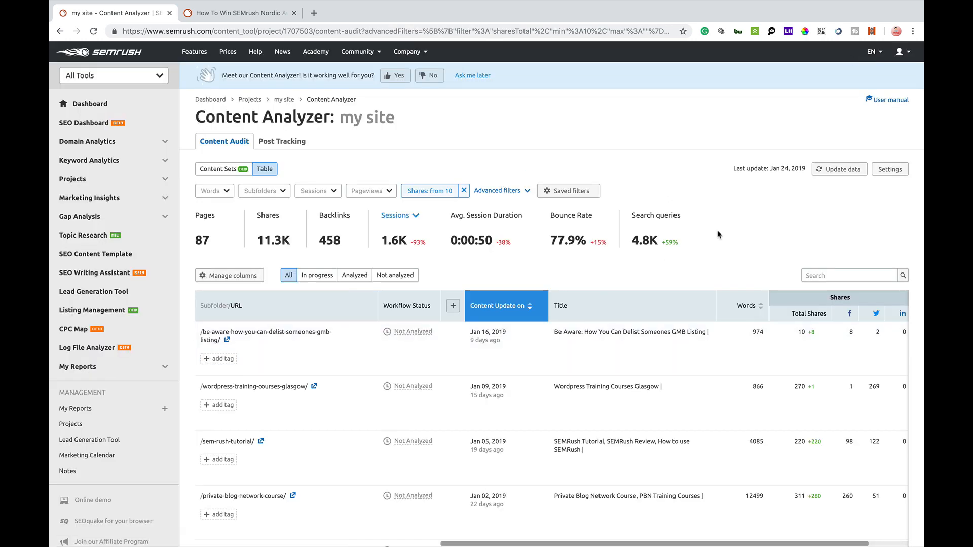
pyautogui.moveTo(441, 252)
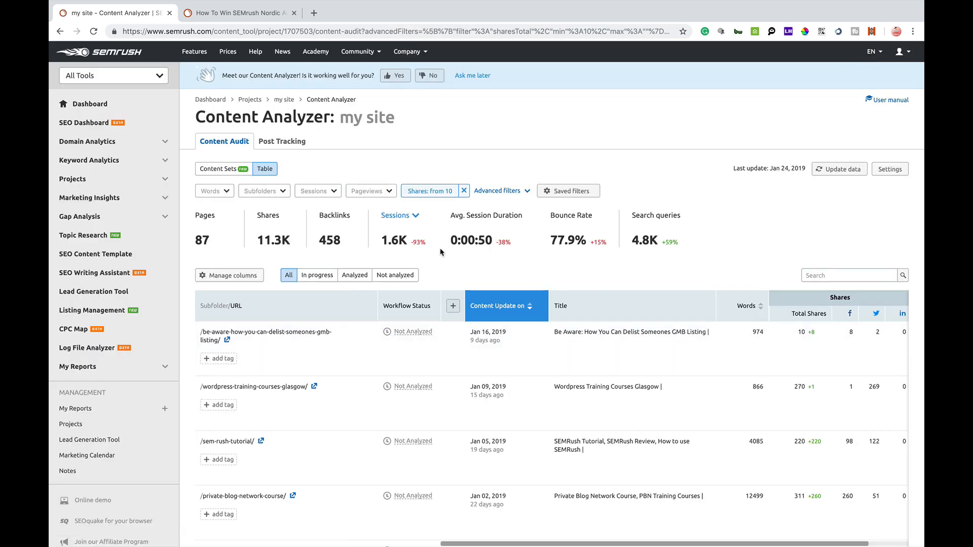
pyautogui.moveTo(677, 400)
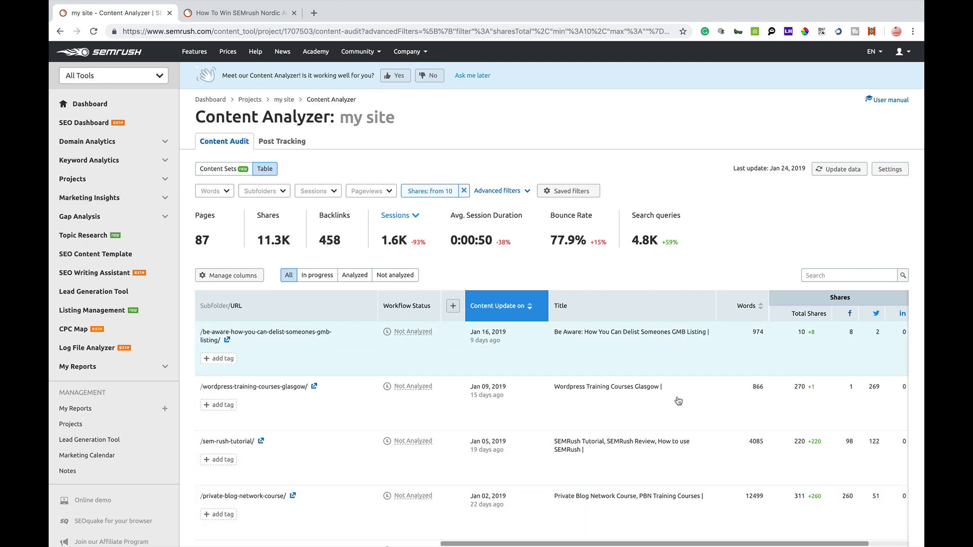
# View Content Sets (12 rewrite, 13 update, 3 quick review, 72 poor) and open Quick review settings
pyautogui.click(219, 169)
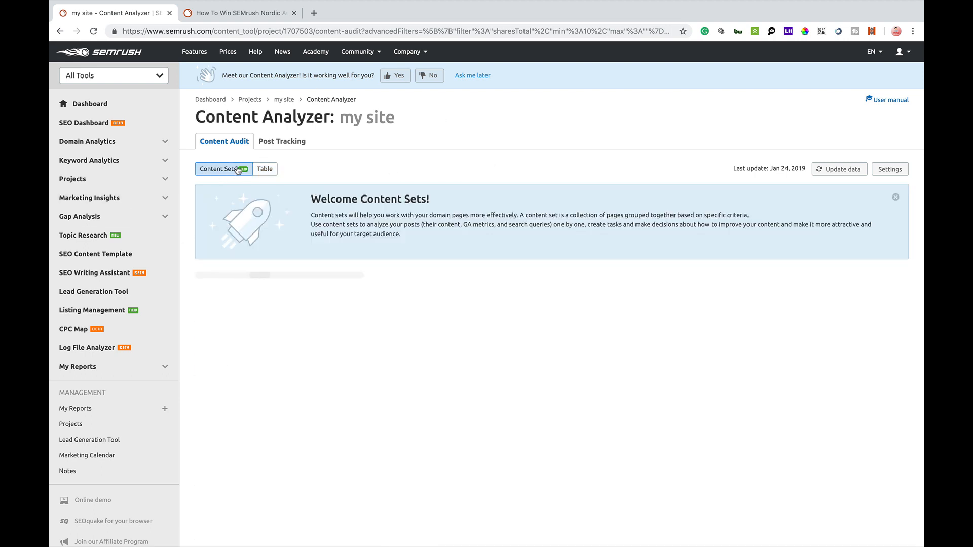
pyautogui.click(217, 169)
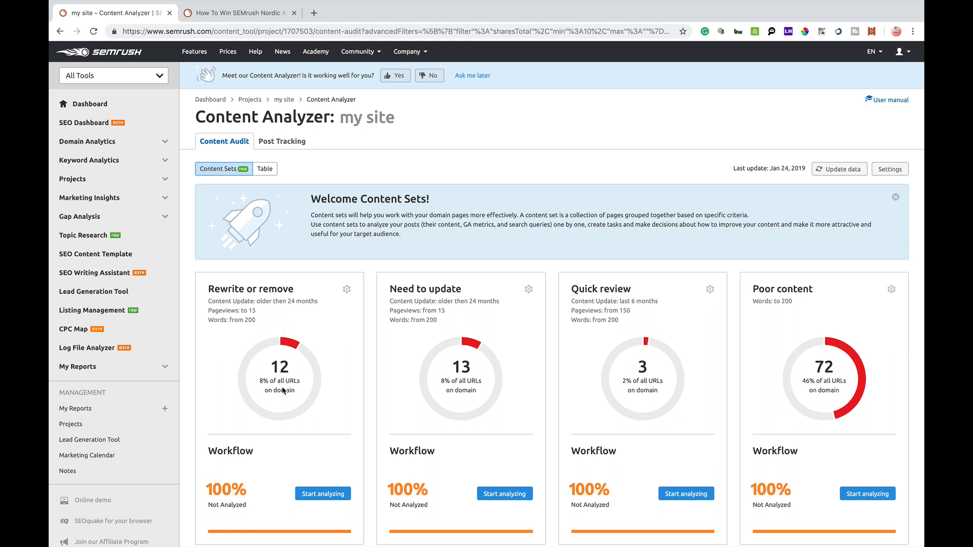
pyautogui.moveTo(287, 379)
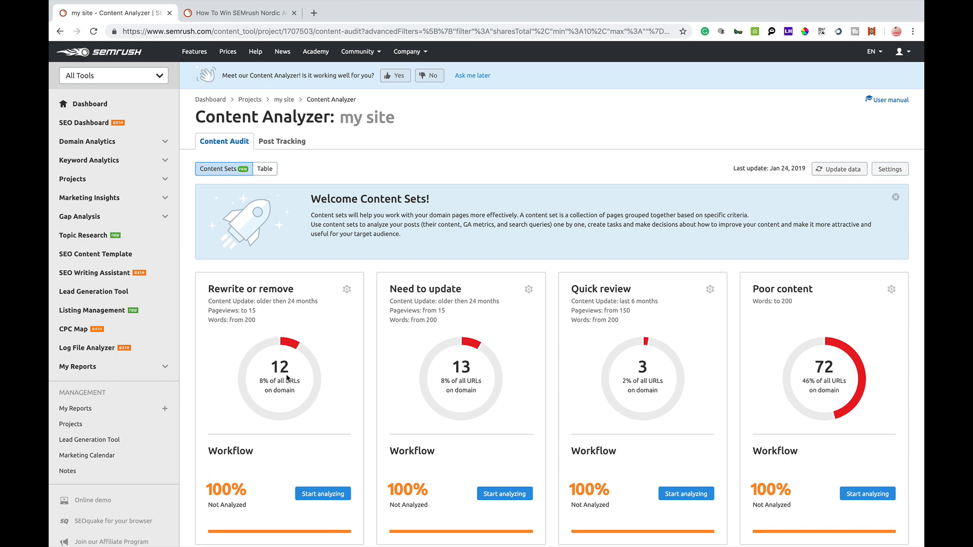
pyautogui.moveTo(283, 378)
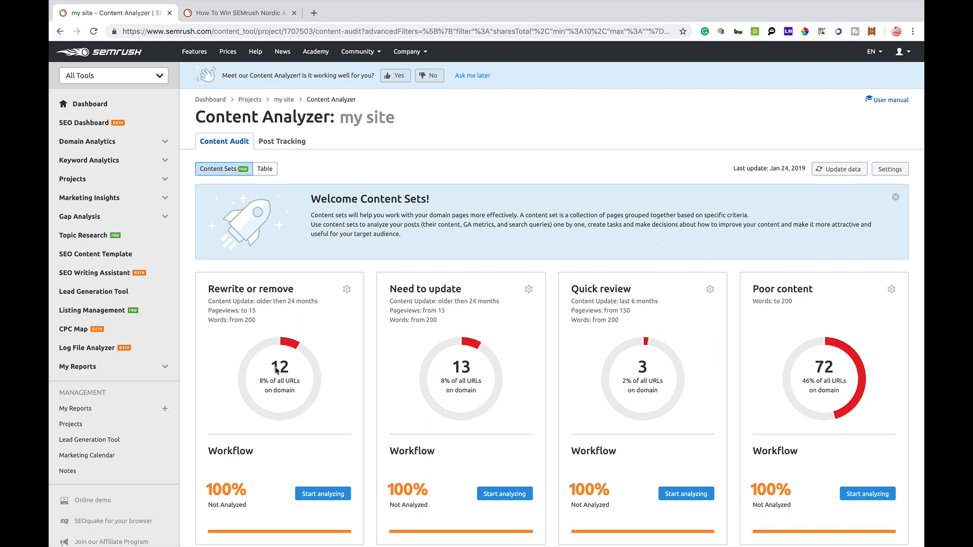
pyautogui.moveTo(469, 376)
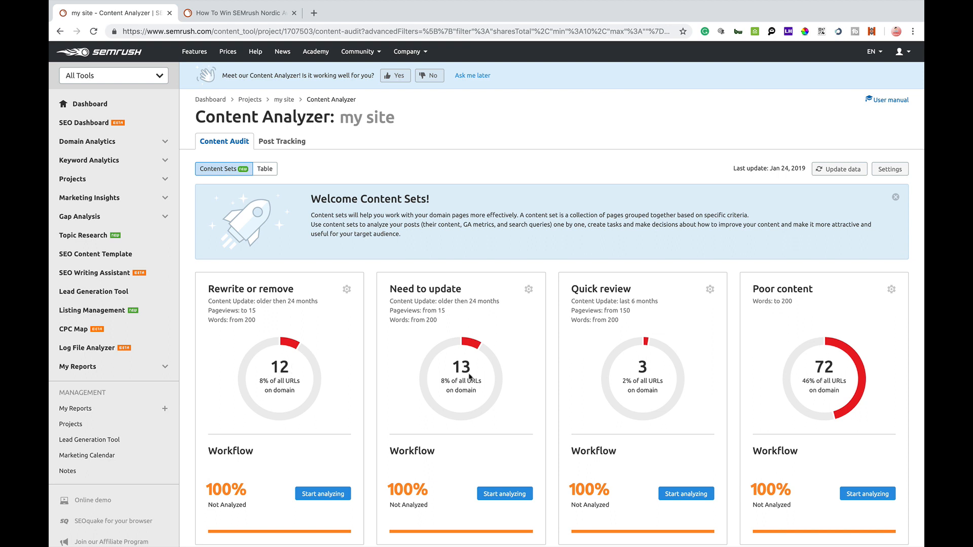
pyautogui.moveTo(639, 364)
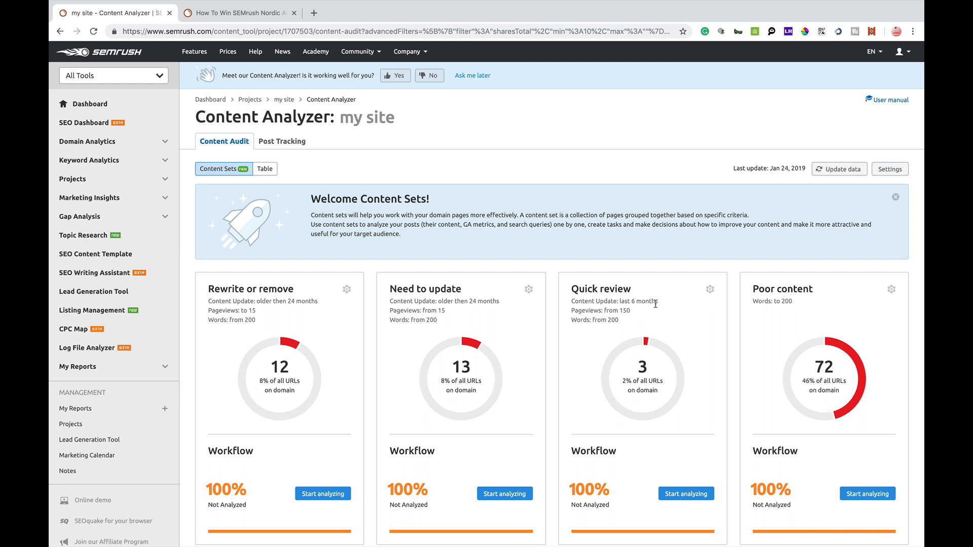
pyautogui.scroll(-3)
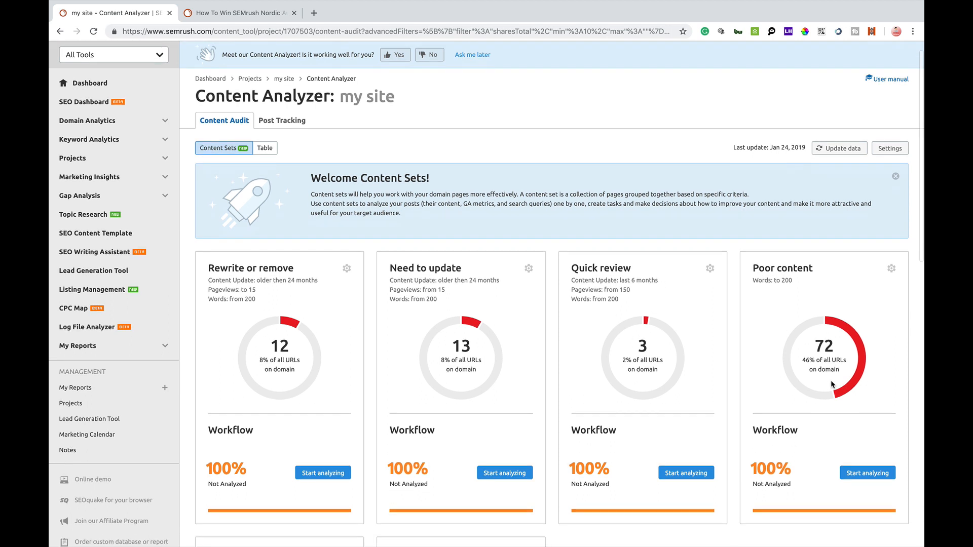
pyautogui.scroll(-3)
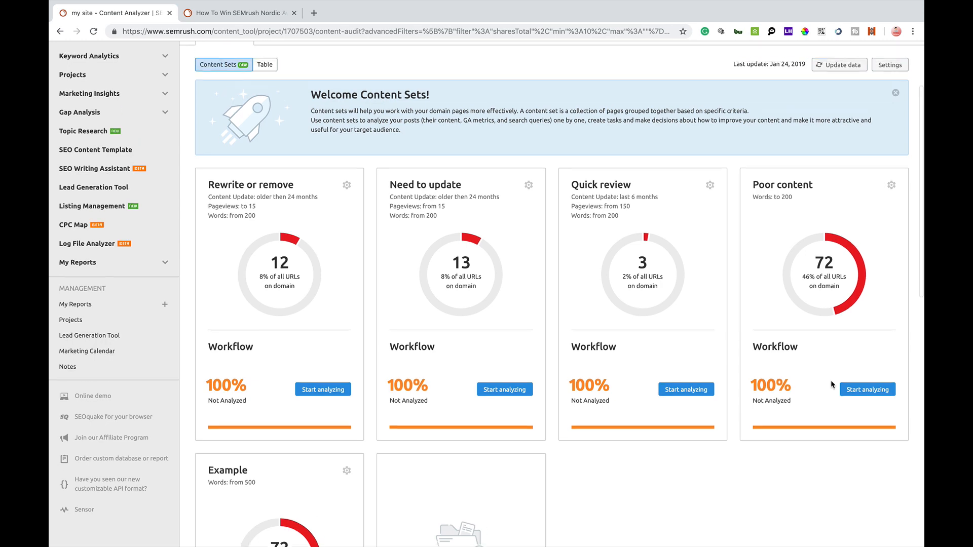
pyautogui.scroll(-3)
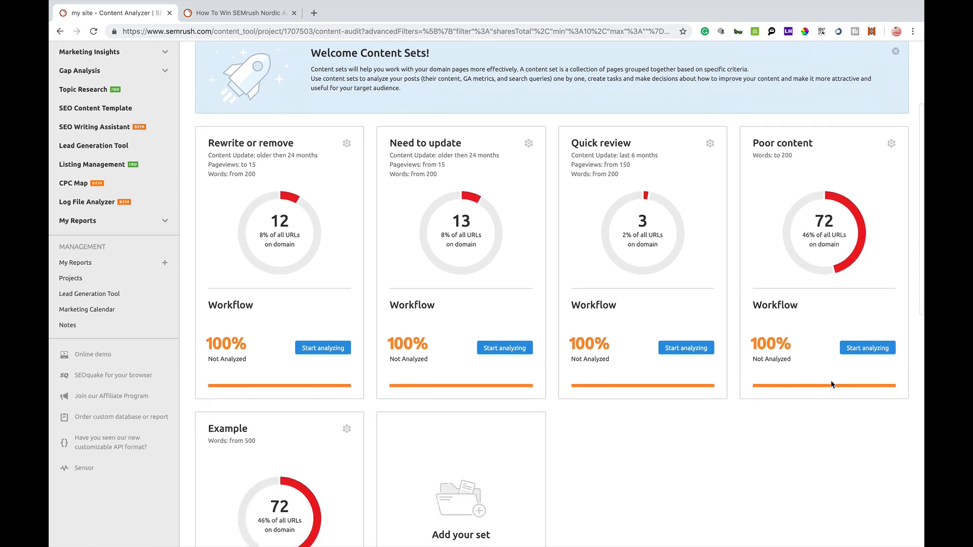
pyautogui.scroll(-3)
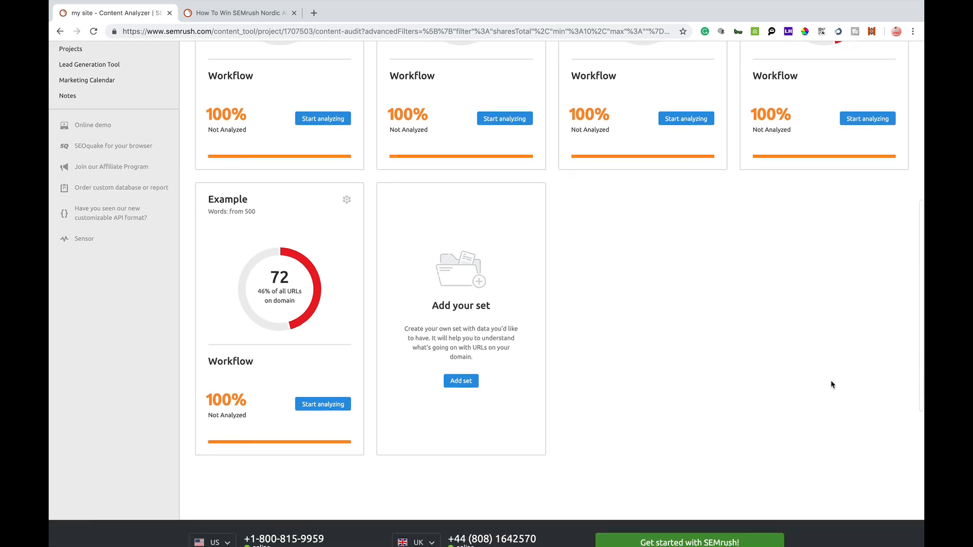
pyautogui.scroll(-3)
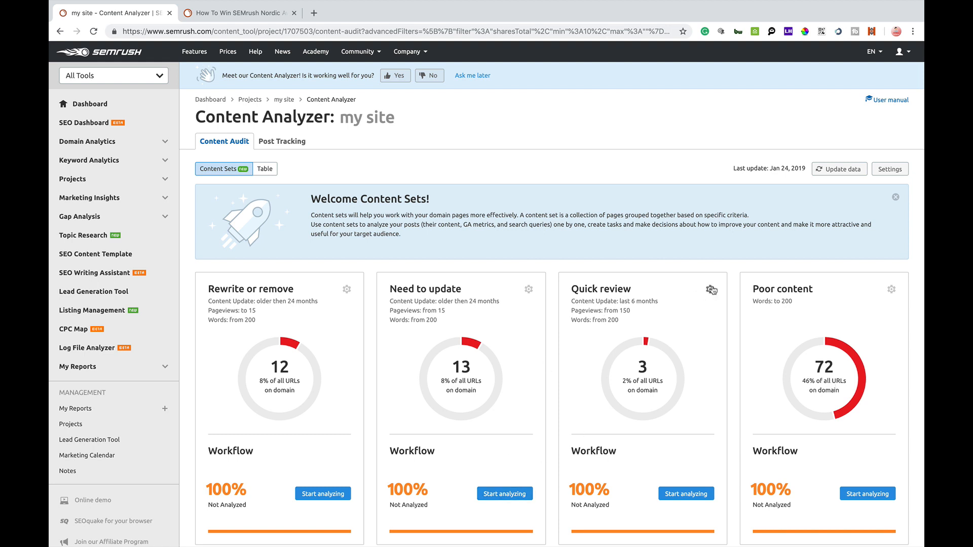
pyautogui.click(710, 290)
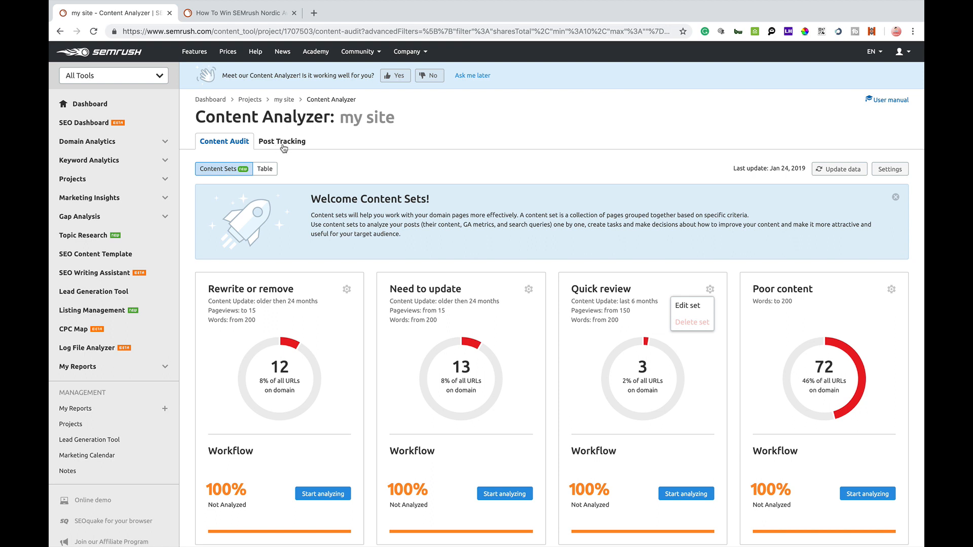
# Show the Post Tracking list with the winning-at-semrush-nordic-awards article
pyautogui.click(282, 141)
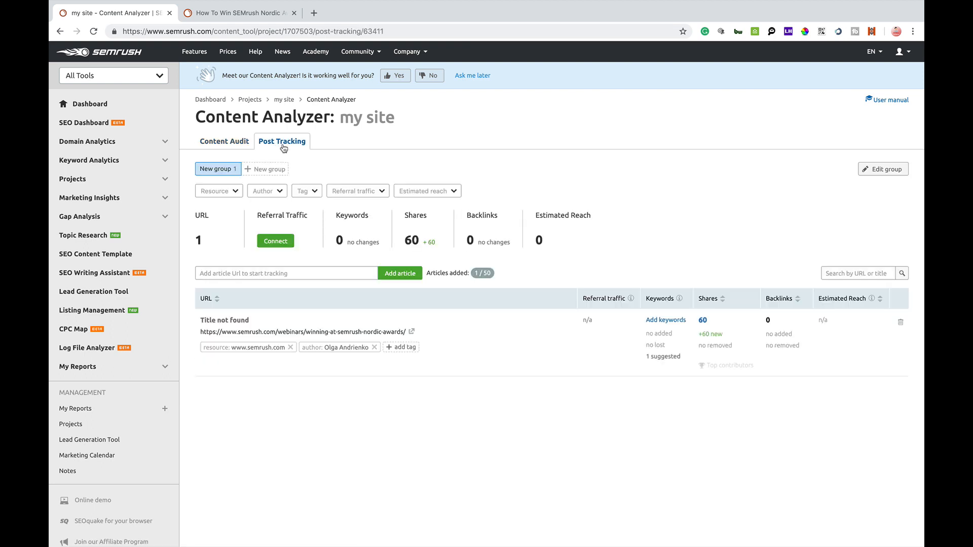
pyautogui.moveTo(307, 337)
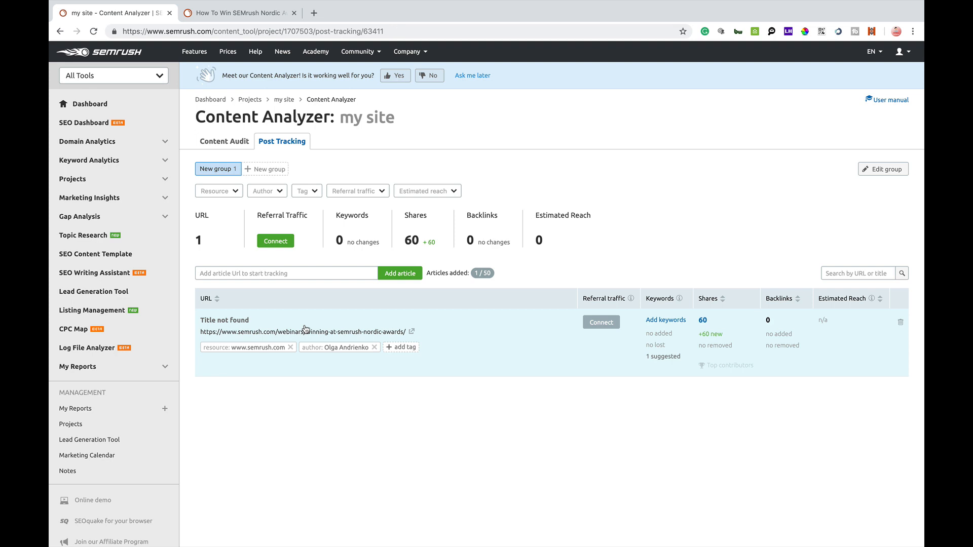
pyautogui.moveTo(332, 328)
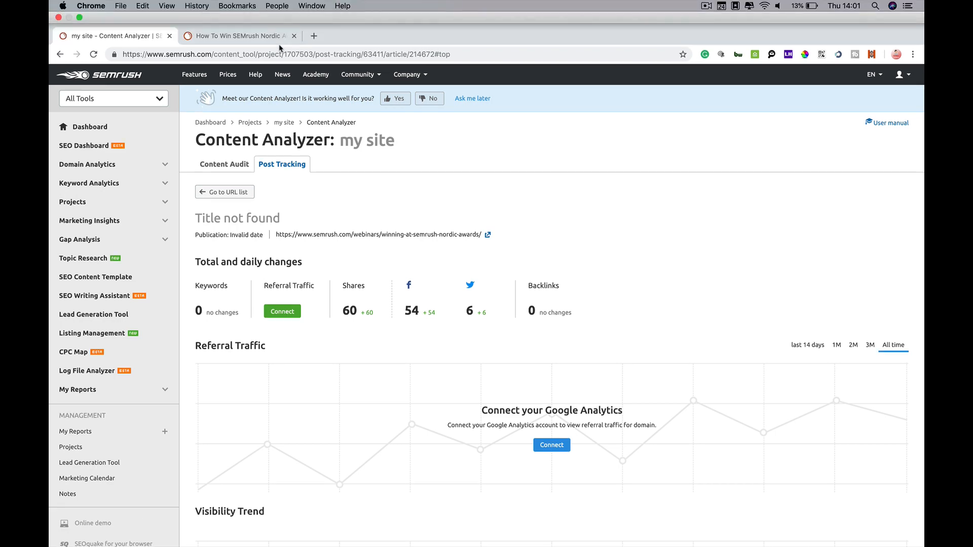
pyautogui.click(238, 35)
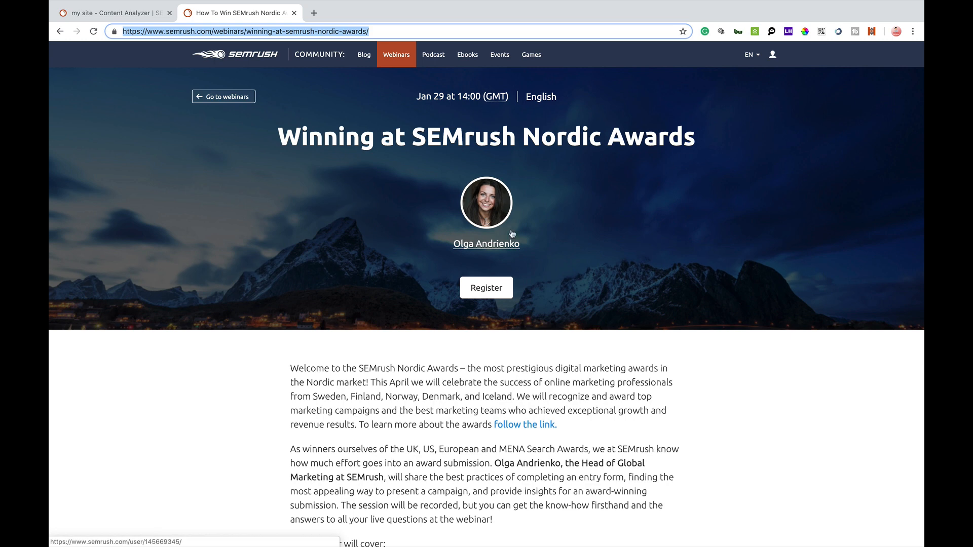
pyautogui.moveTo(528, 252)
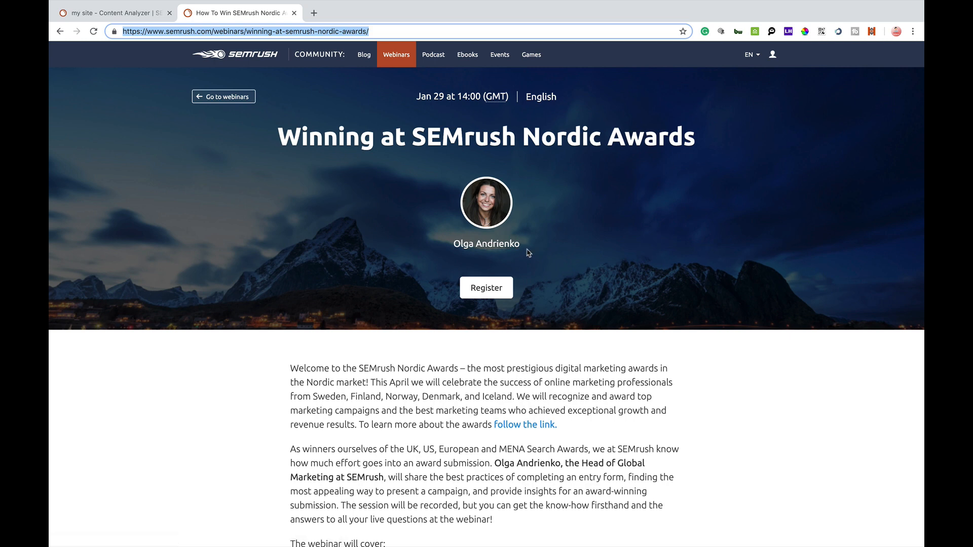
pyautogui.moveTo(625, 391)
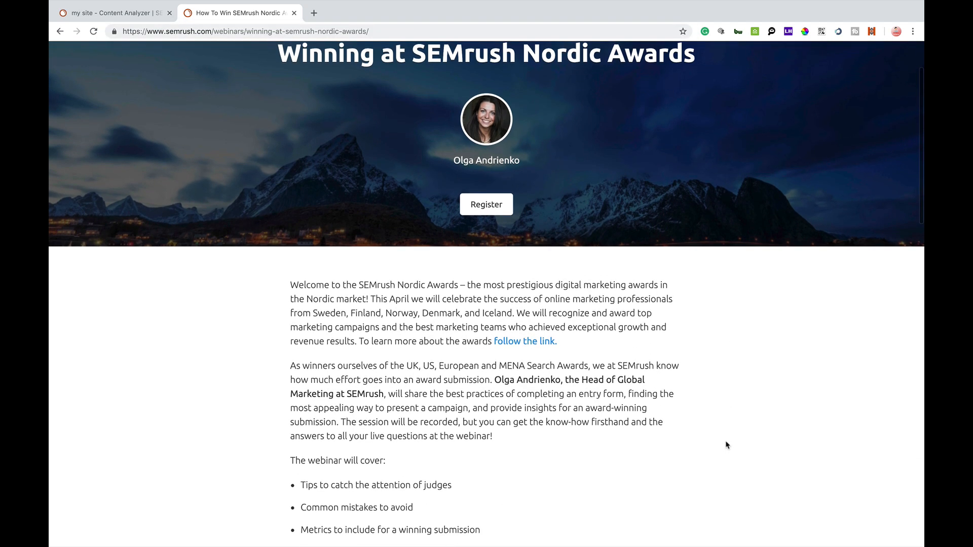
pyautogui.scroll(-3)
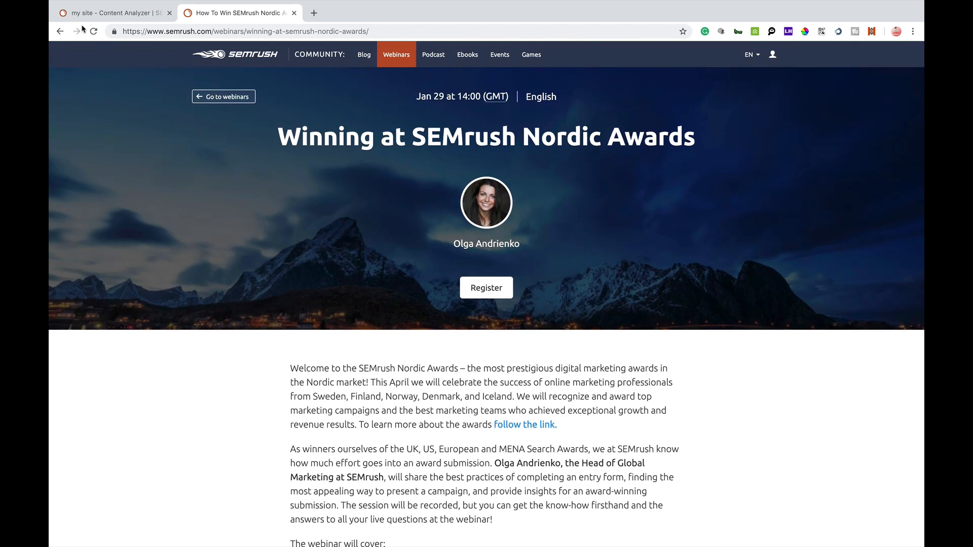
pyautogui.click(102, 12)
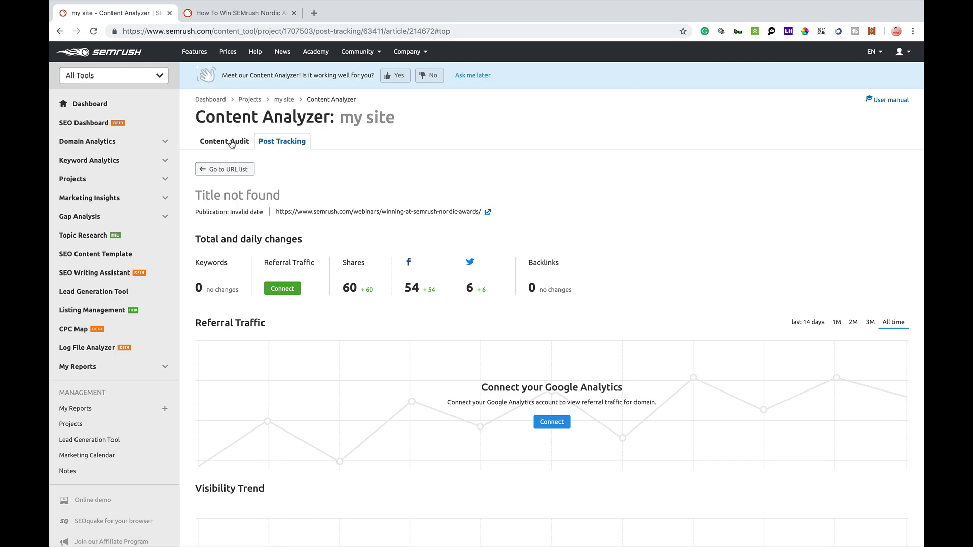
# Return to the Post Tracking list showing the Nordic Awards article with 60 shares
pyautogui.click(224, 141)
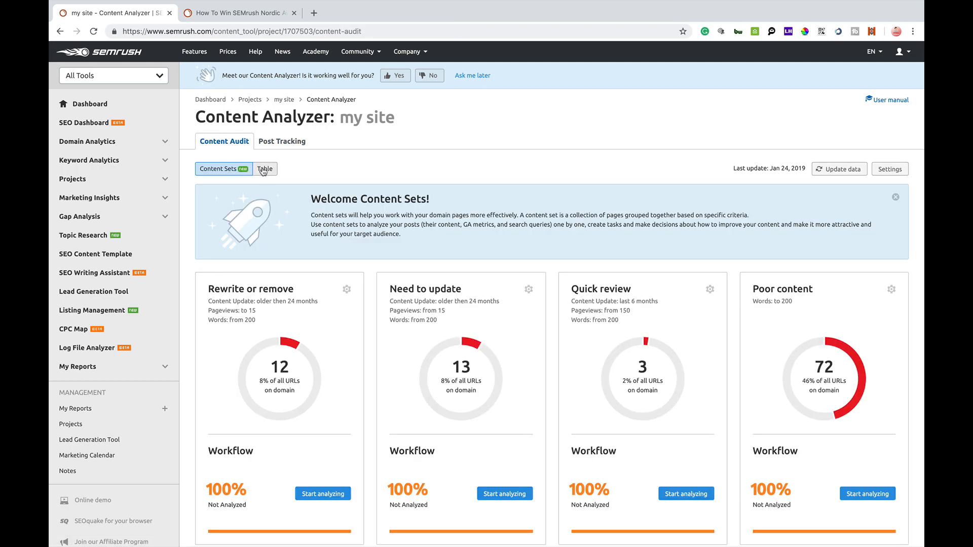
pyautogui.click(282, 141)
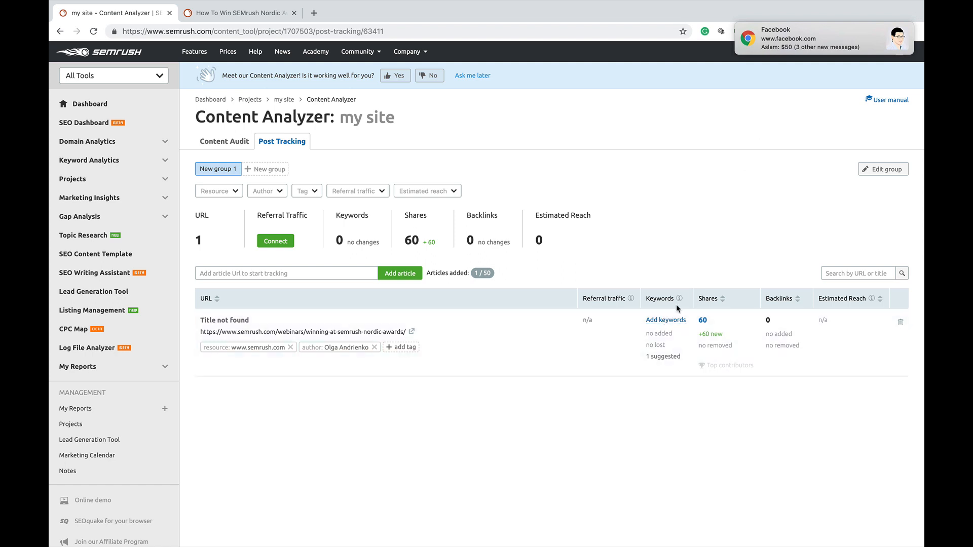
pyautogui.click(666, 320)
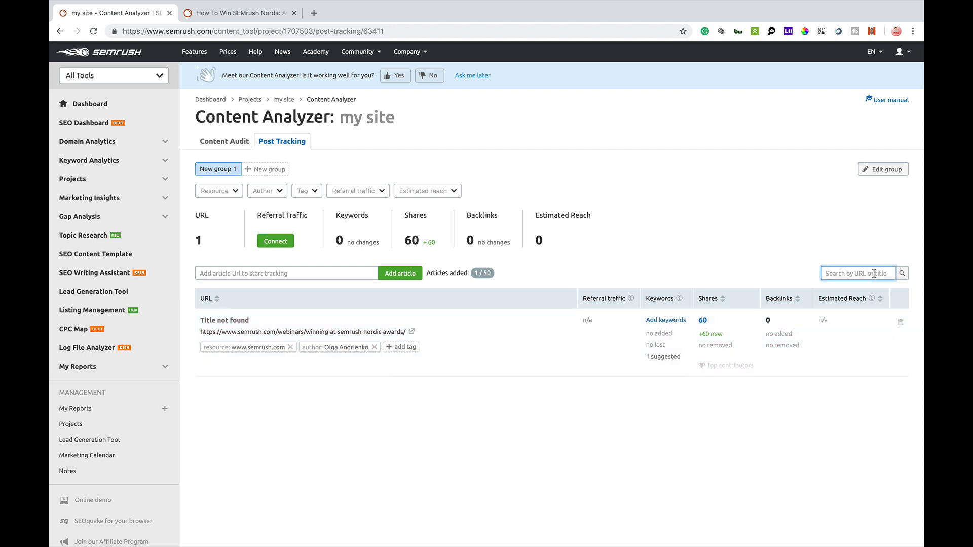
pyautogui.moveTo(903, 274)
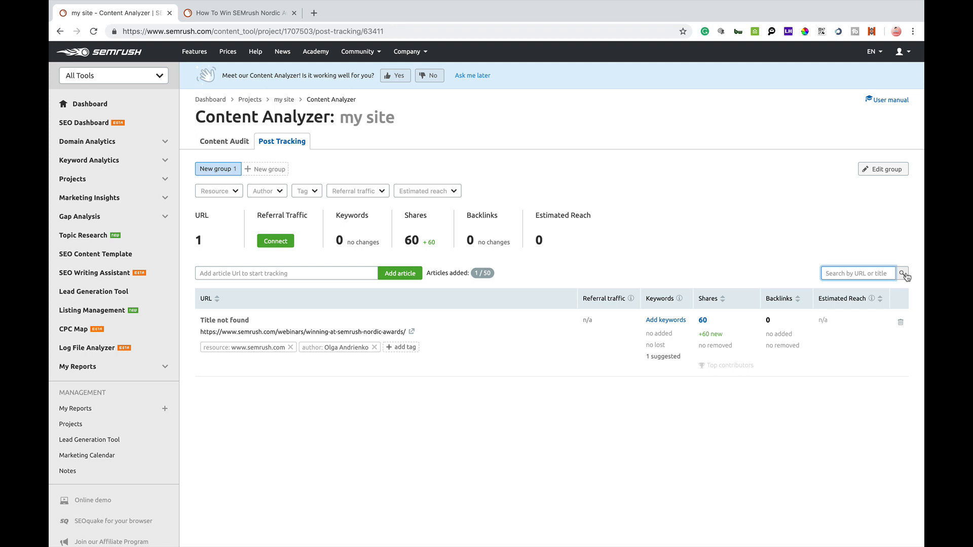
pyautogui.moveTo(284, 209)
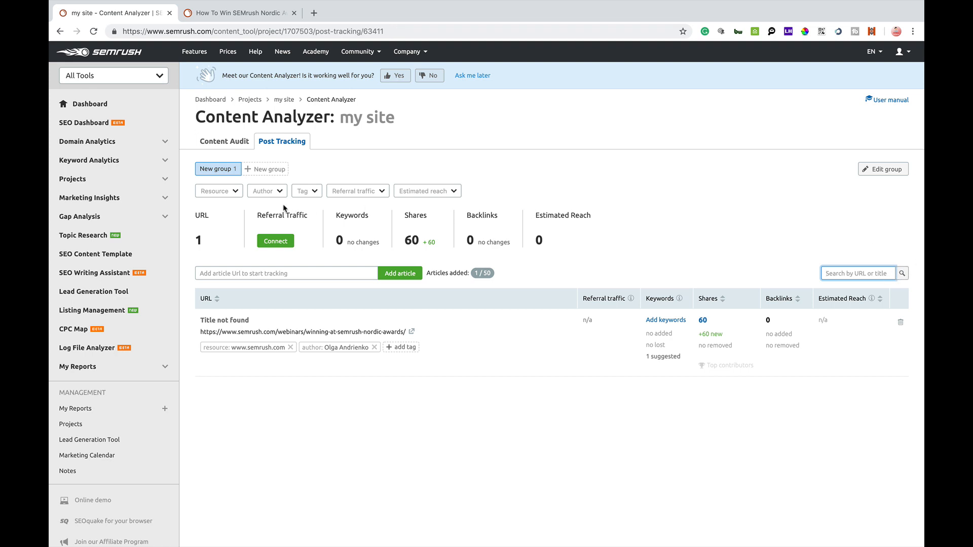
pyautogui.click(218, 190)
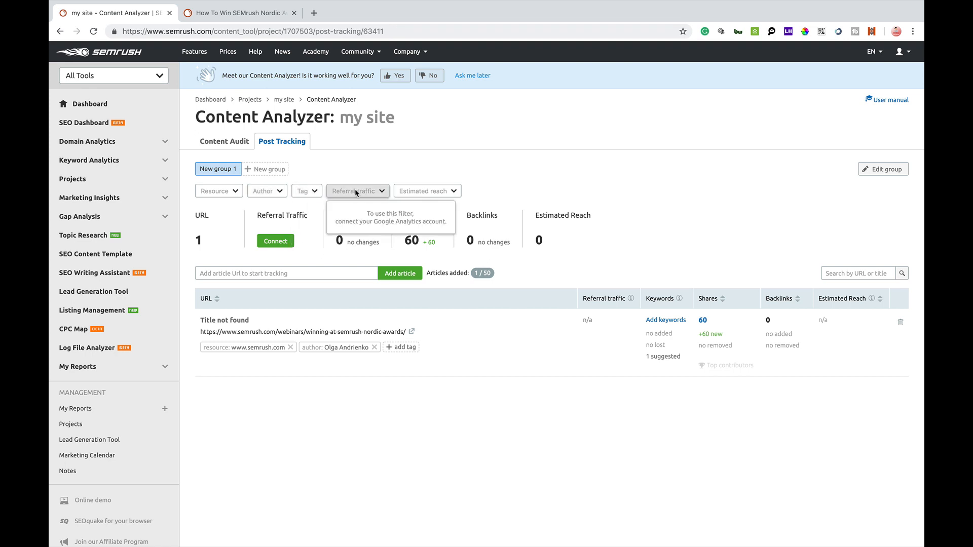
pyautogui.click(427, 191)
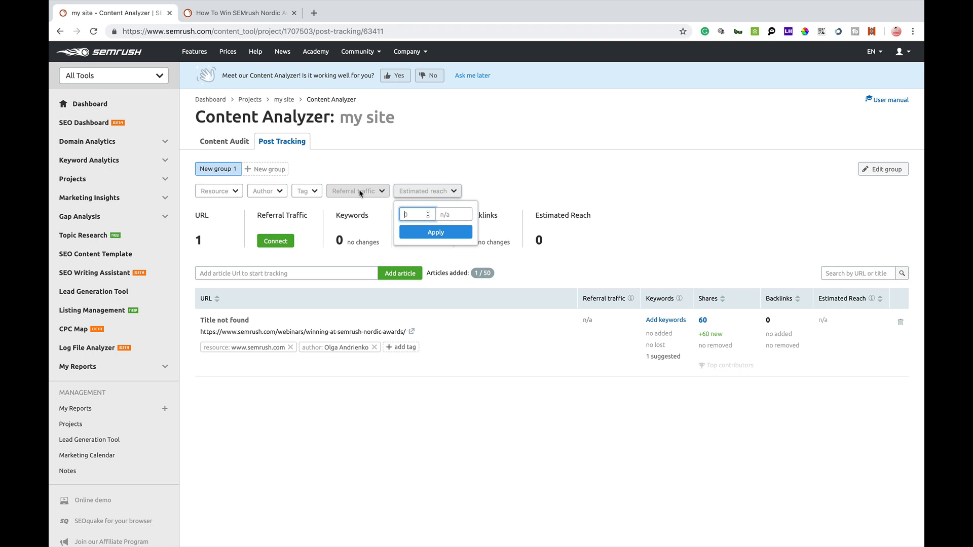
pyautogui.click(267, 190)
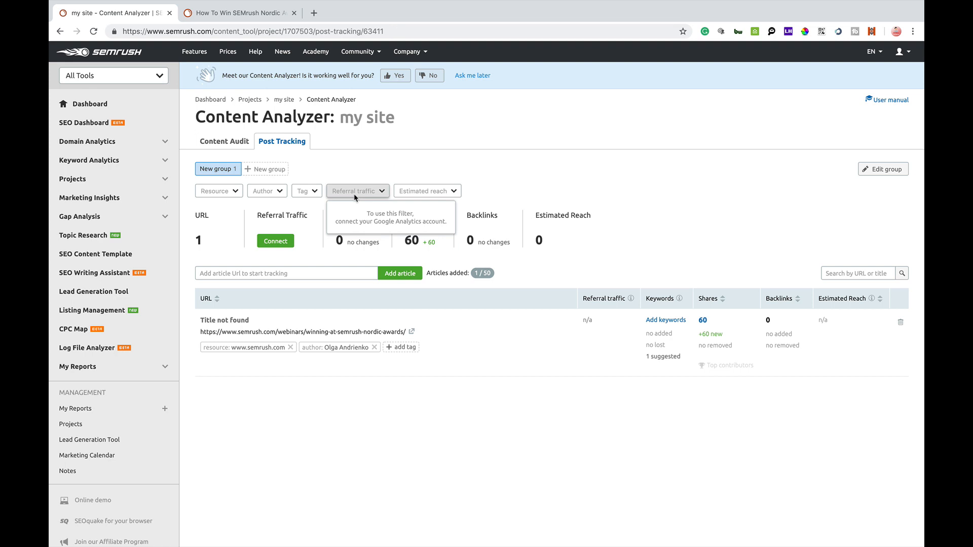
pyautogui.moveTo(390, 282)
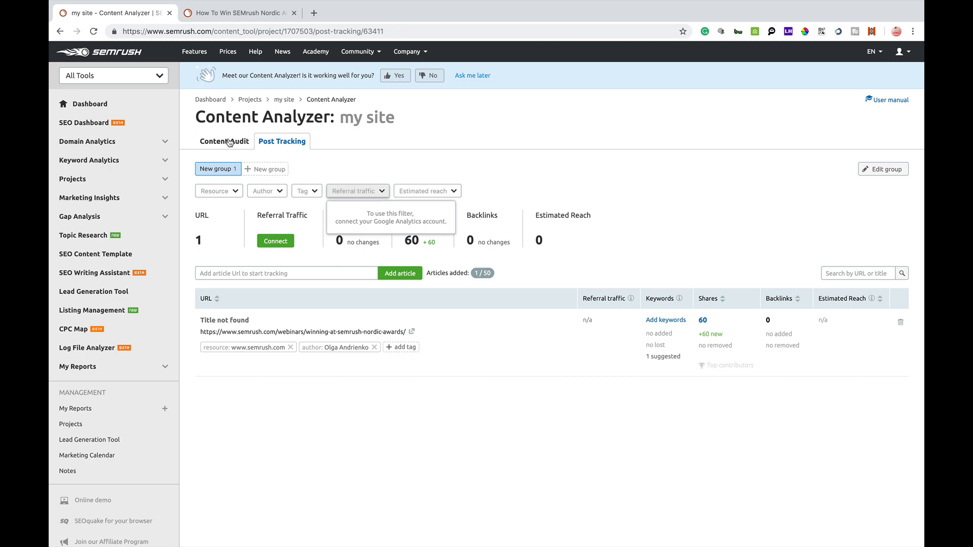
# Return to the Content Audit overview showing the four content sets
pyautogui.click(224, 141)
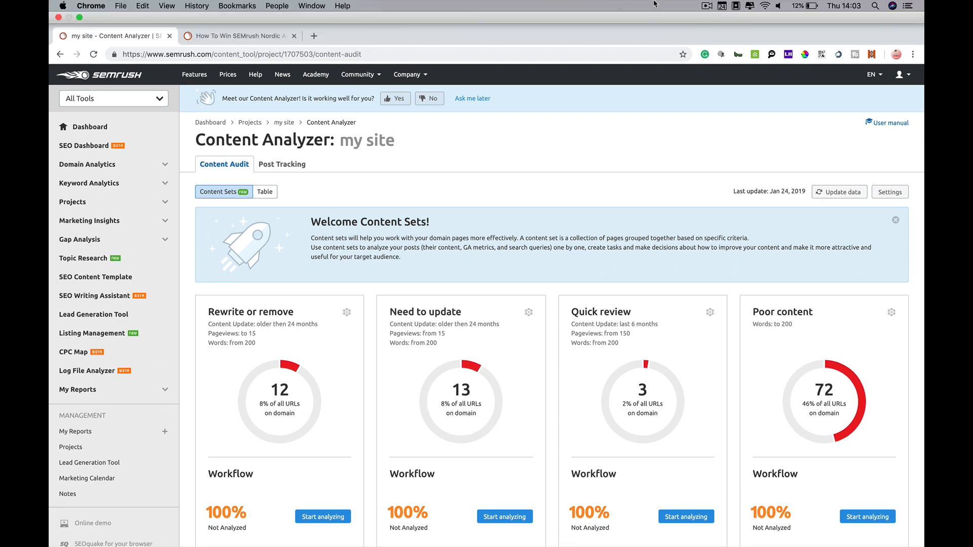
pyautogui.moveTo(703, 8)
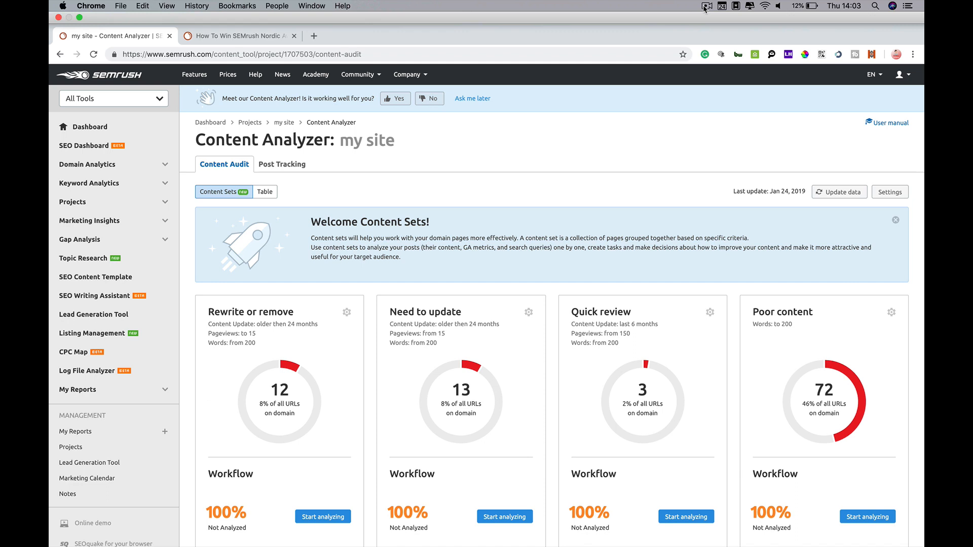
pyautogui.click(704, 6)
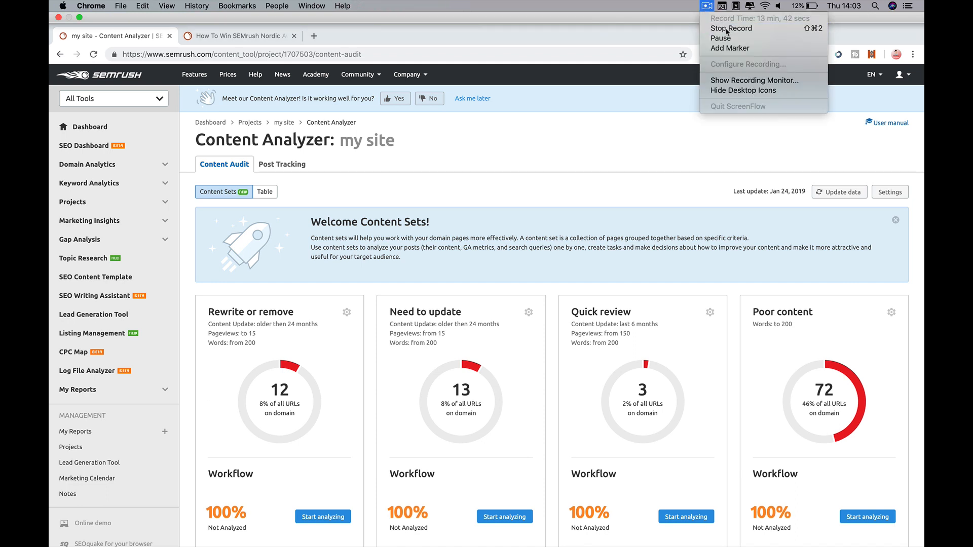